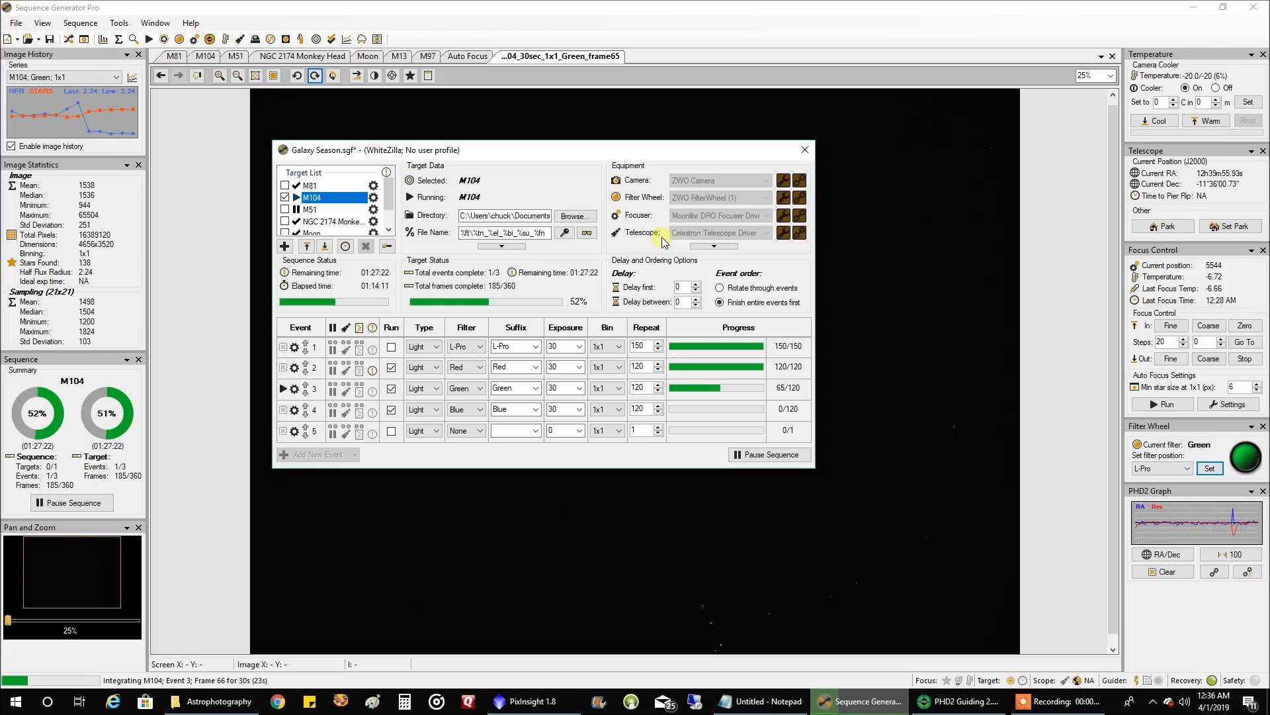
mouse_move(648, 236)
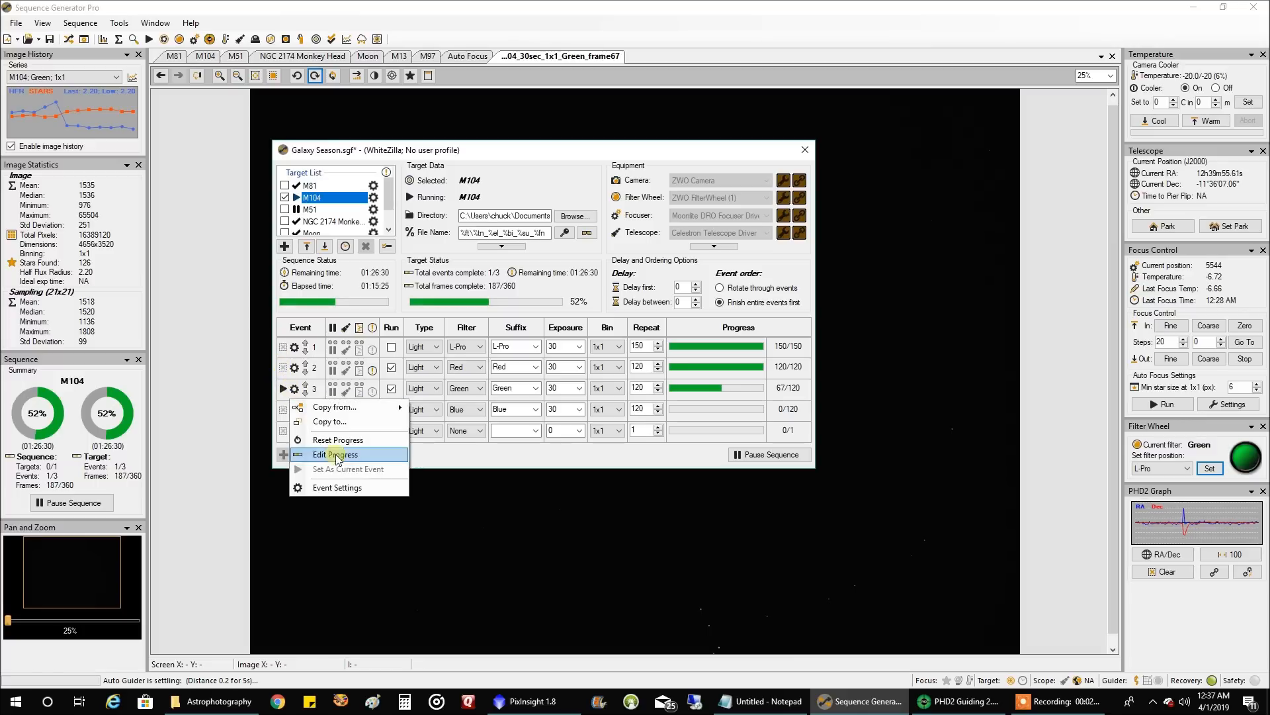
click(335, 454)
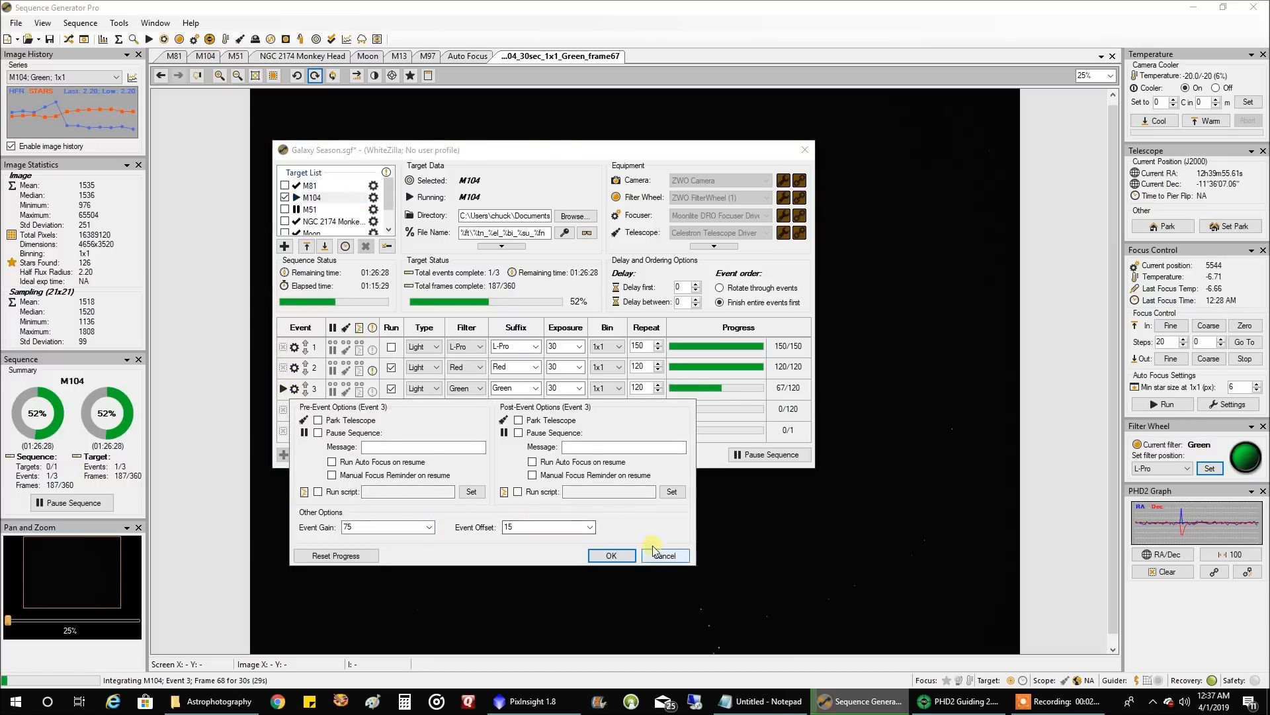
click(612, 555)
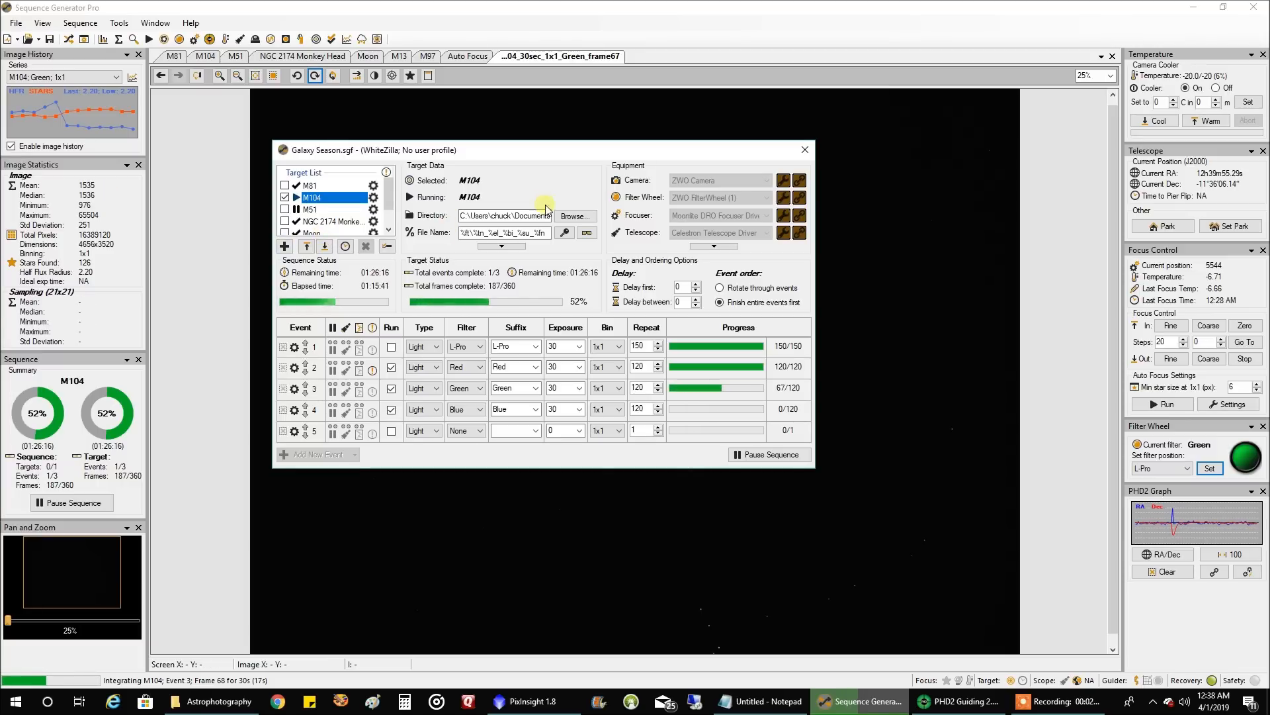
mouse_move(630, 153)
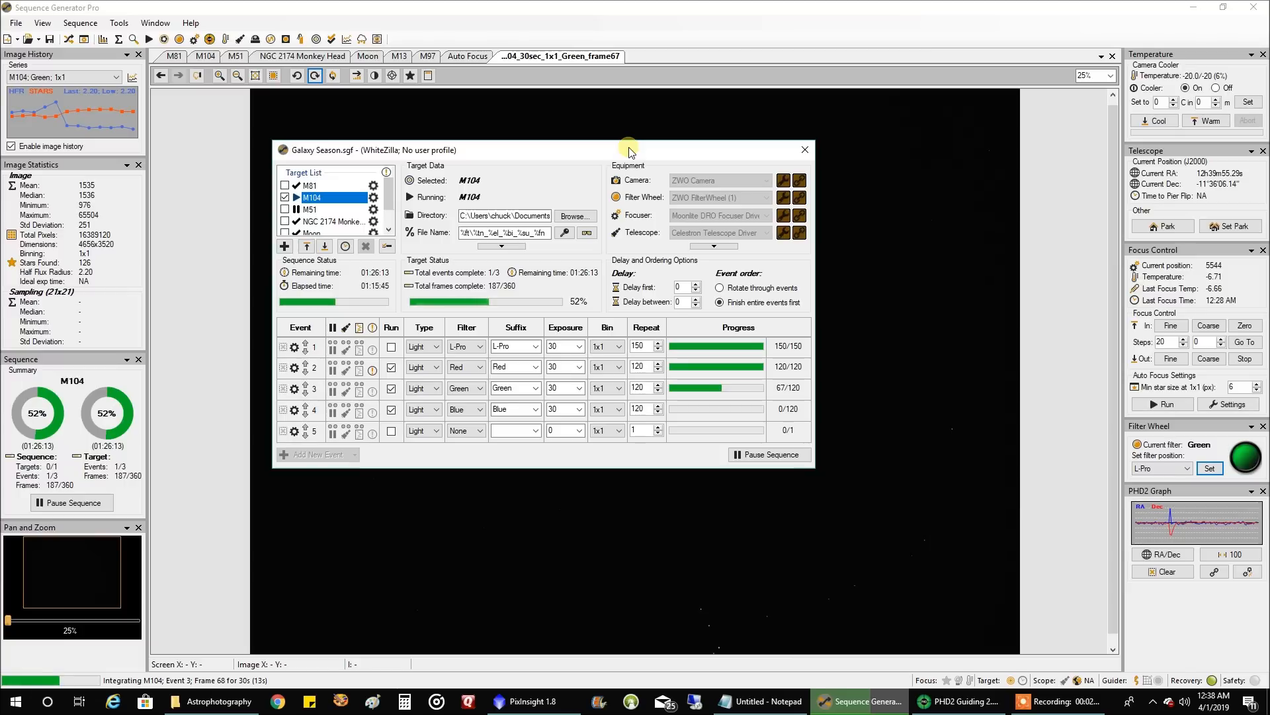
Close the sequence window and auto-stretch the current M104 frame to reveal the galaxy.
click(575, 216)
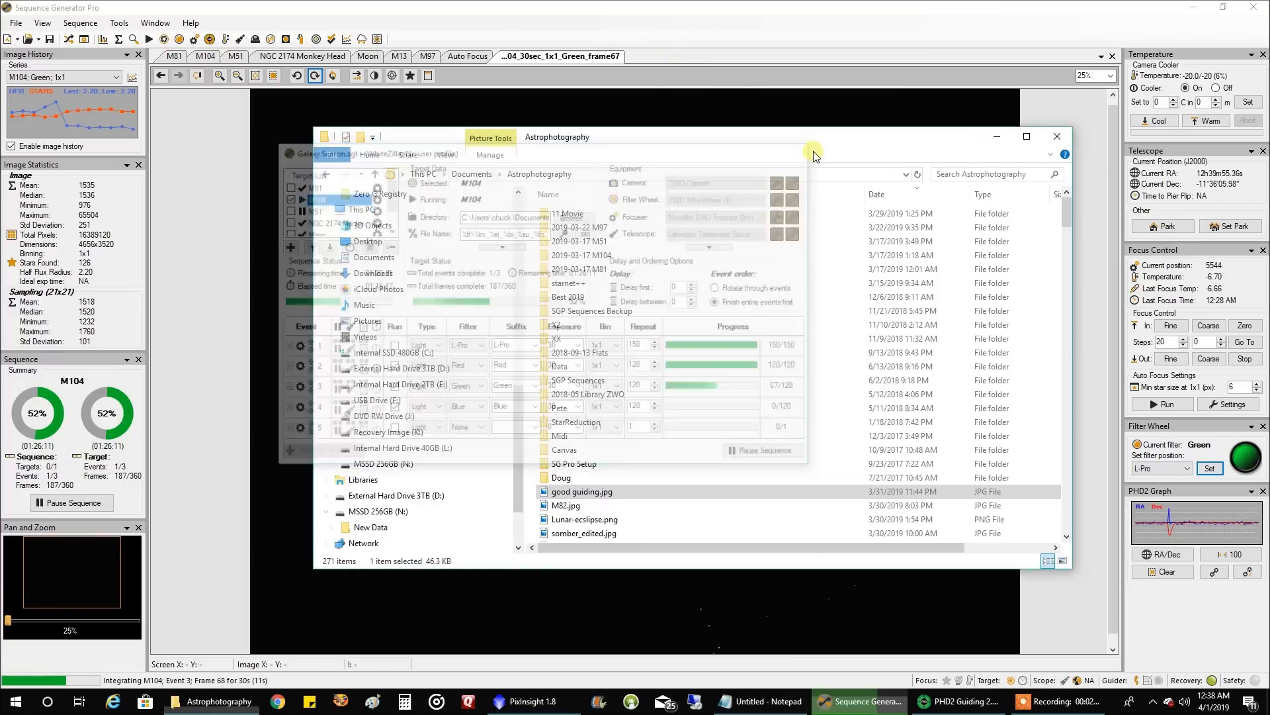
right_click(567, 325)
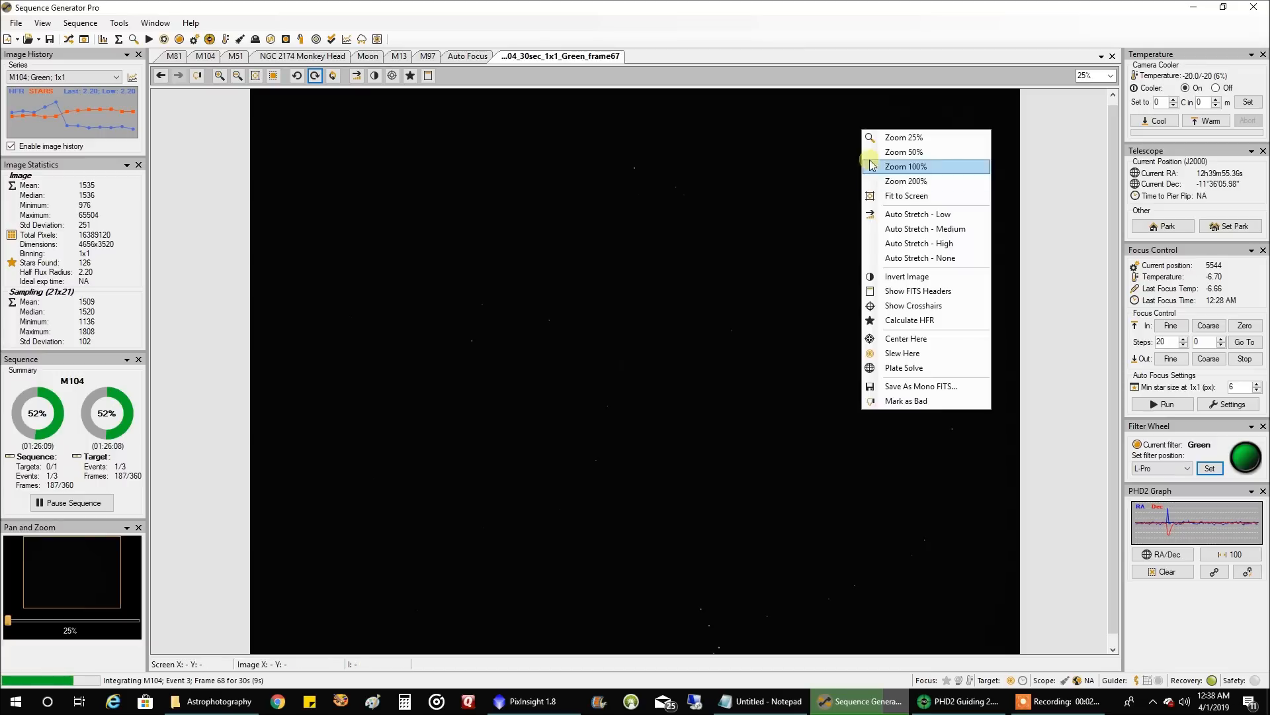
click(919, 213)
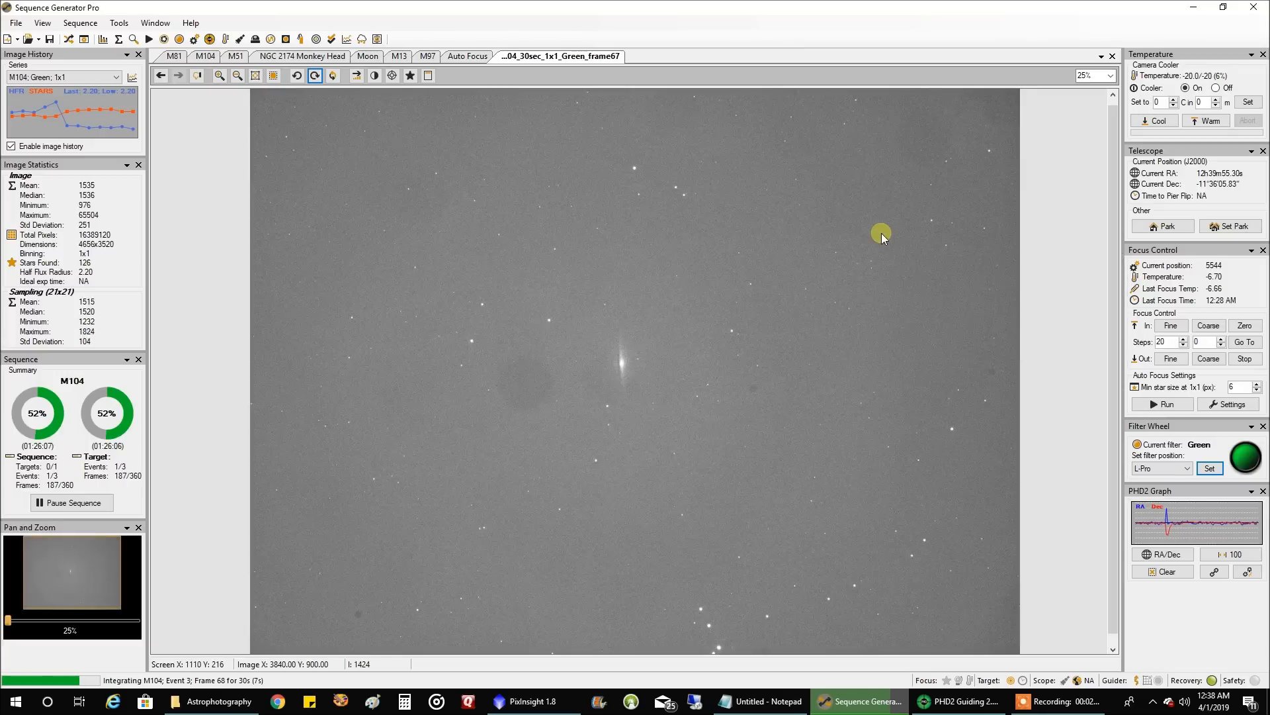
mouse_move(614, 385)
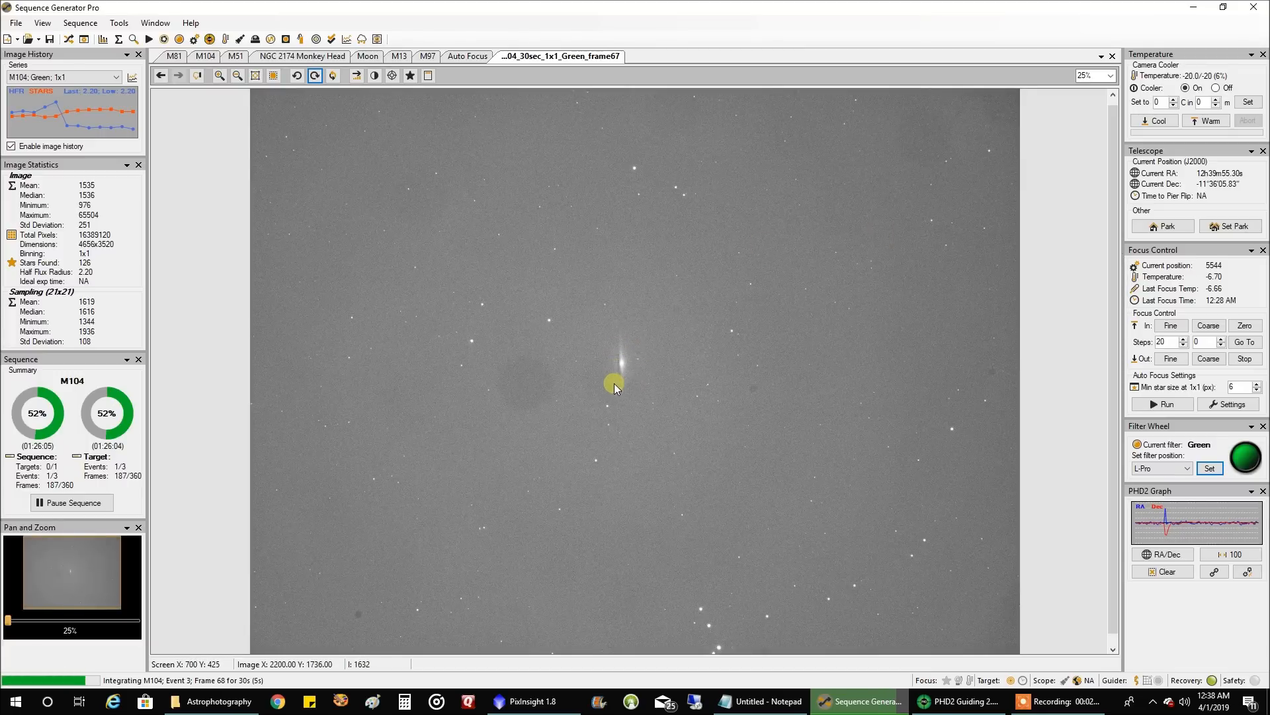
mouse_move(573, 355)
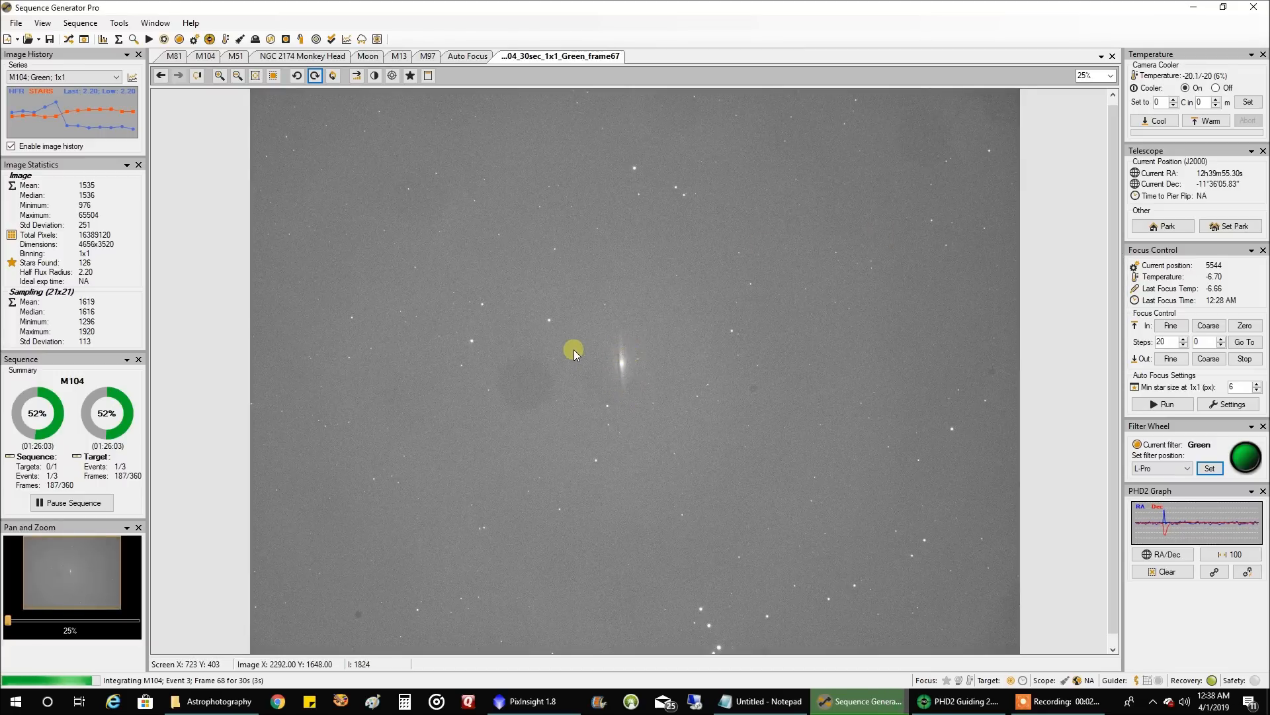
mouse_move(561, 392)
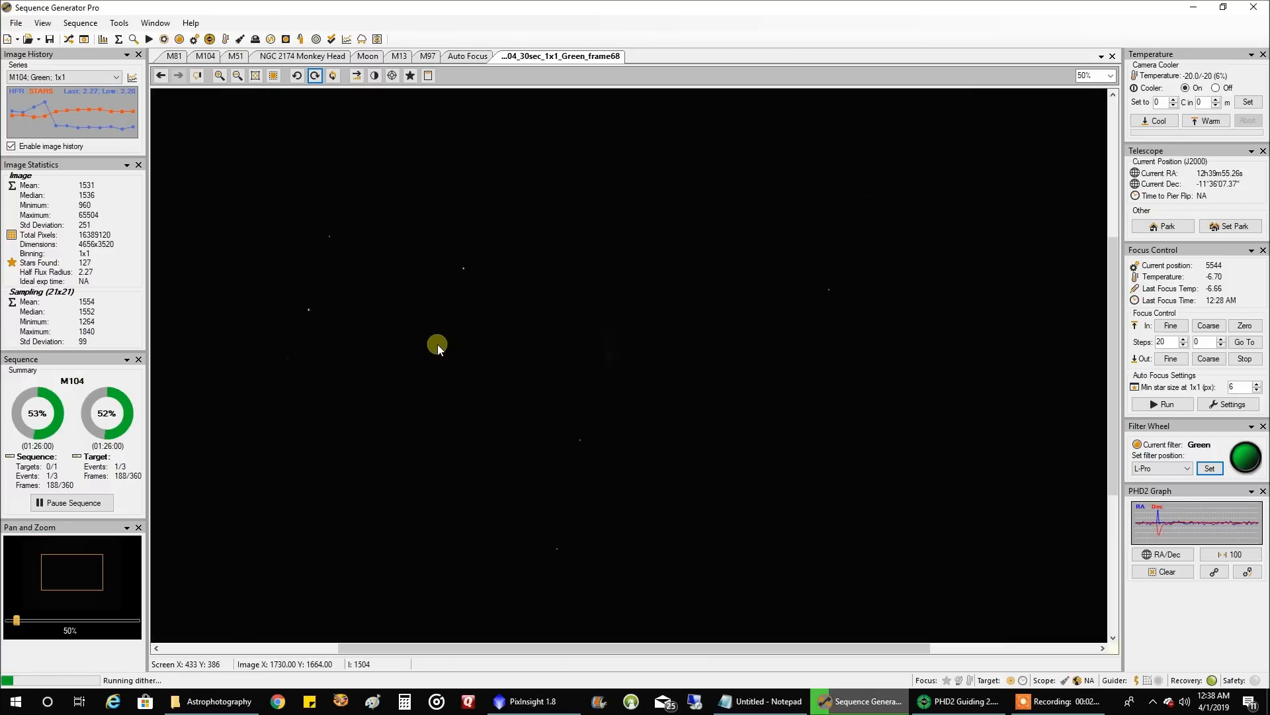
Apply a medium auto-stretch to the newly arrived M104 frame.
right_click(438, 344)
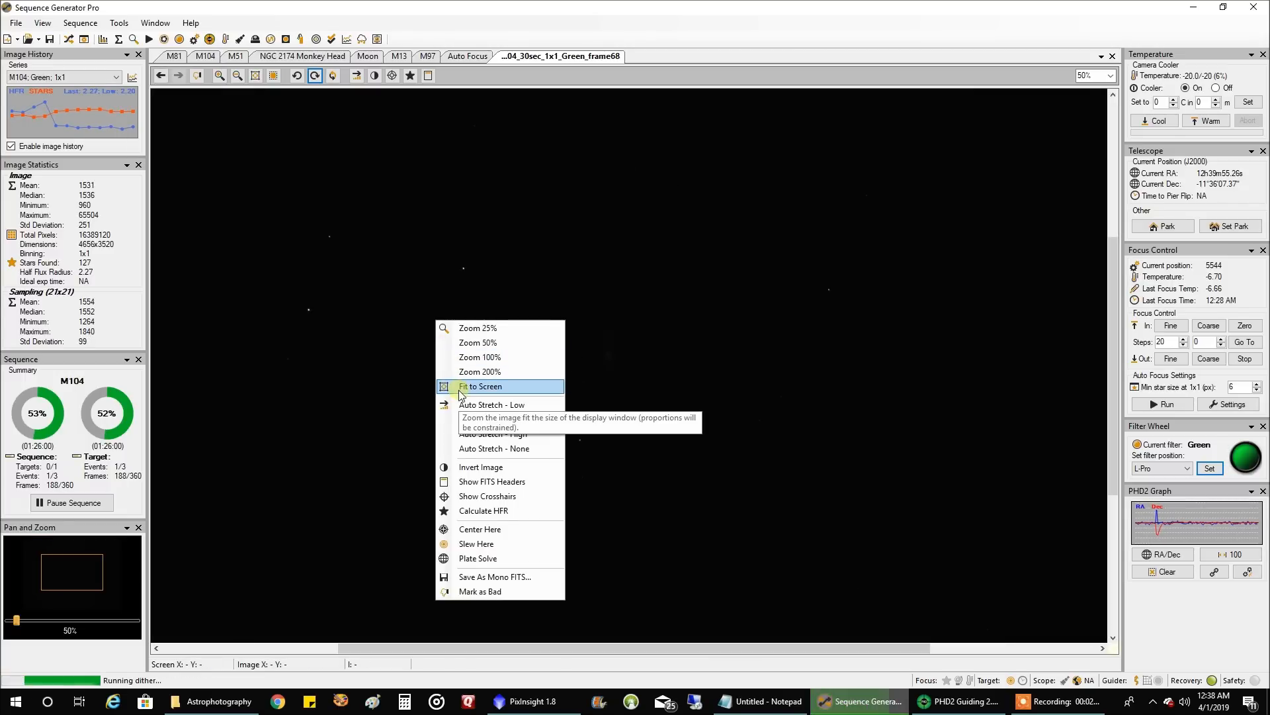
mouse_move(500, 419)
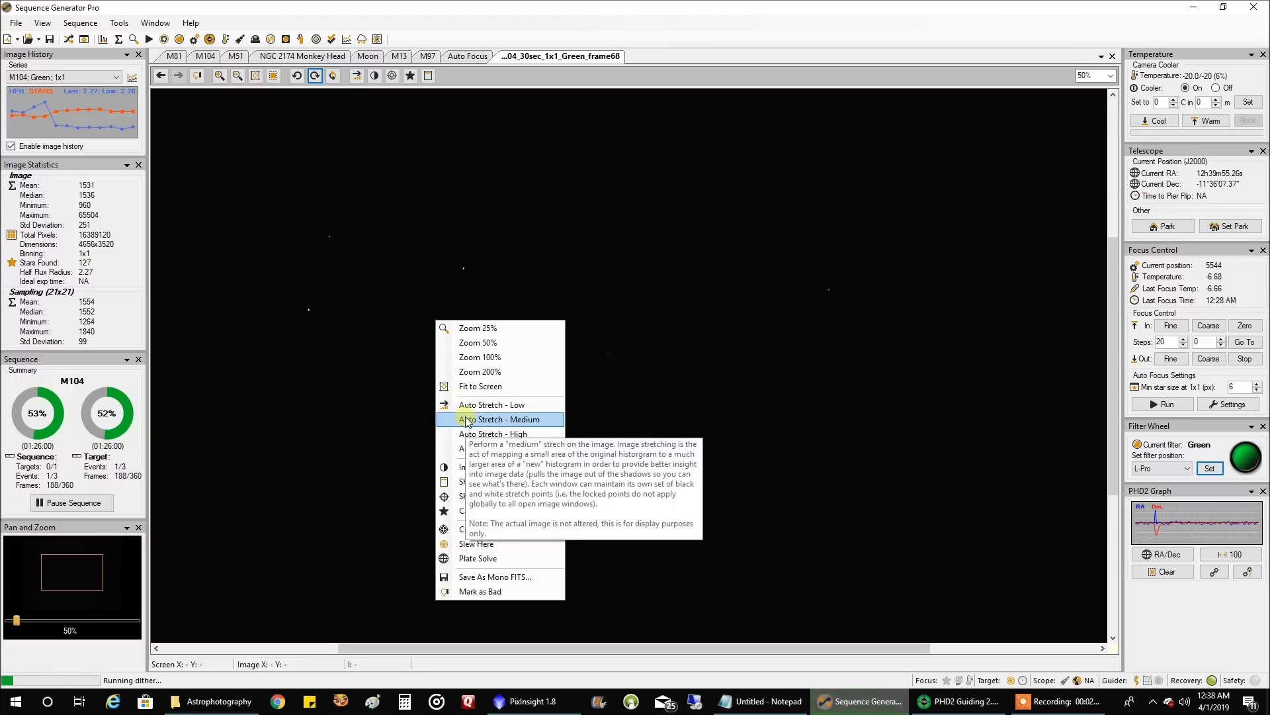
click(499, 420)
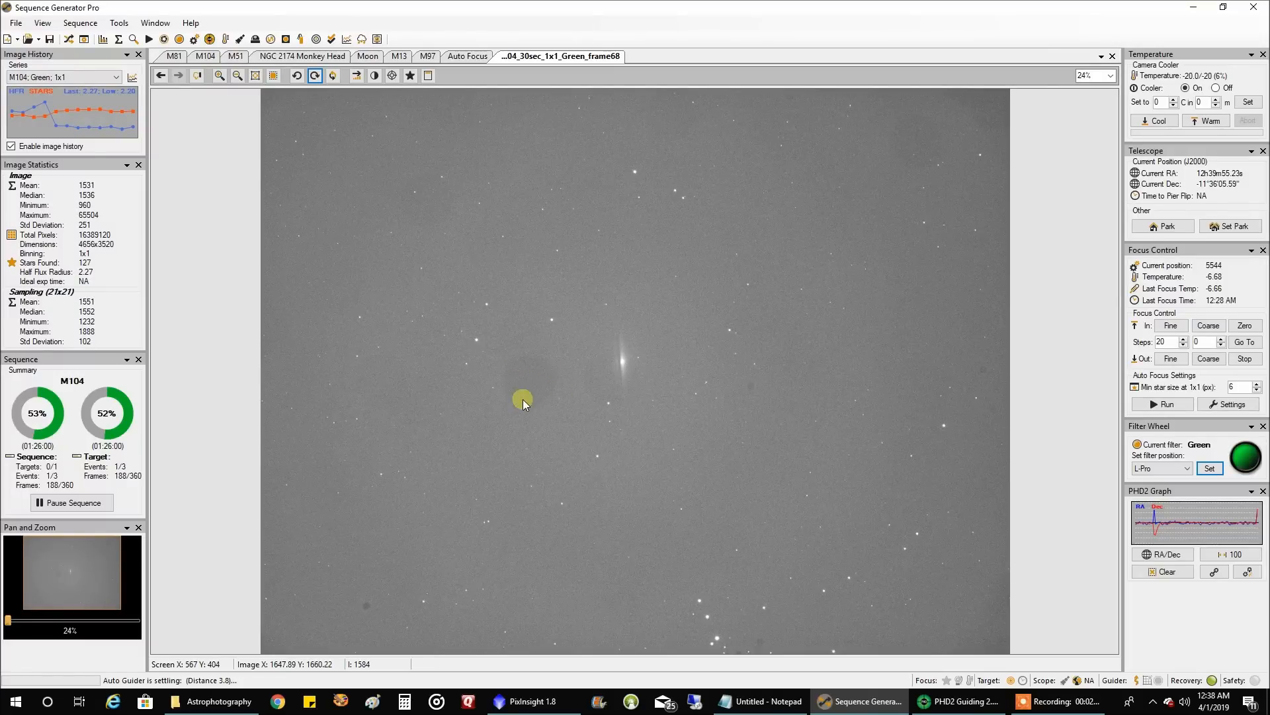
mouse_move(522, 382)
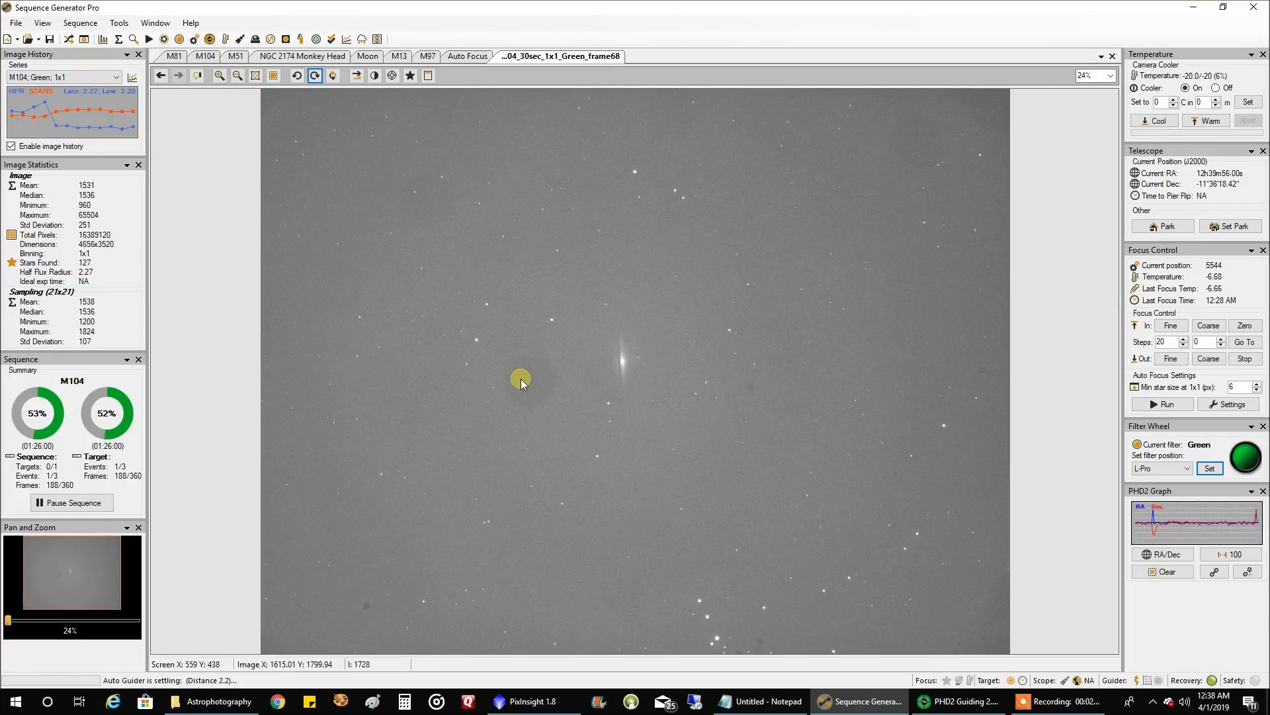
mouse_move(816, 504)
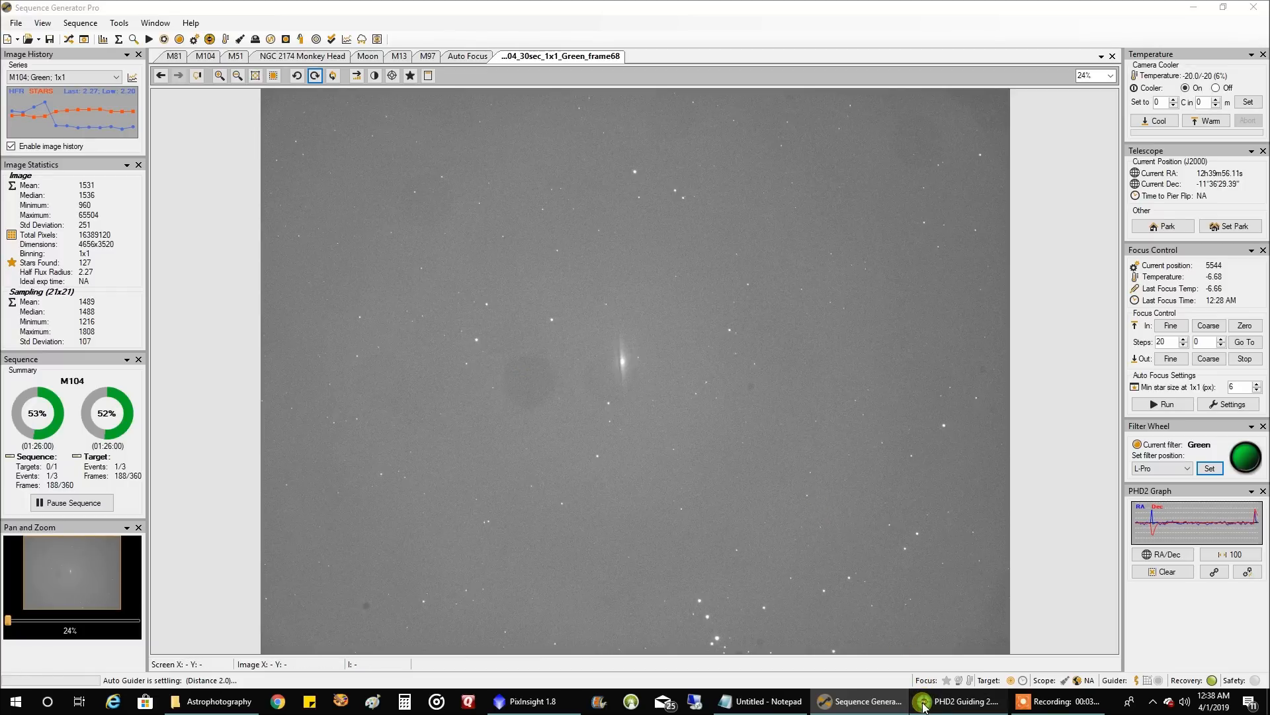
Switch to PHD2 Guiding and clear the guiding history graph for a fresh trace.
click(960, 702)
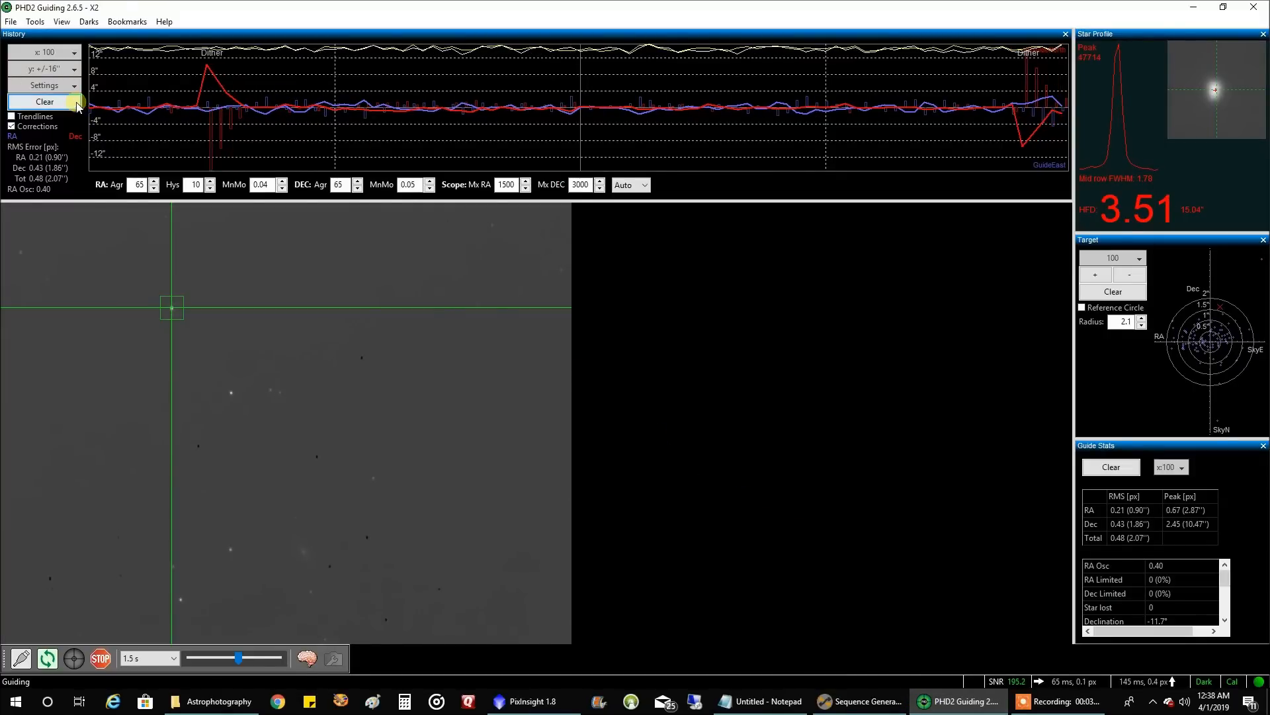
click(45, 102)
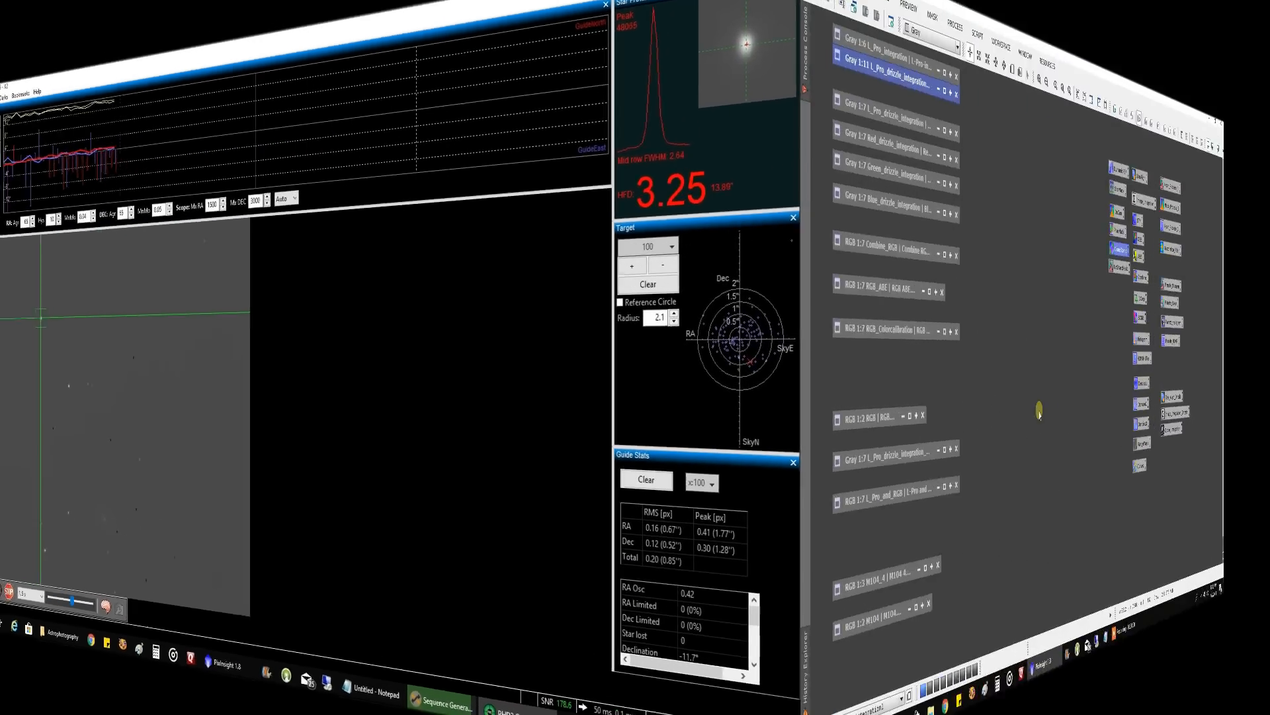
Bring PixInsight forward with the drizzled L-Pro integration of M104.
click(546, 701)
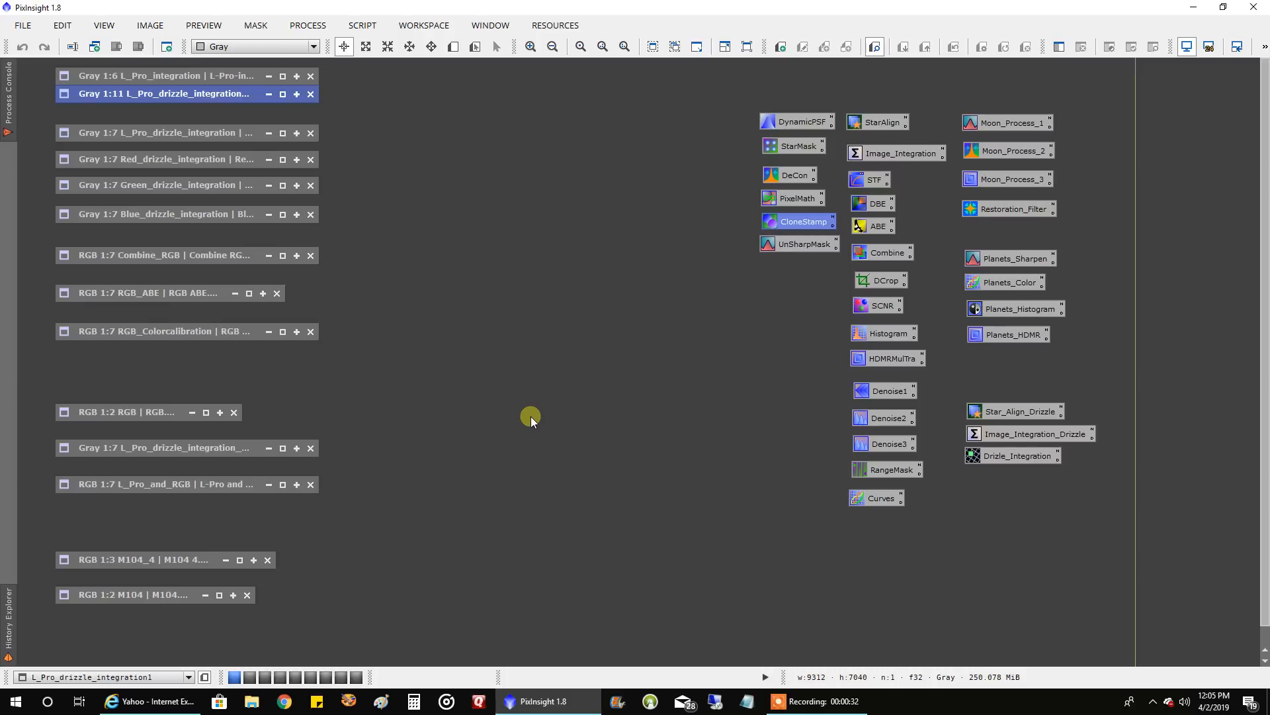
mouse_move(477, 359)
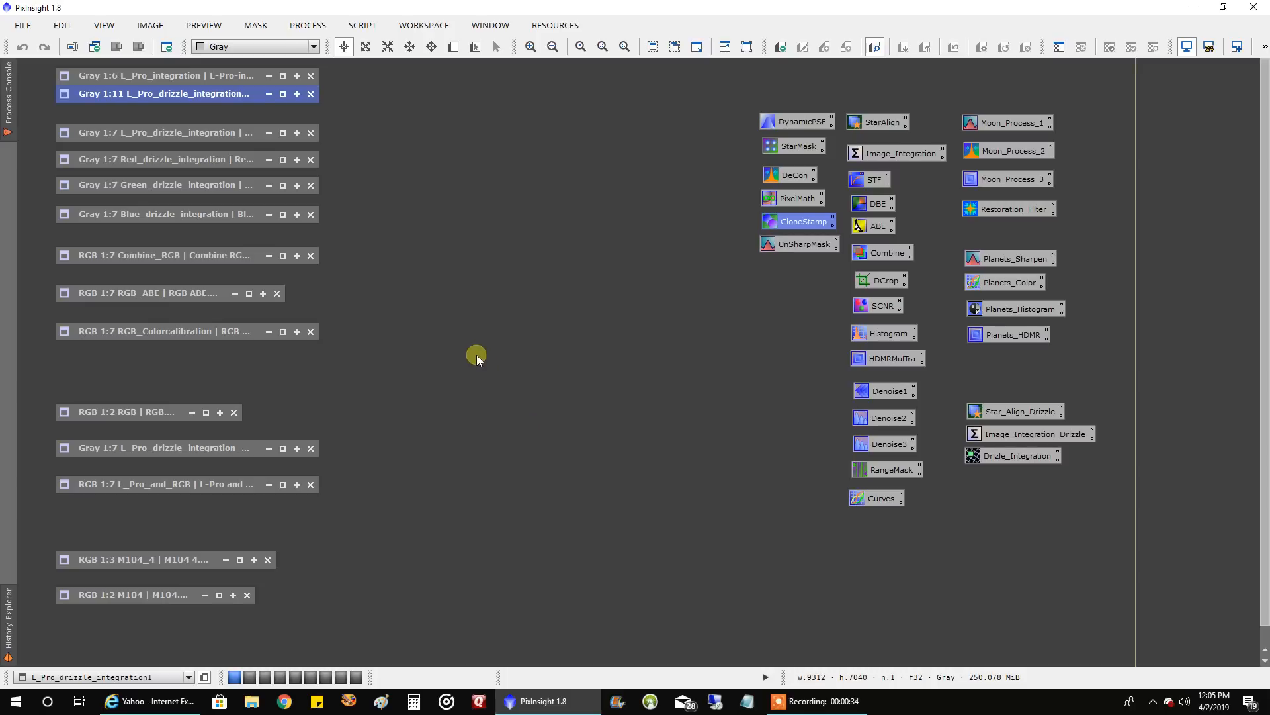
mouse_move(283, 132)
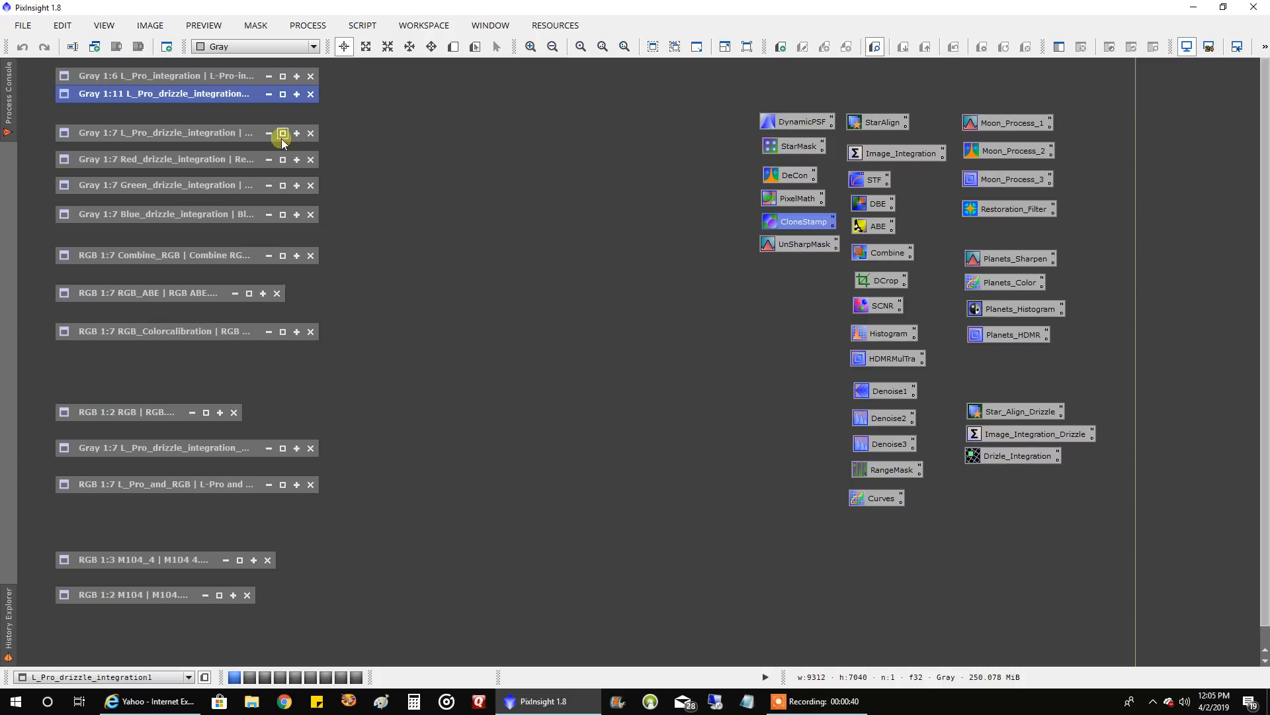
mouse_move(162, 93)
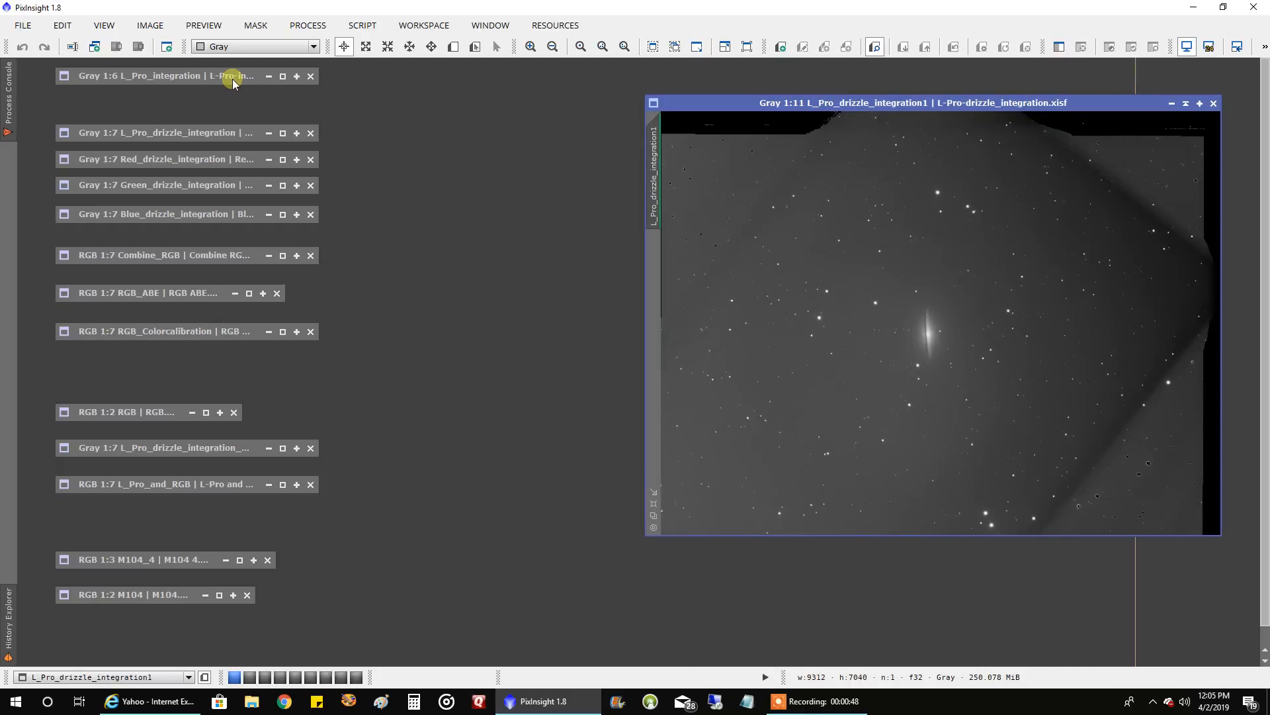
Open the plain L_Pro_integration image beside the drizzled version.
click(282, 75)
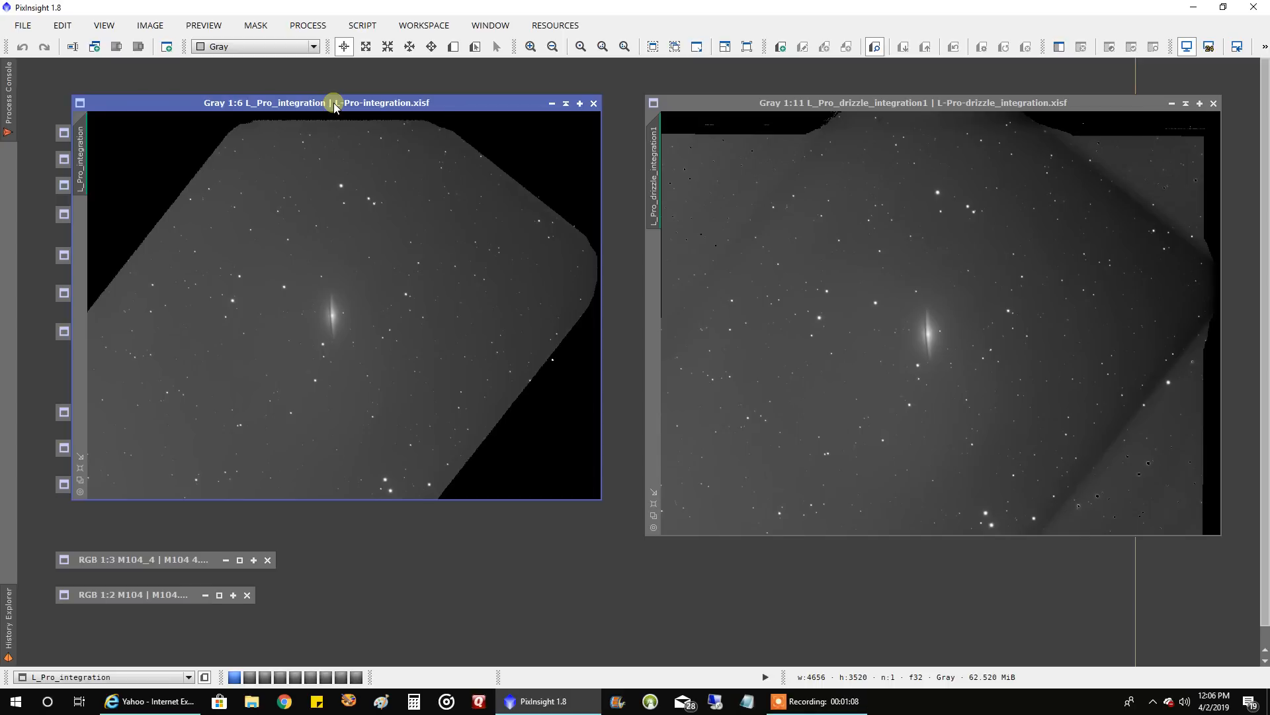
mouse_move(196, 356)
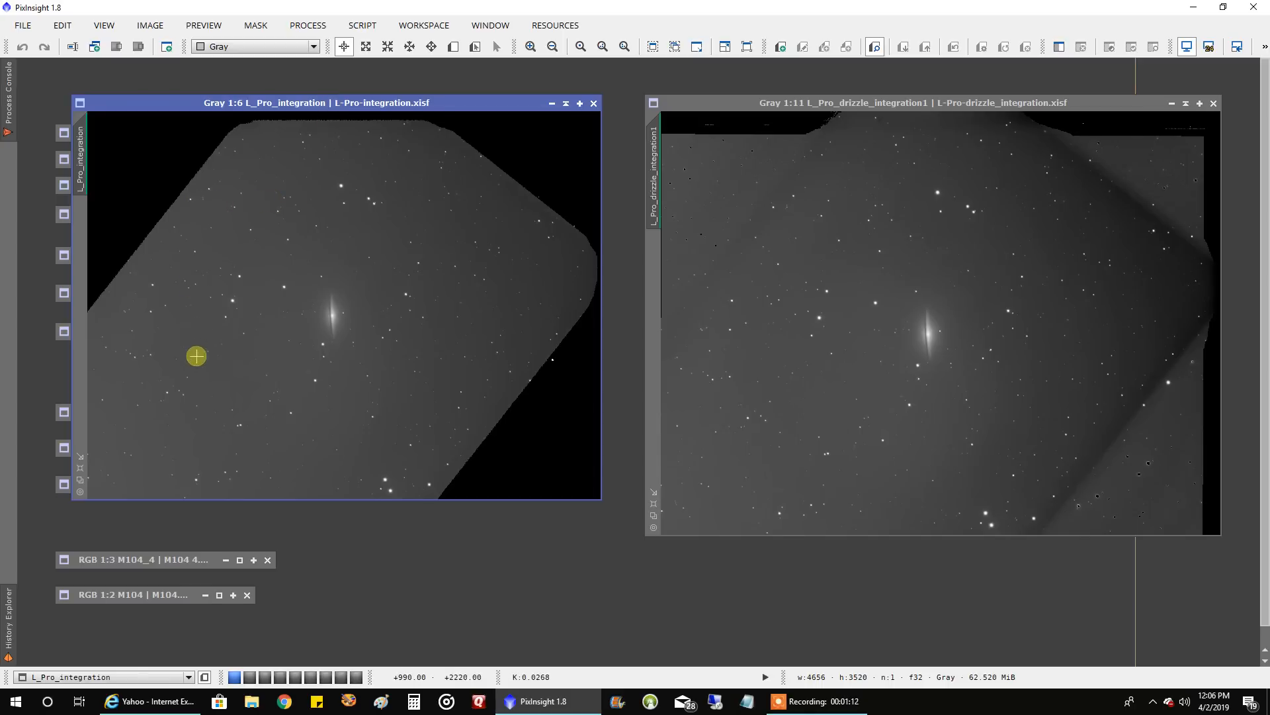
mouse_move(875, 300)
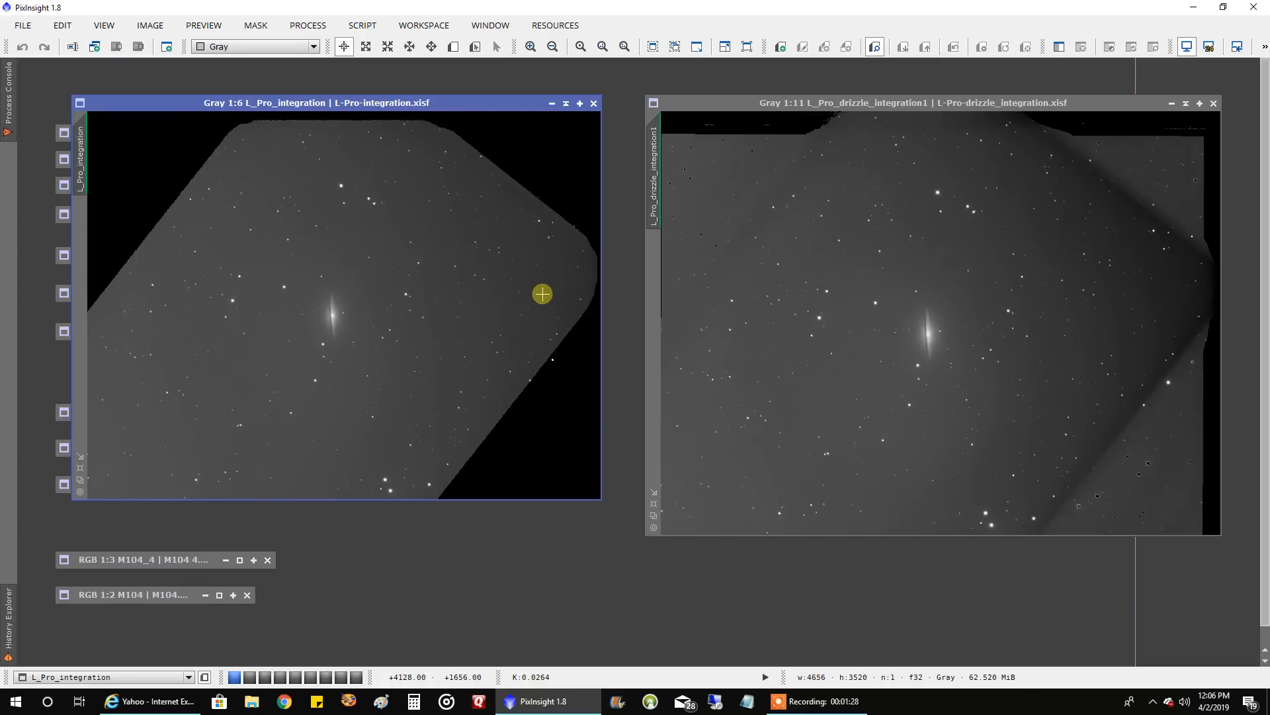
mouse_move(789, 319)
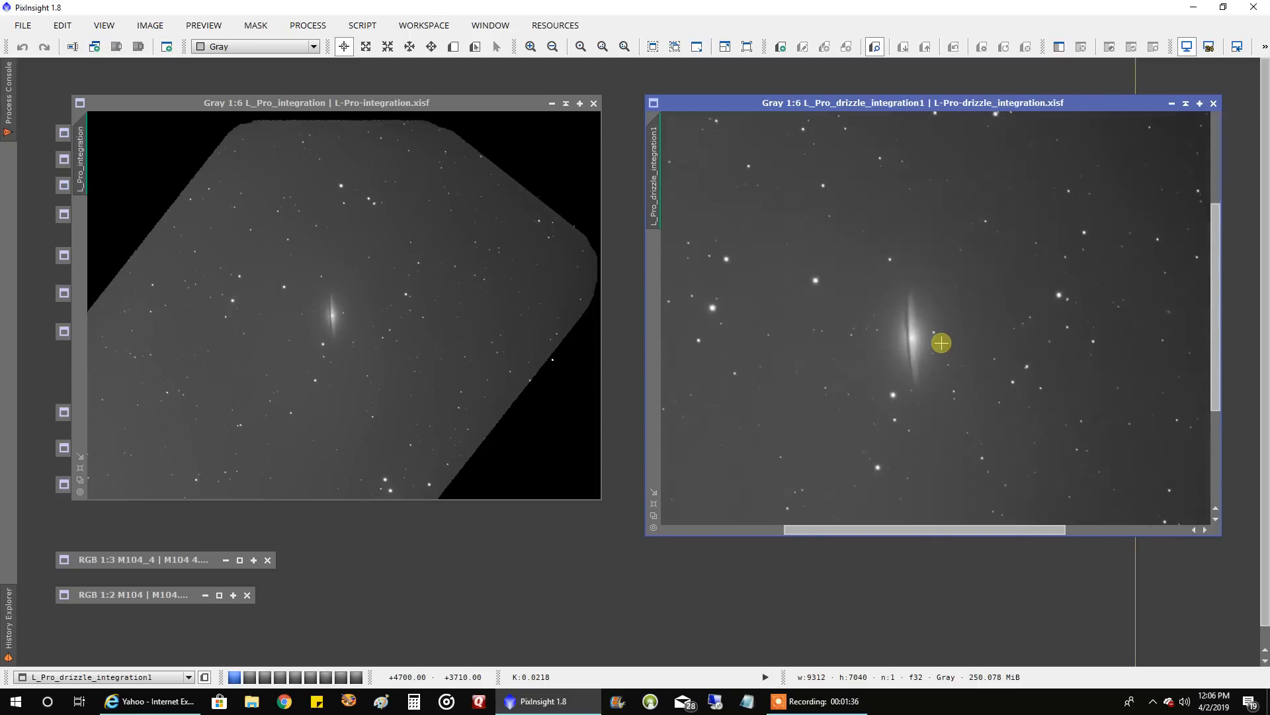
mouse_move(420, 331)
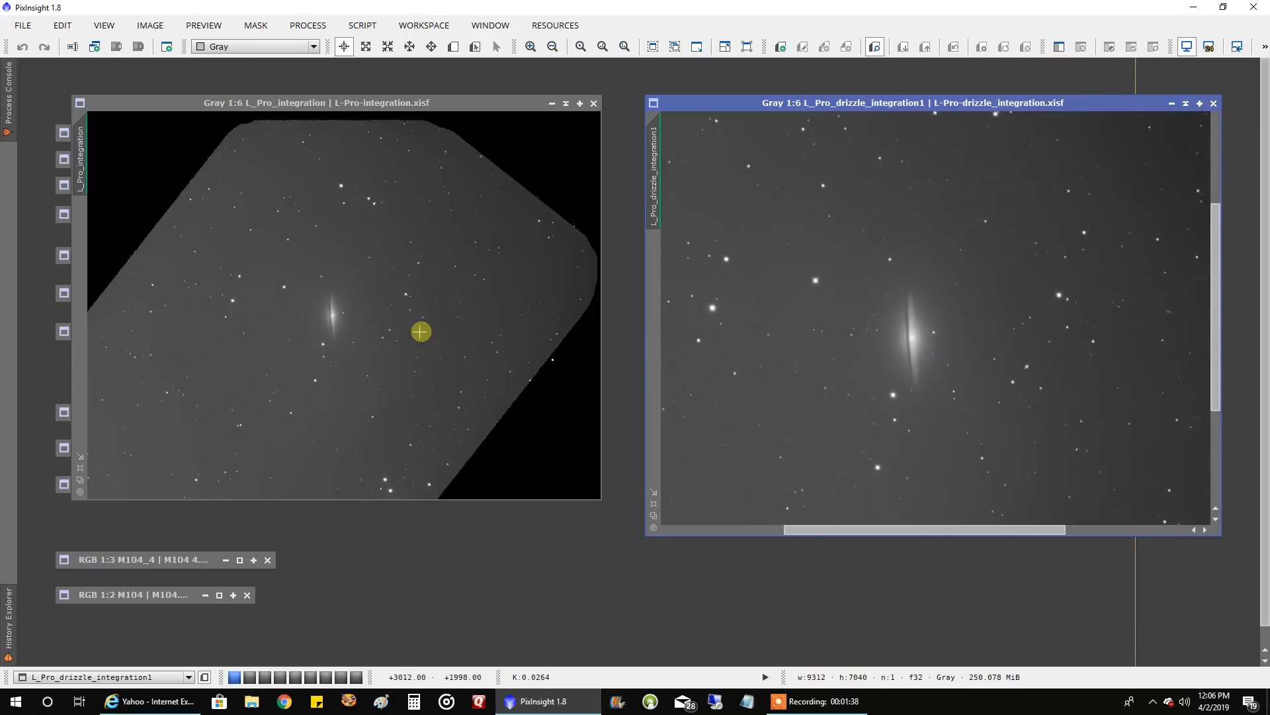
mouse_move(230, 118)
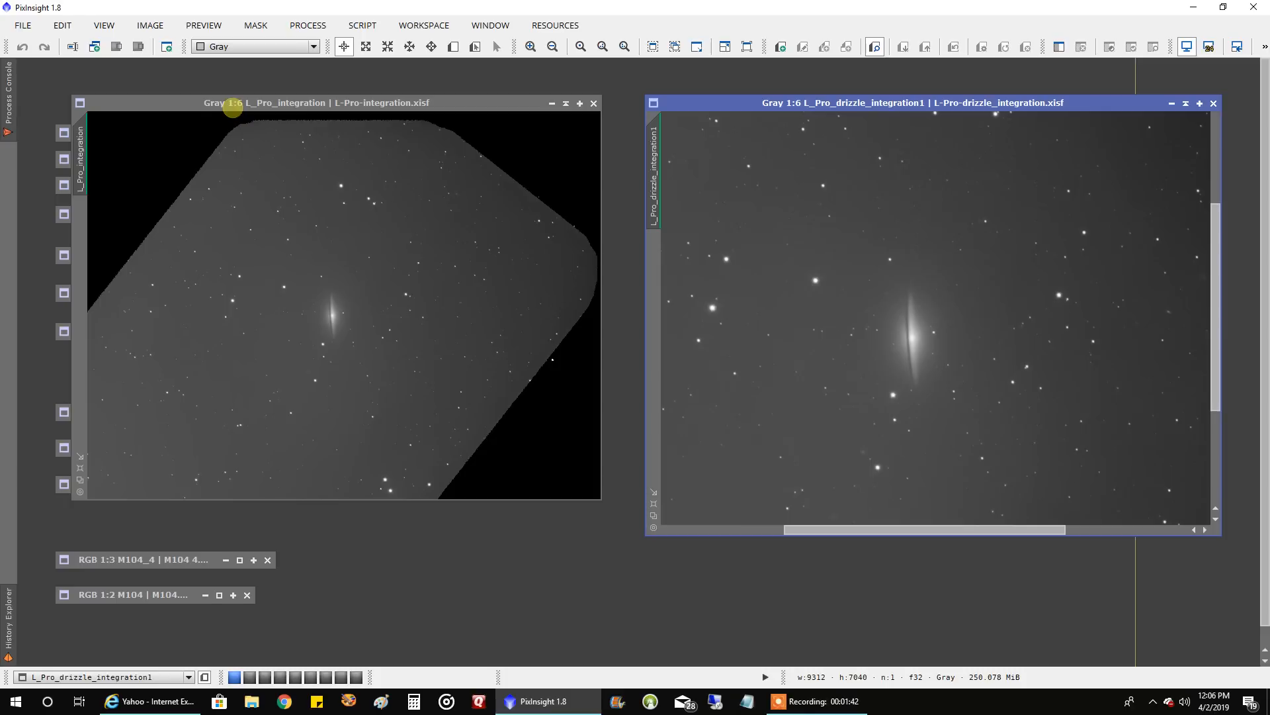
mouse_move(922, 309)
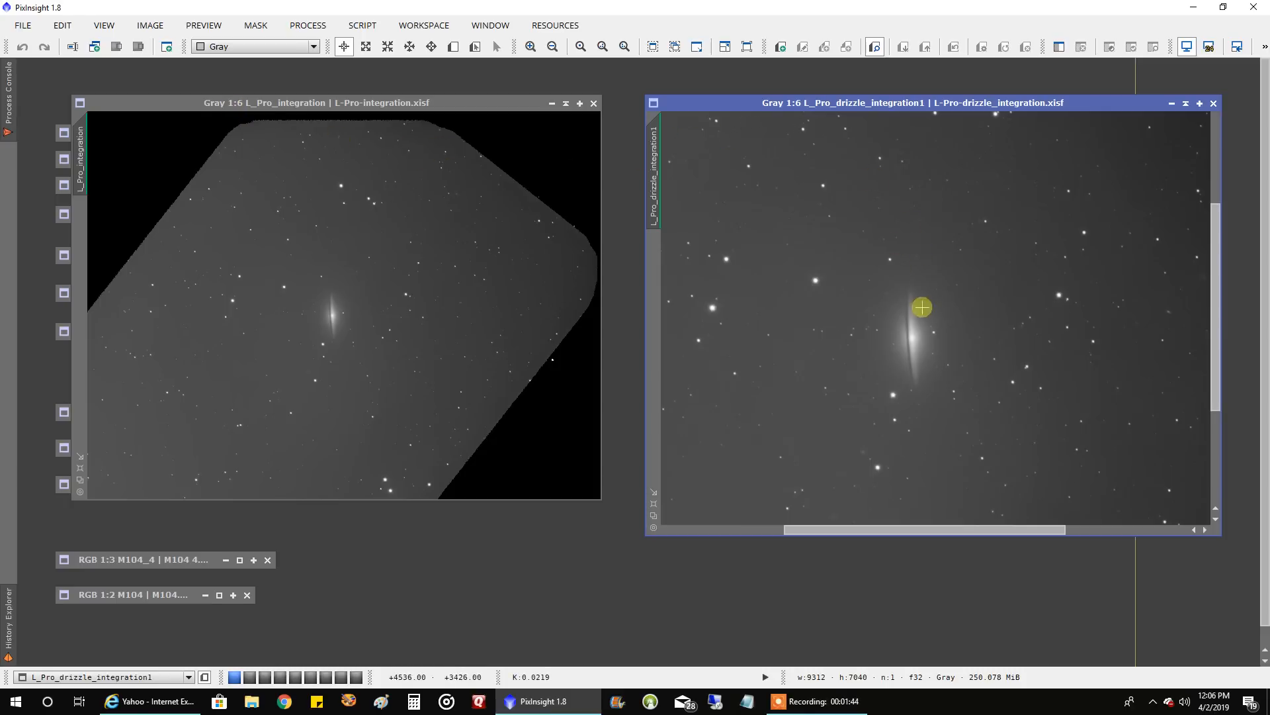
mouse_move(922, 326)
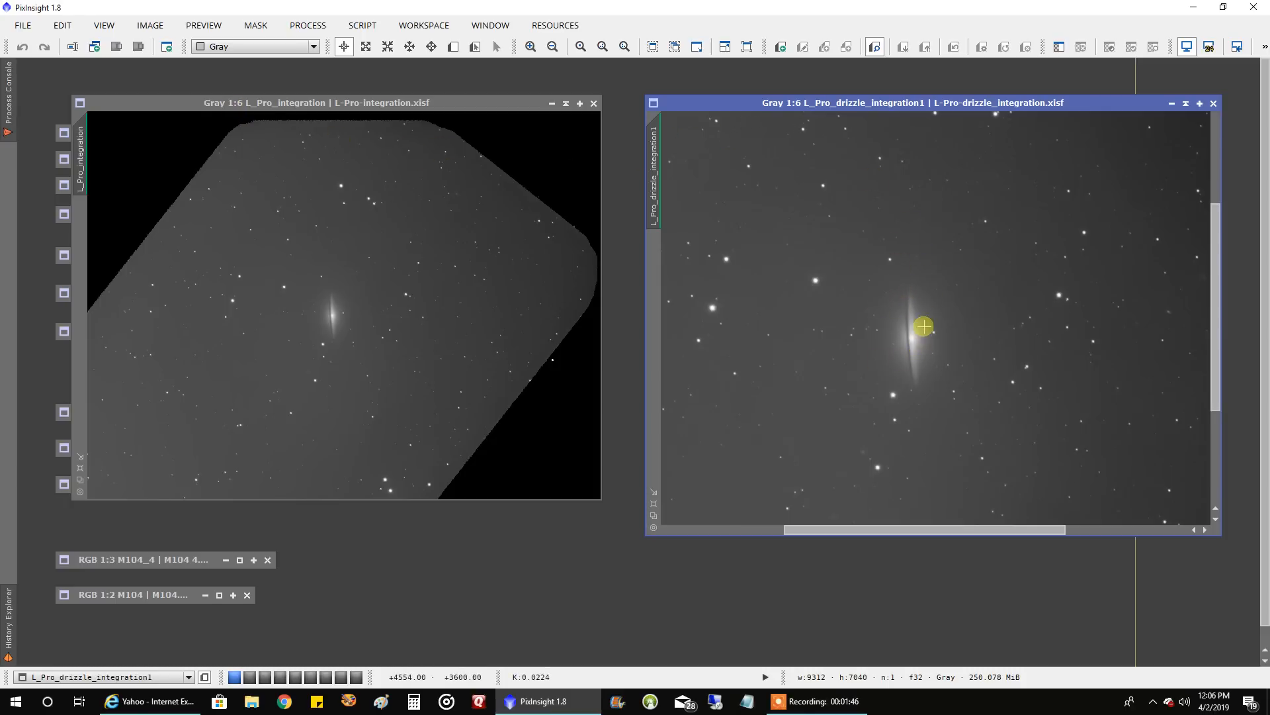
mouse_move(921, 319)
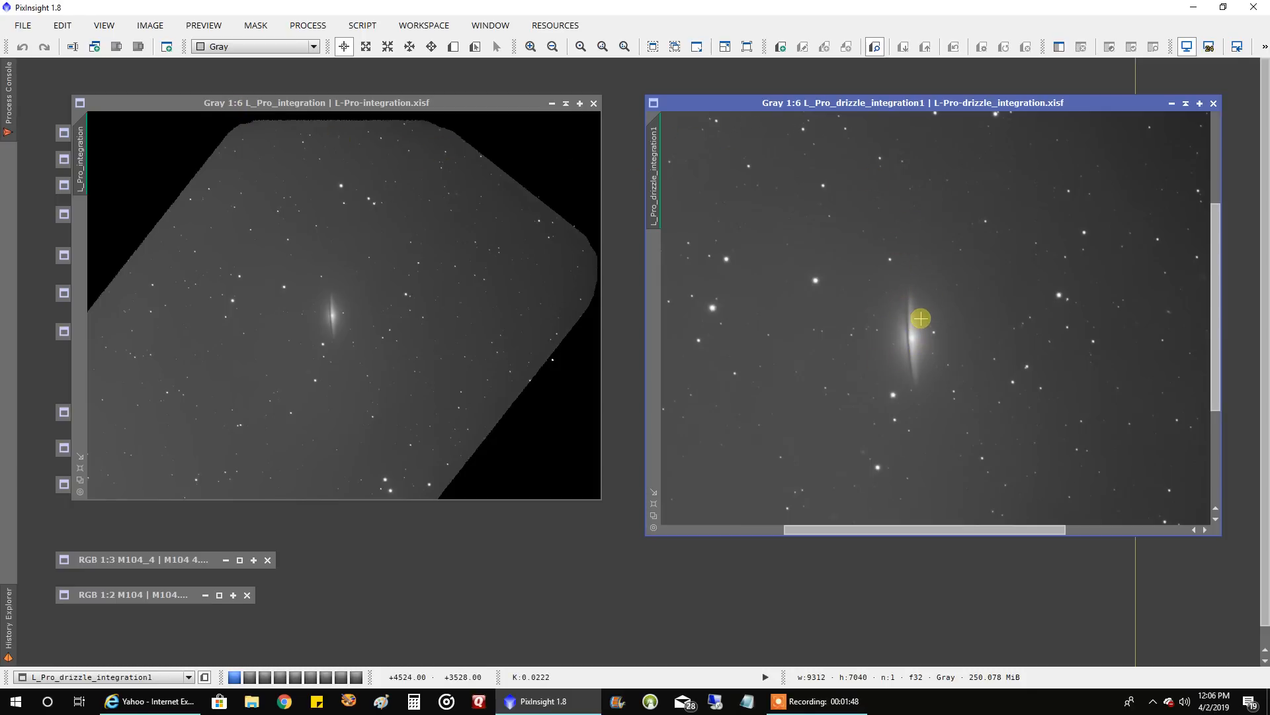
mouse_move(925, 295)
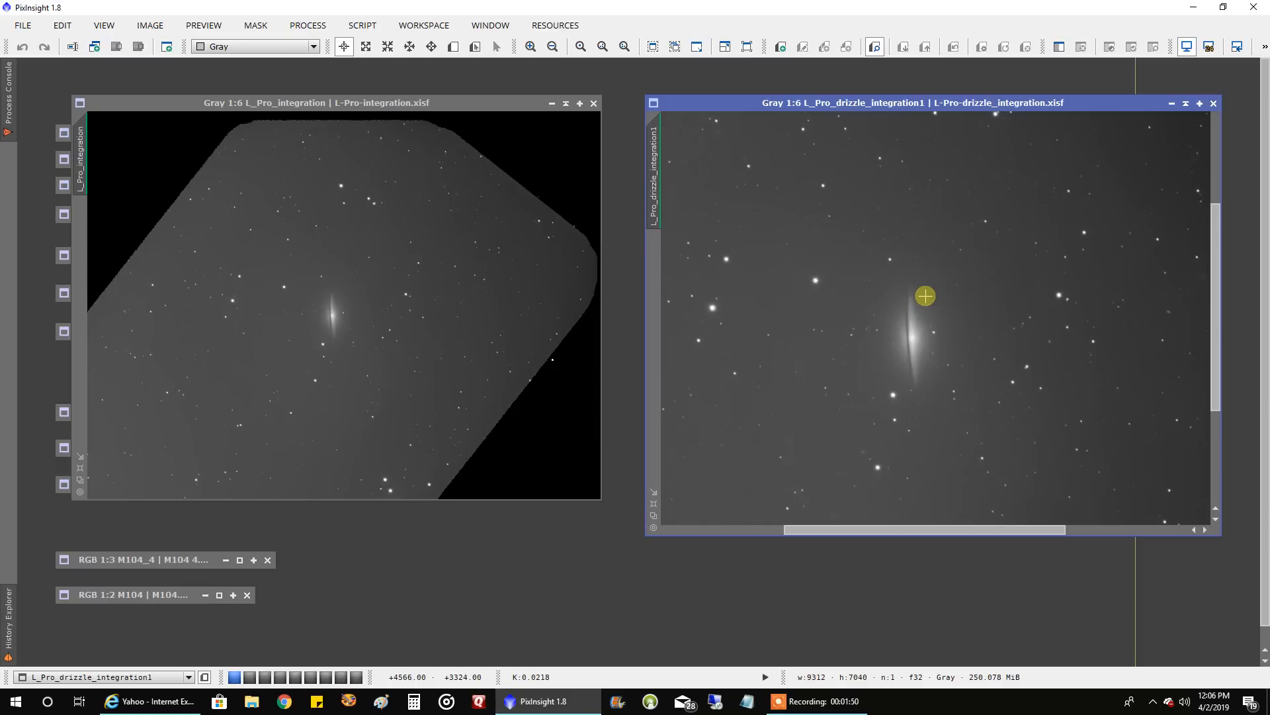
mouse_move(632, 174)
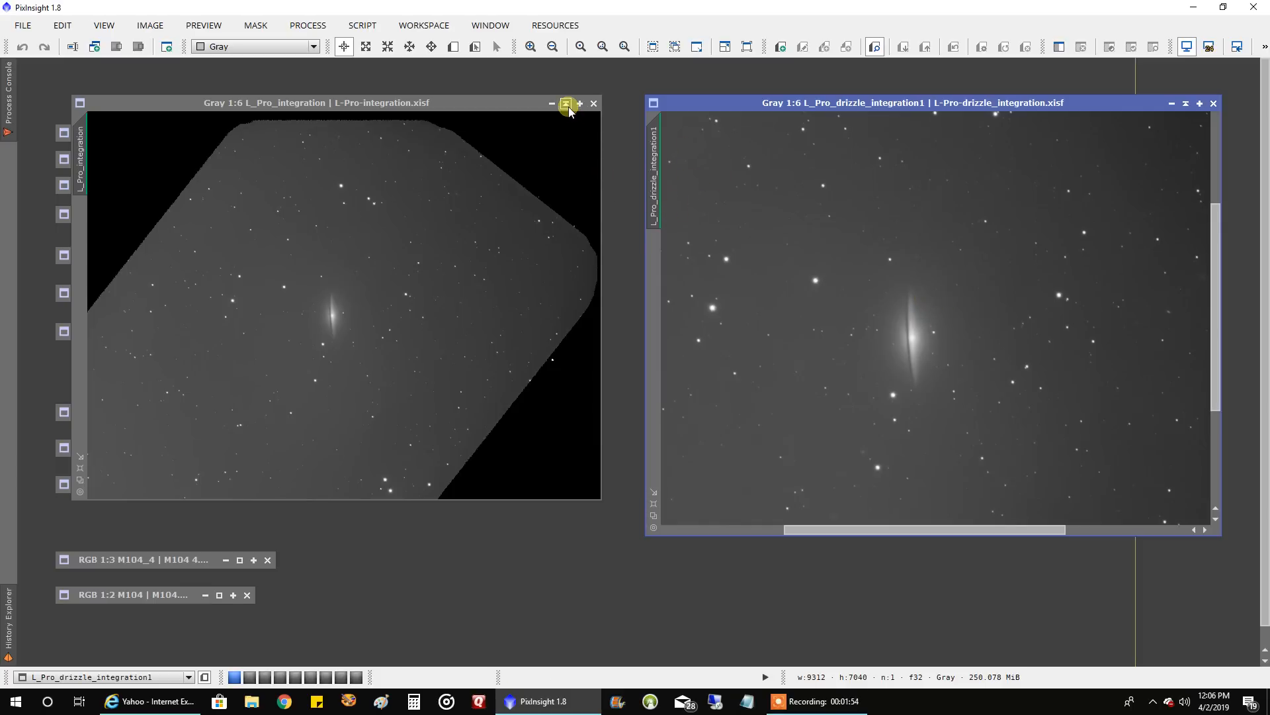
Collapse both L-Pro images and expand the red drizzle integration on the right side.
click(565, 103)
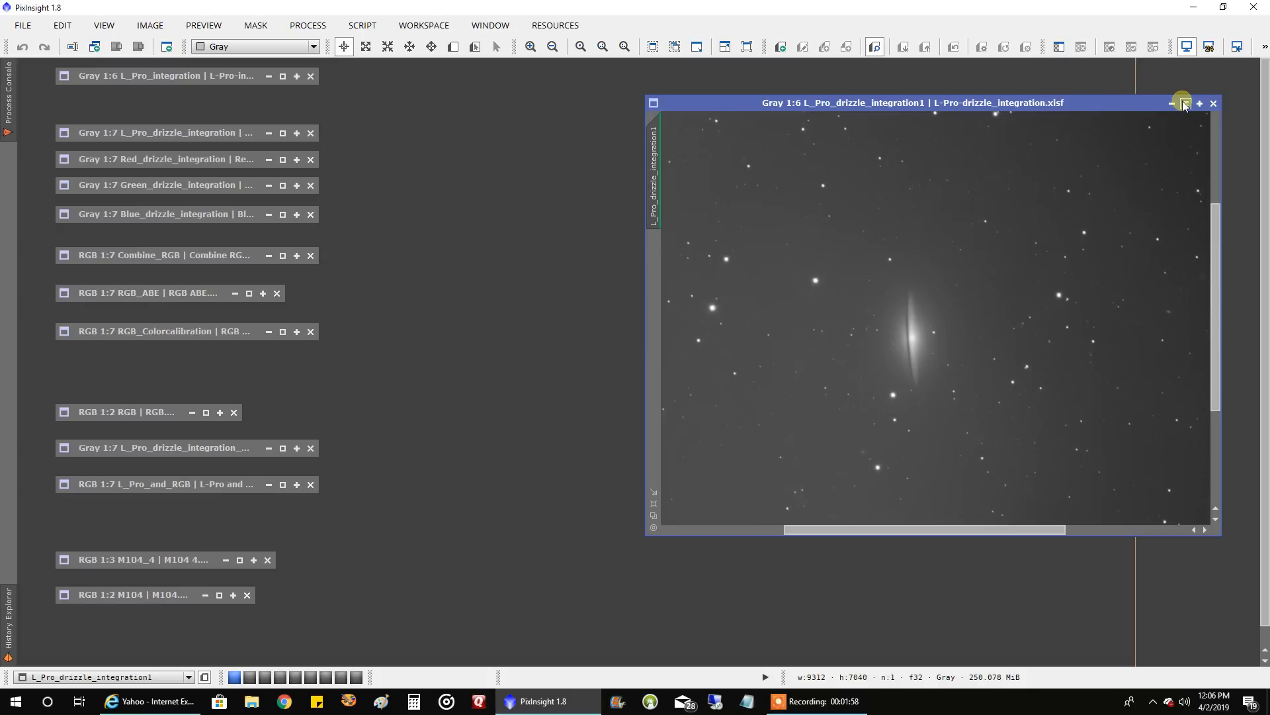
click(1182, 104)
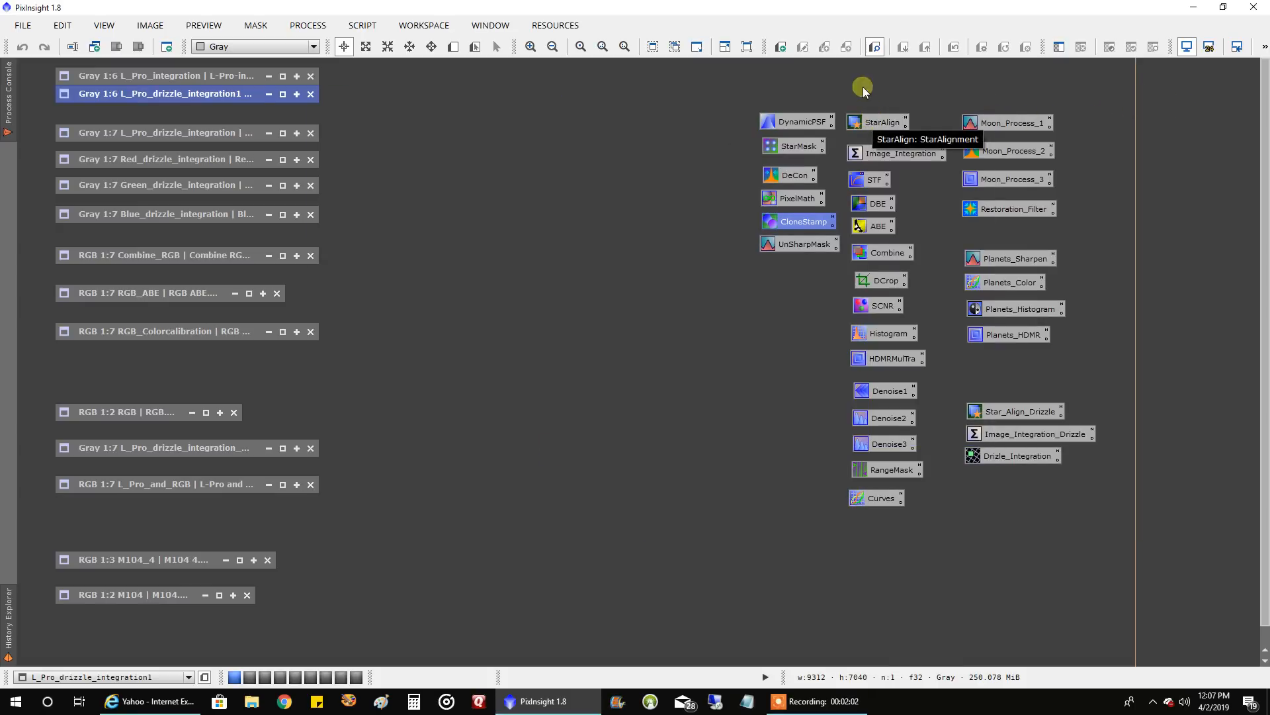
mouse_move(191, 133)
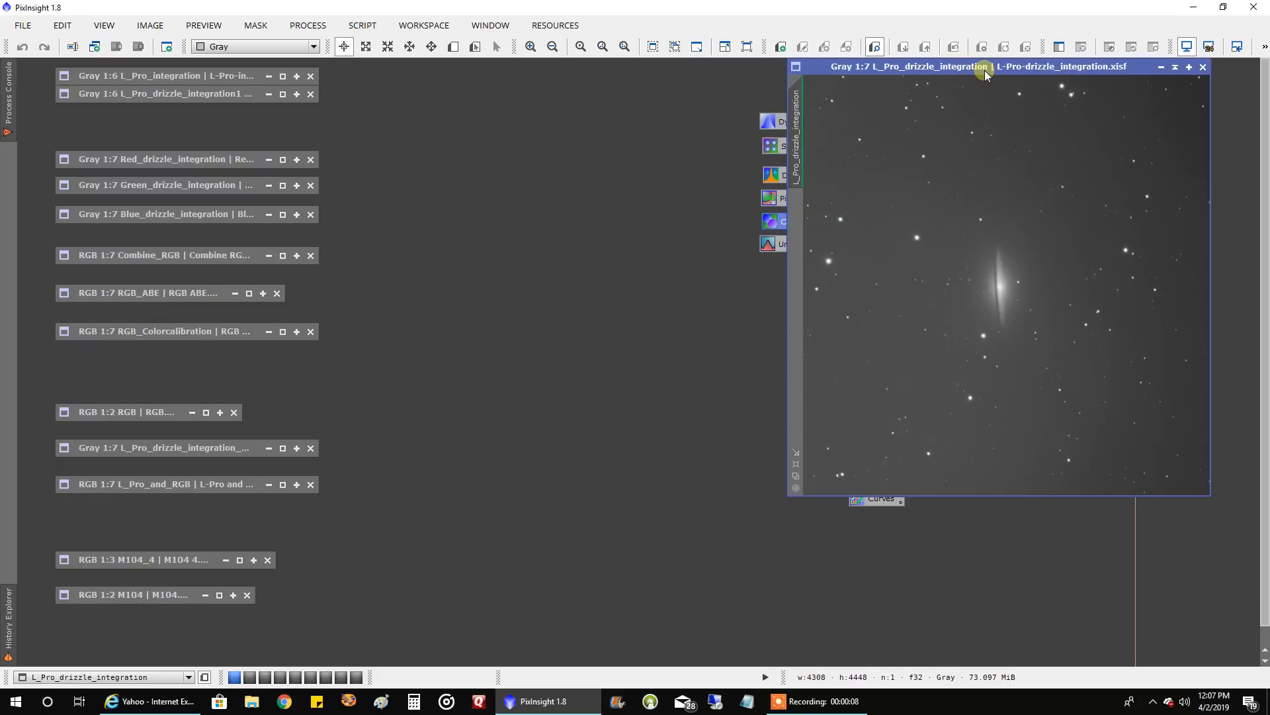
mouse_move(590, 95)
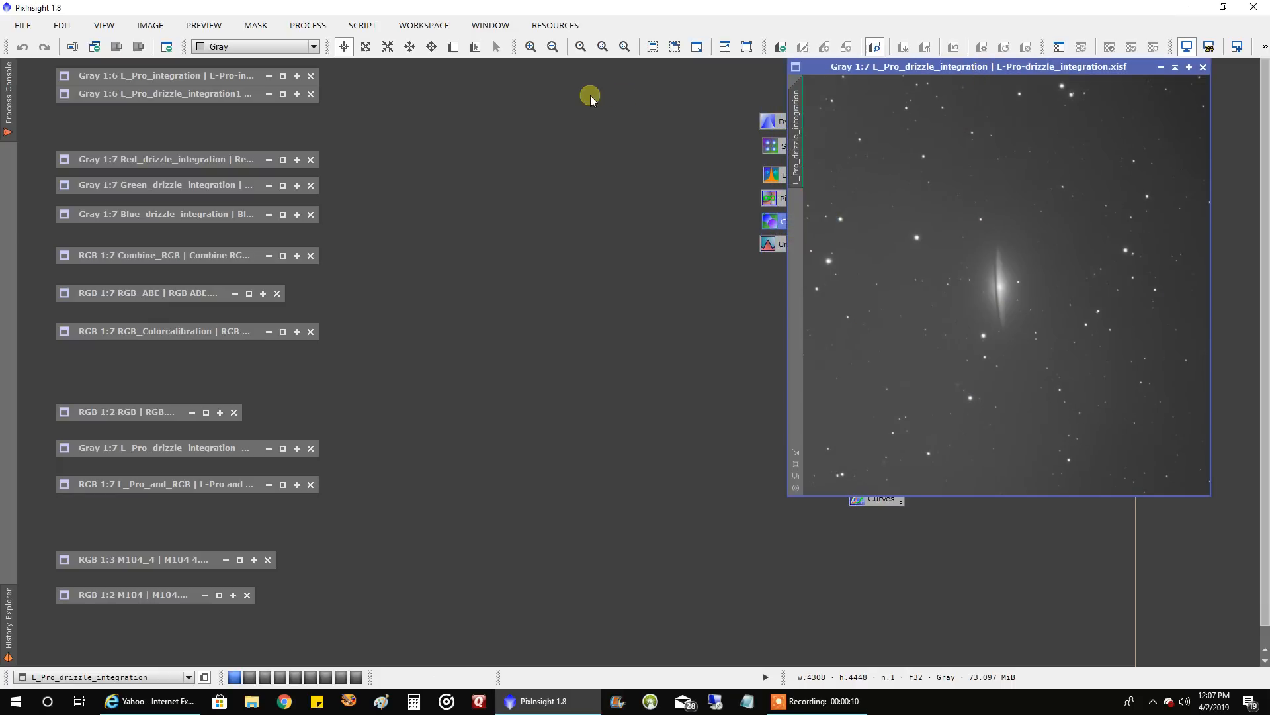
click(162, 159)
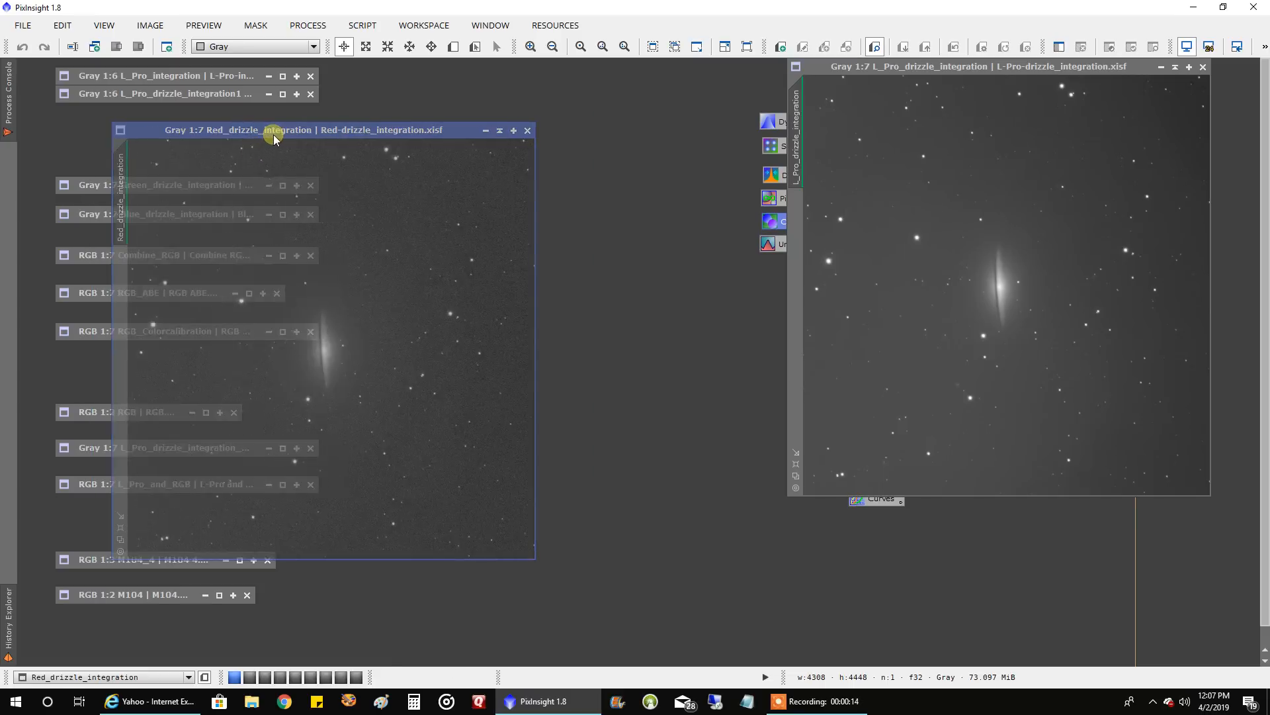
drag(275, 130, 821, 172)
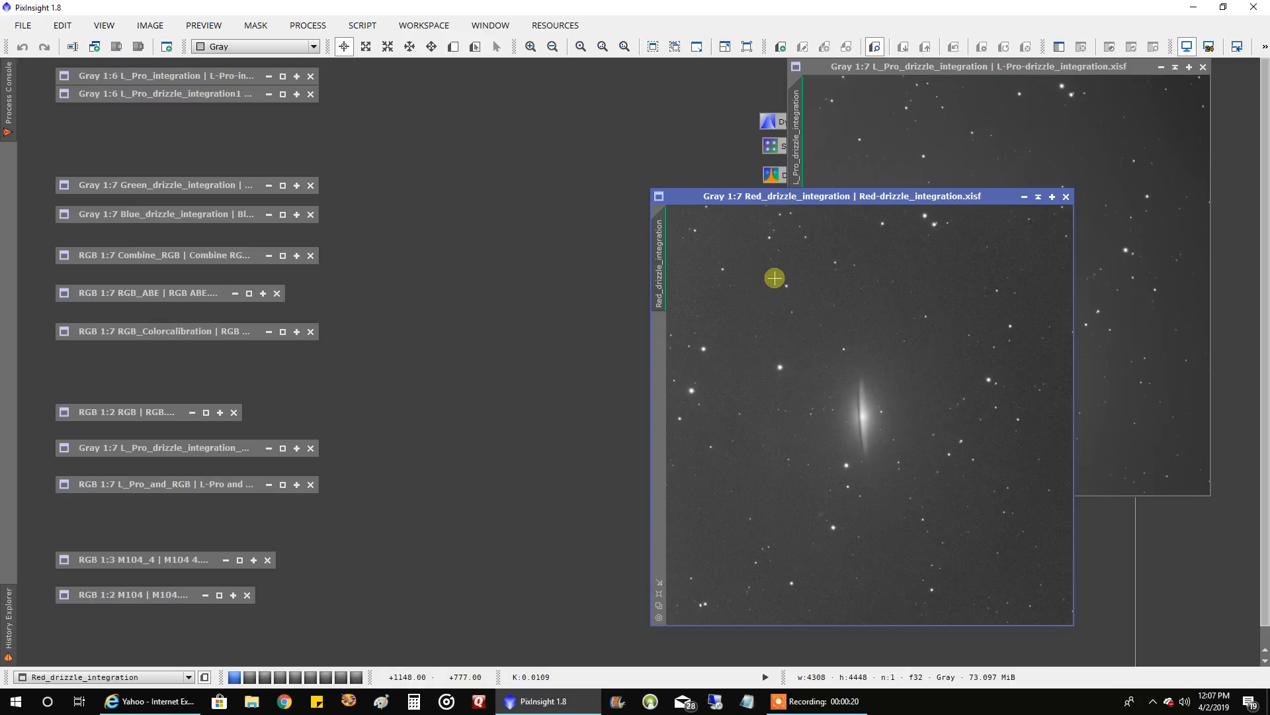
mouse_move(430, 269)
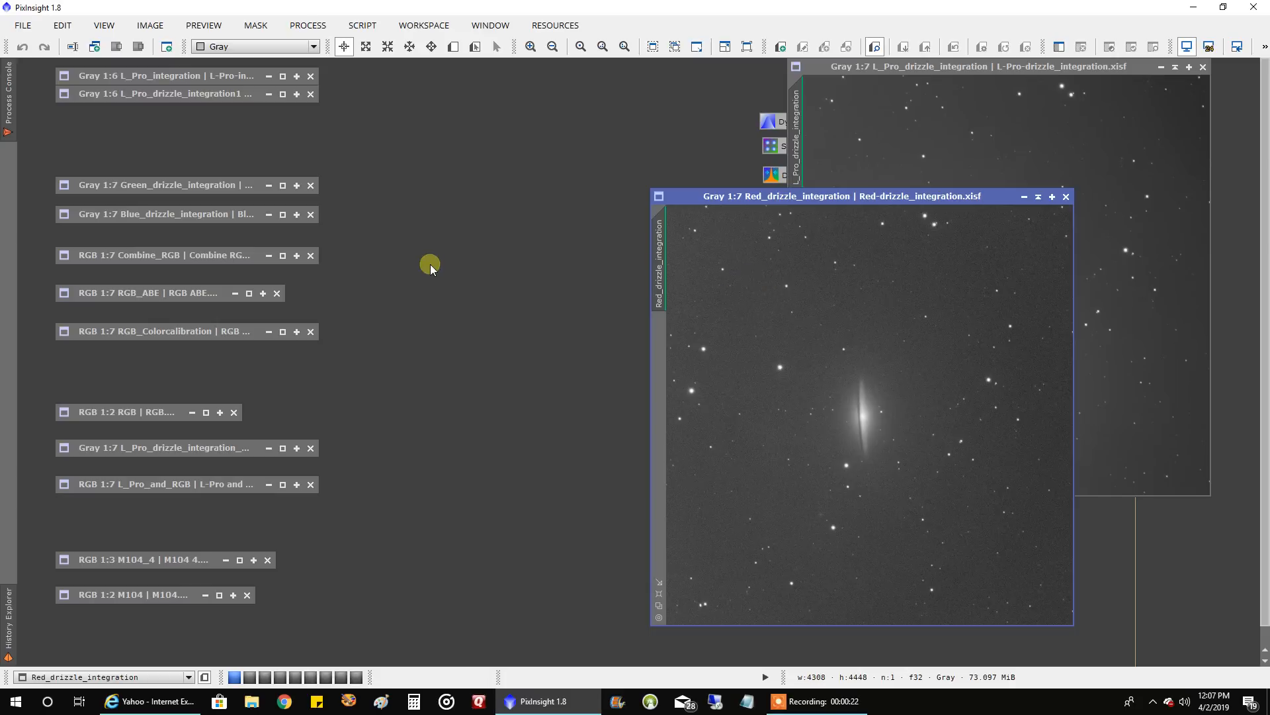
mouse_move(186, 196)
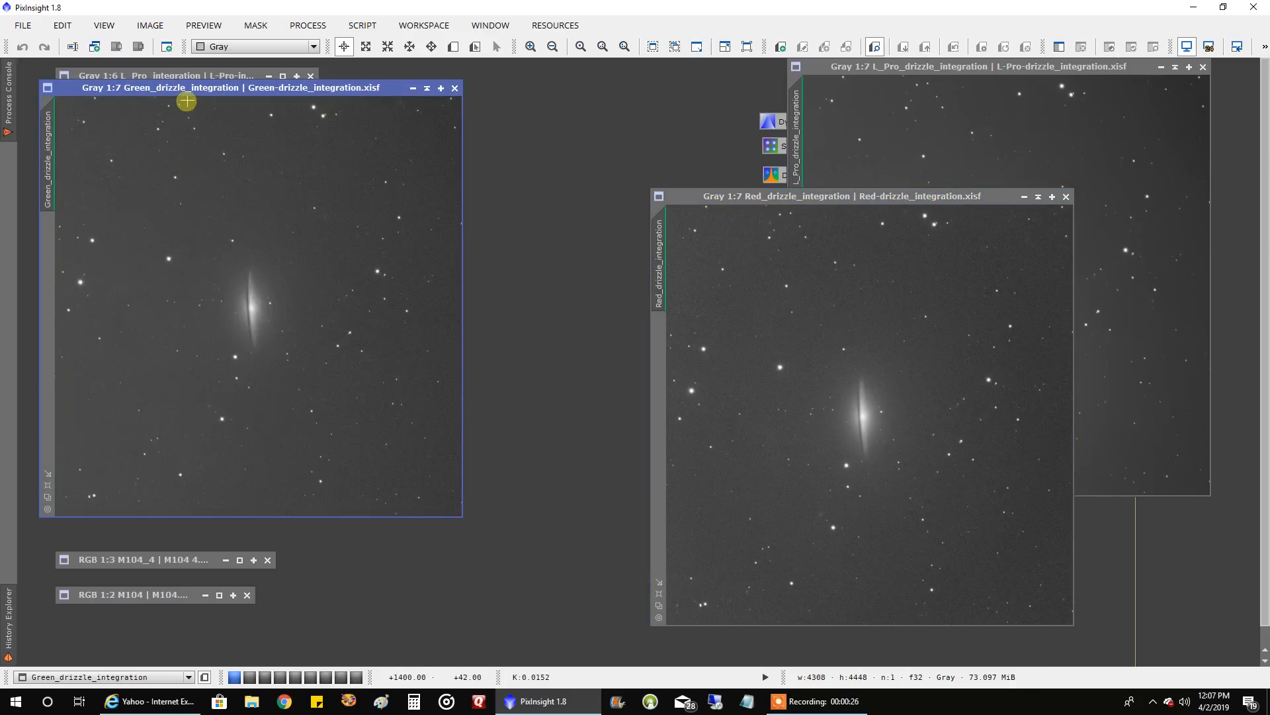
Reposition the green drizzle, review the blue drizzle integration and collapse it again.
drag(230, 87, 324, 155)
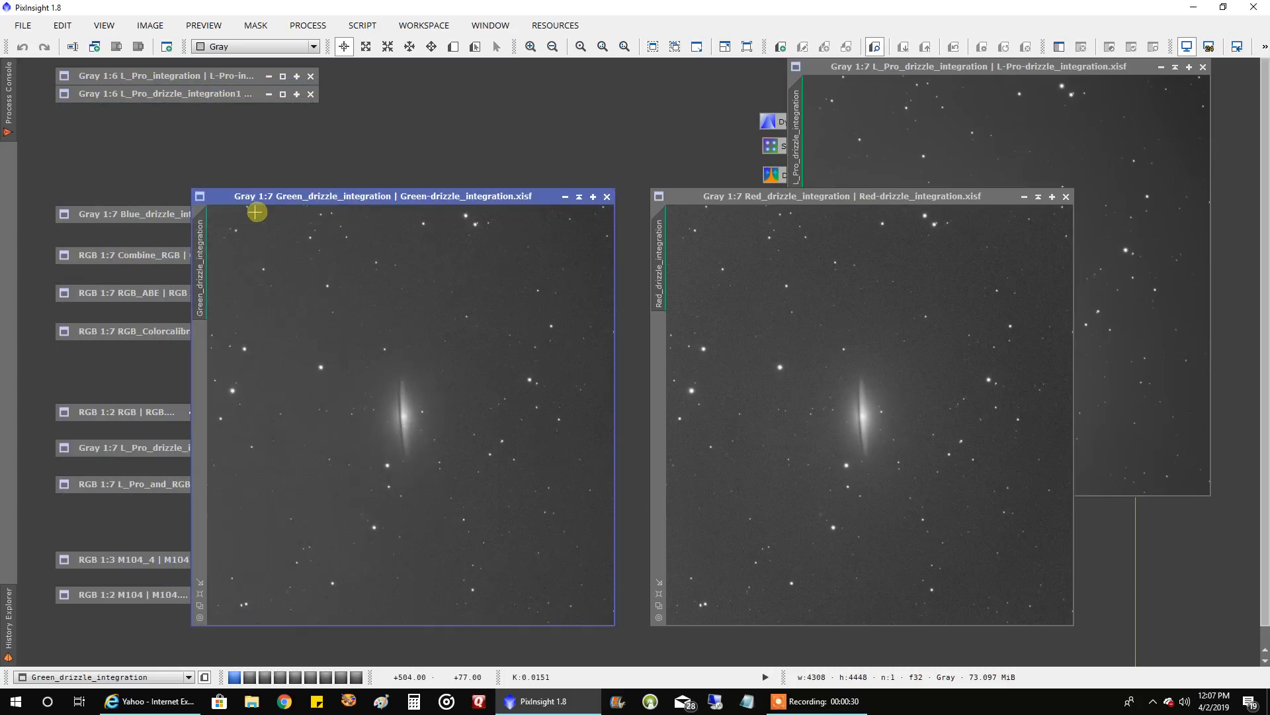
click(122, 214)
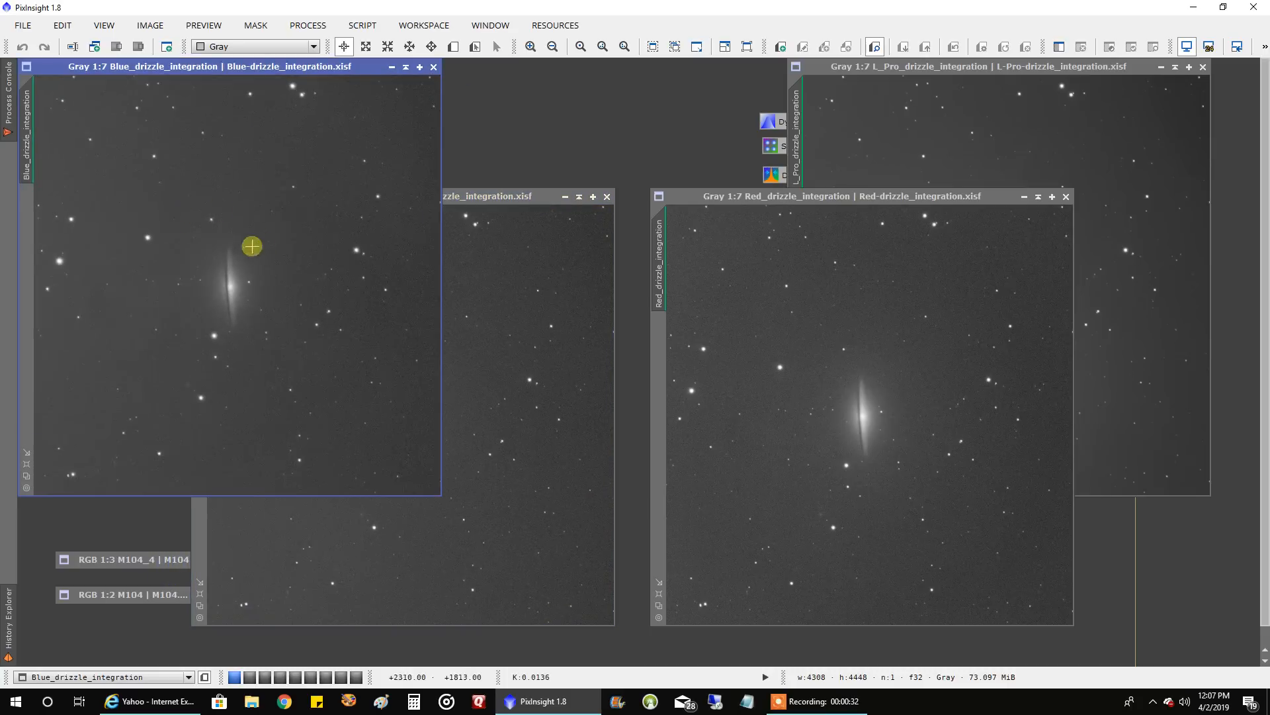
mouse_move(251, 76)
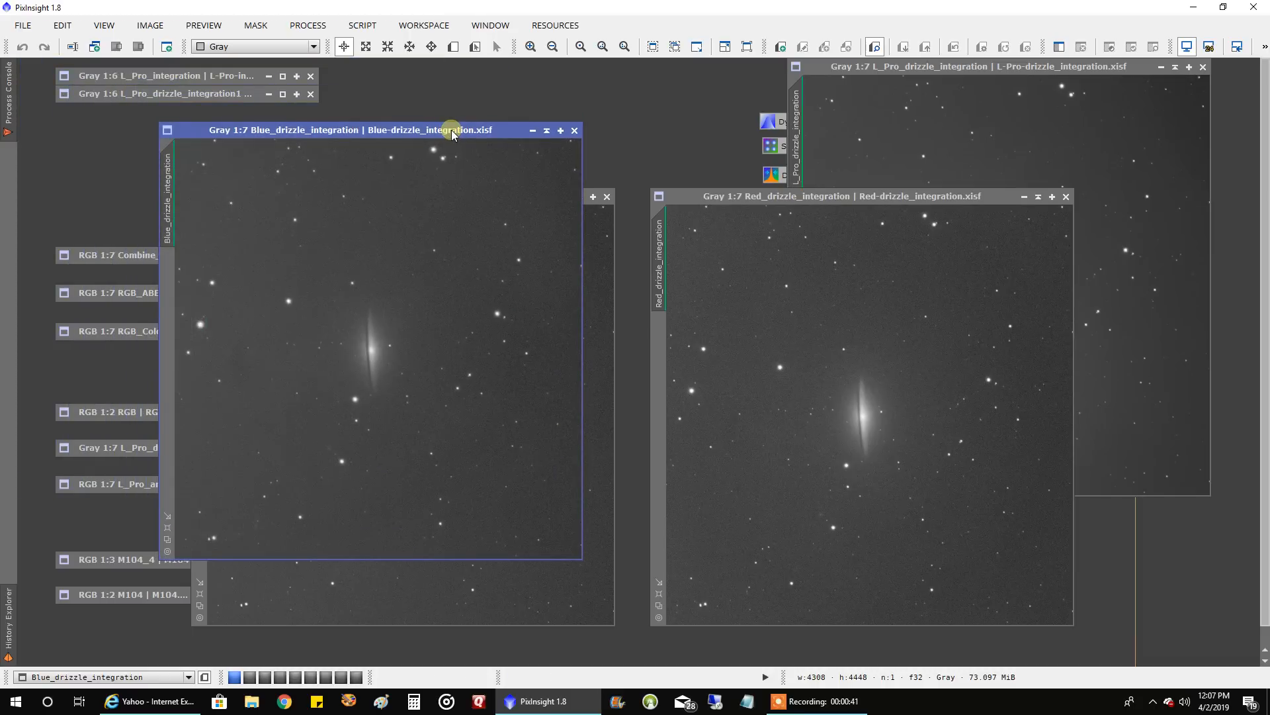
mouse_move(447, 151)
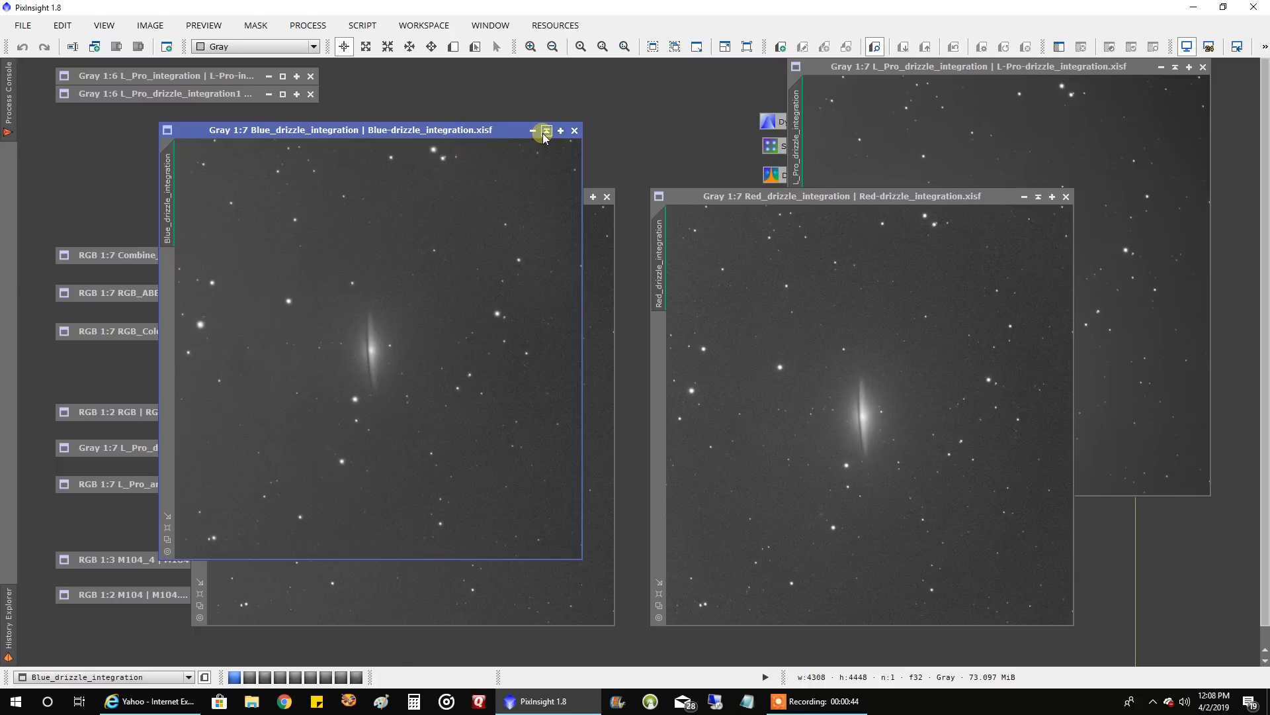
mouse_move(544, 131)
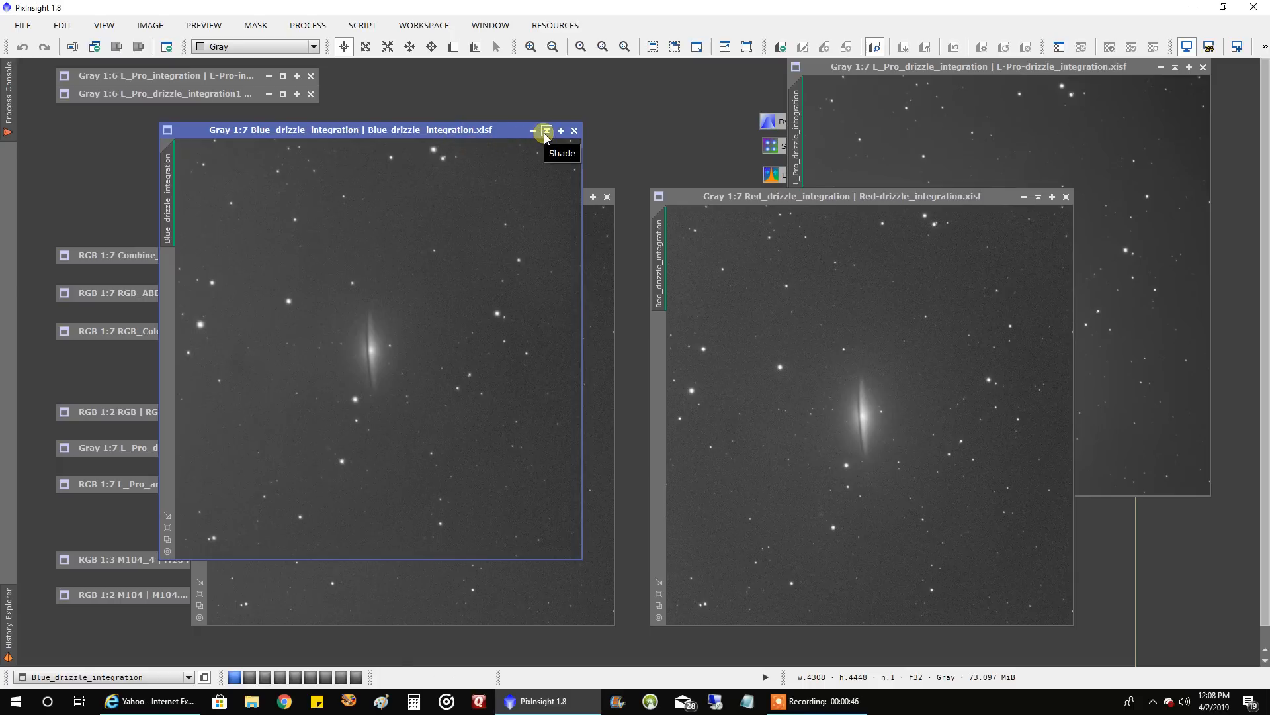
click(545, 131)
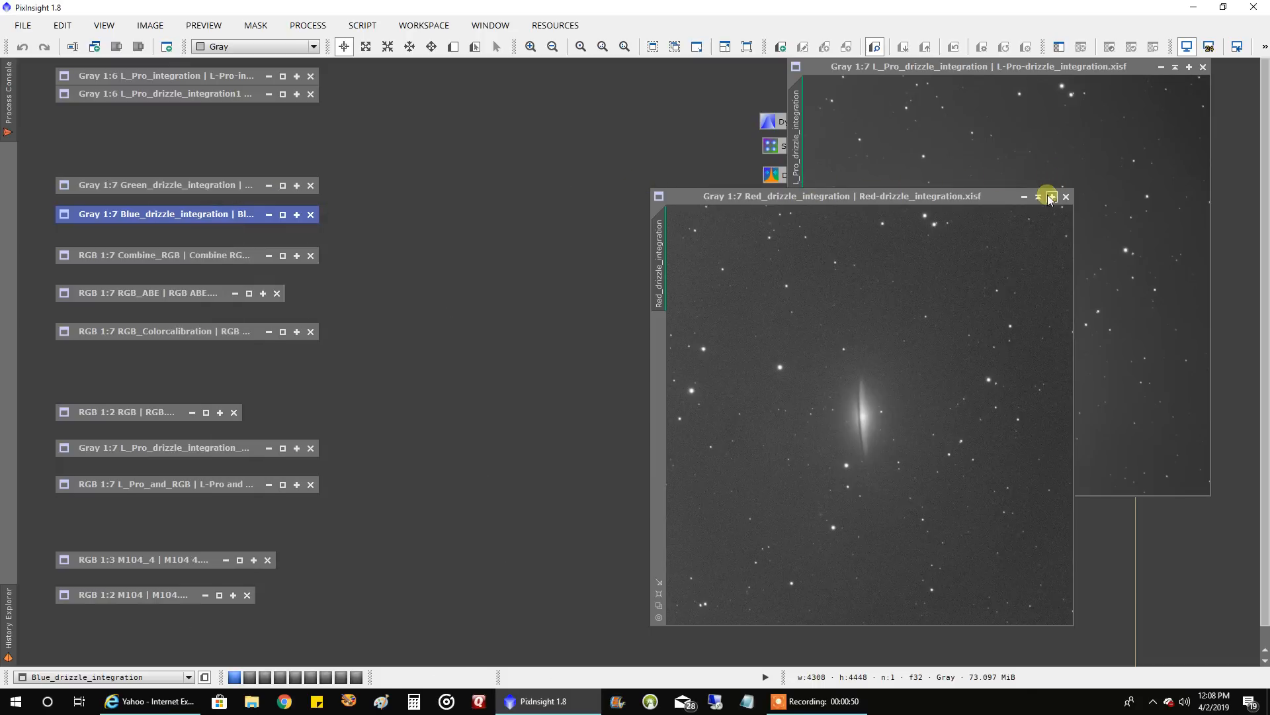
Collapse the red drizzle integration image.
click(1040, 197)
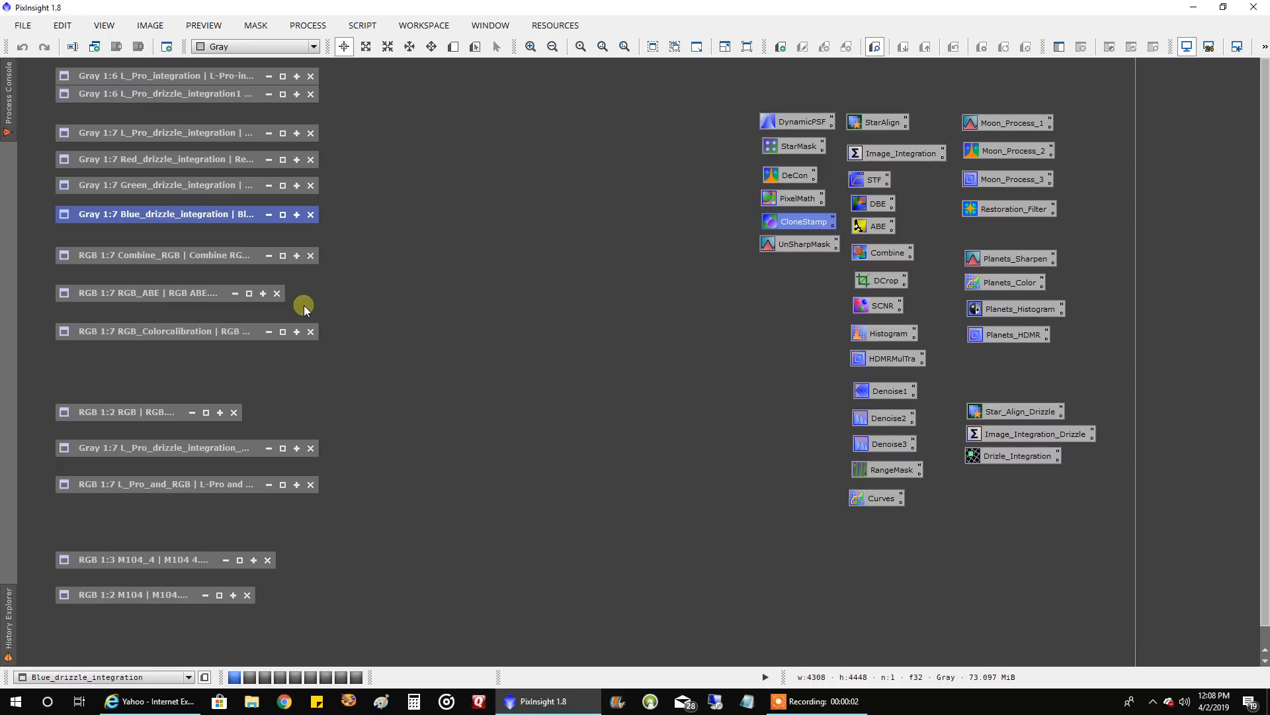
mouse_move(233, 237)
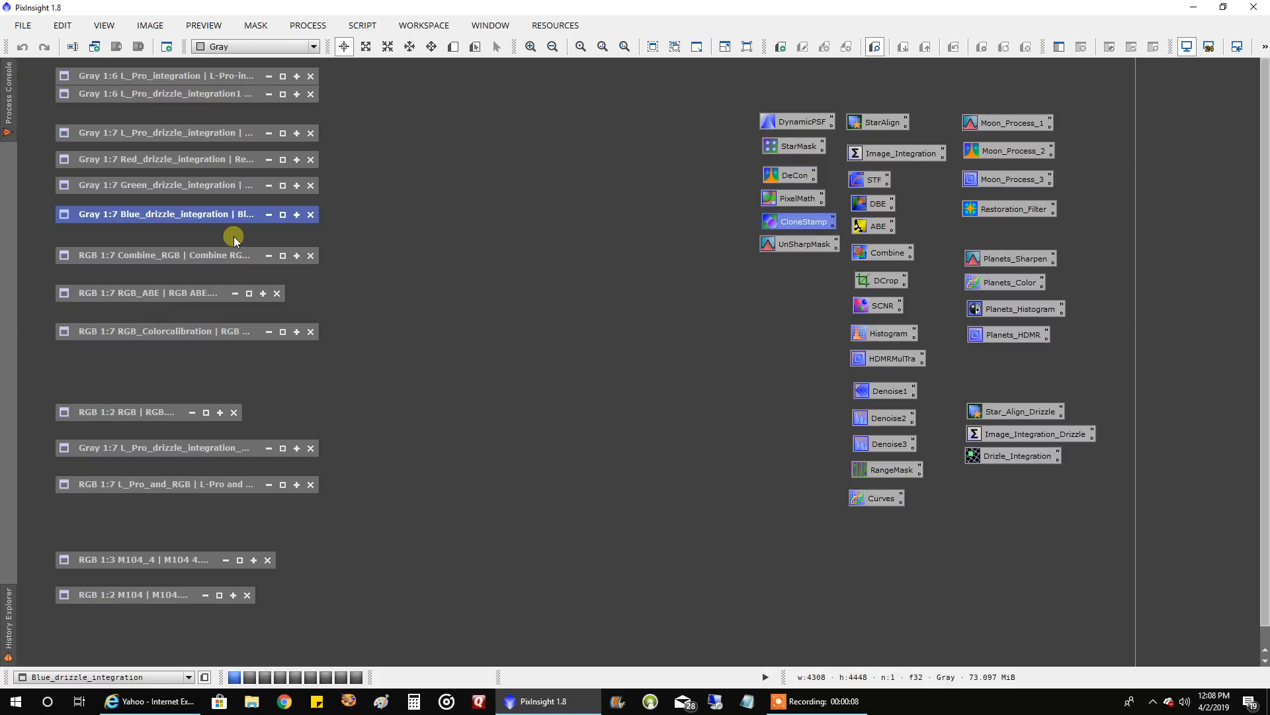
mouse_move(213, 154)
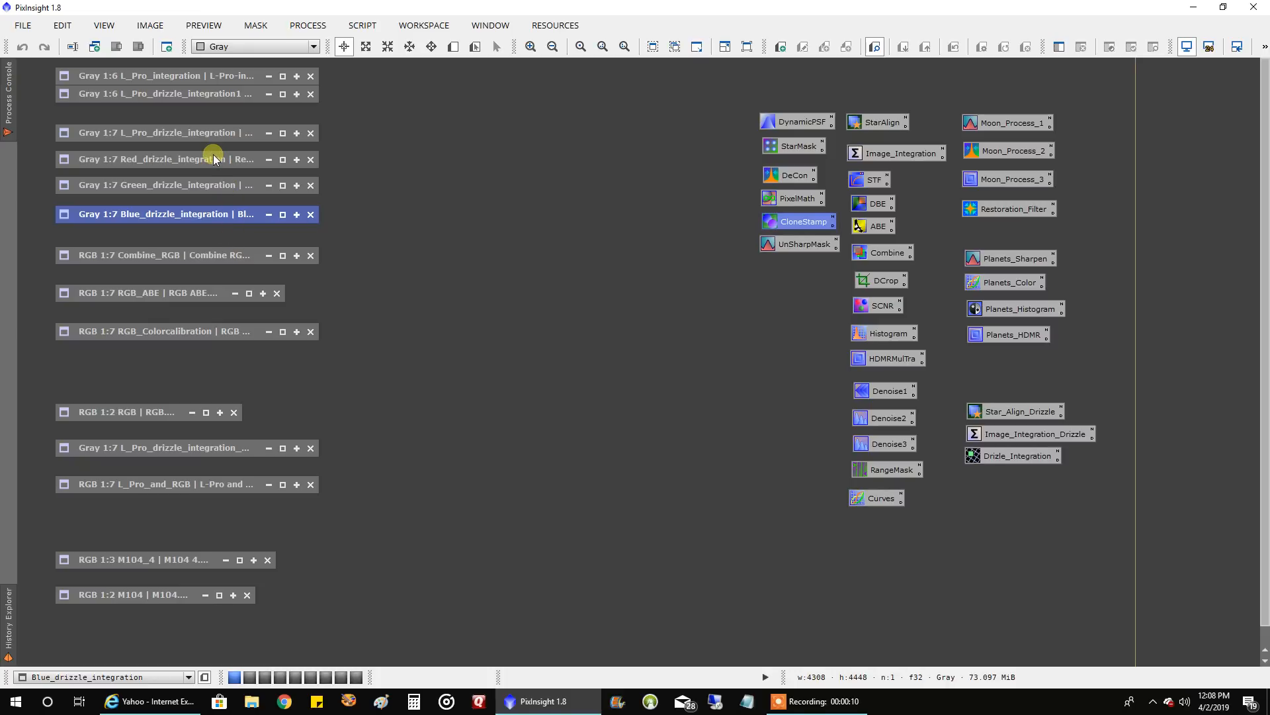
mouse_move(214, 138)
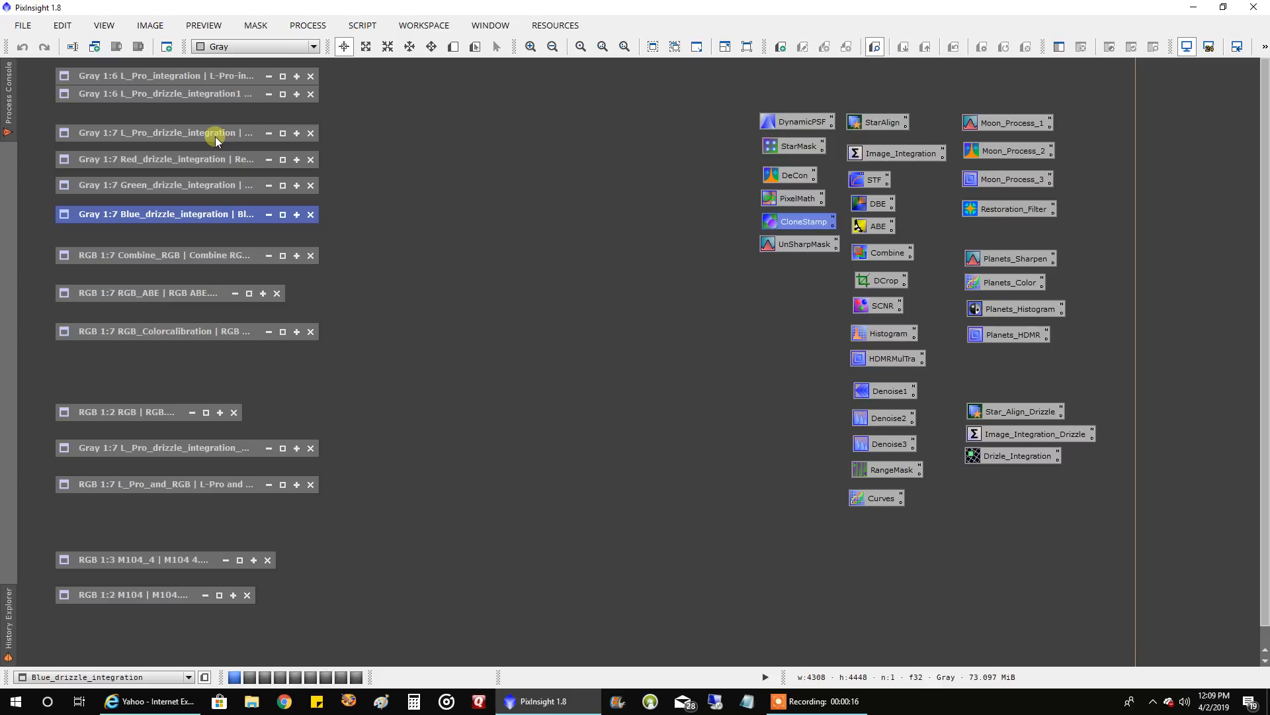
mouse_move(209, 210)
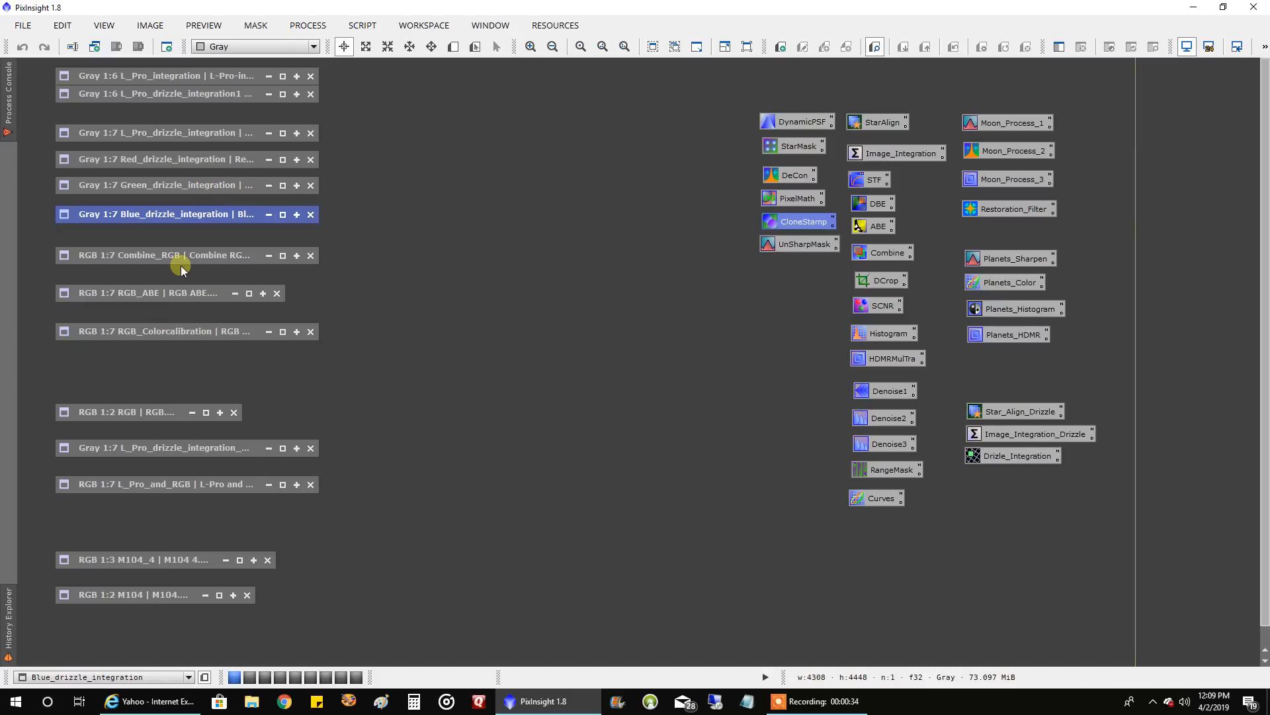
mouse_move(180, 259)
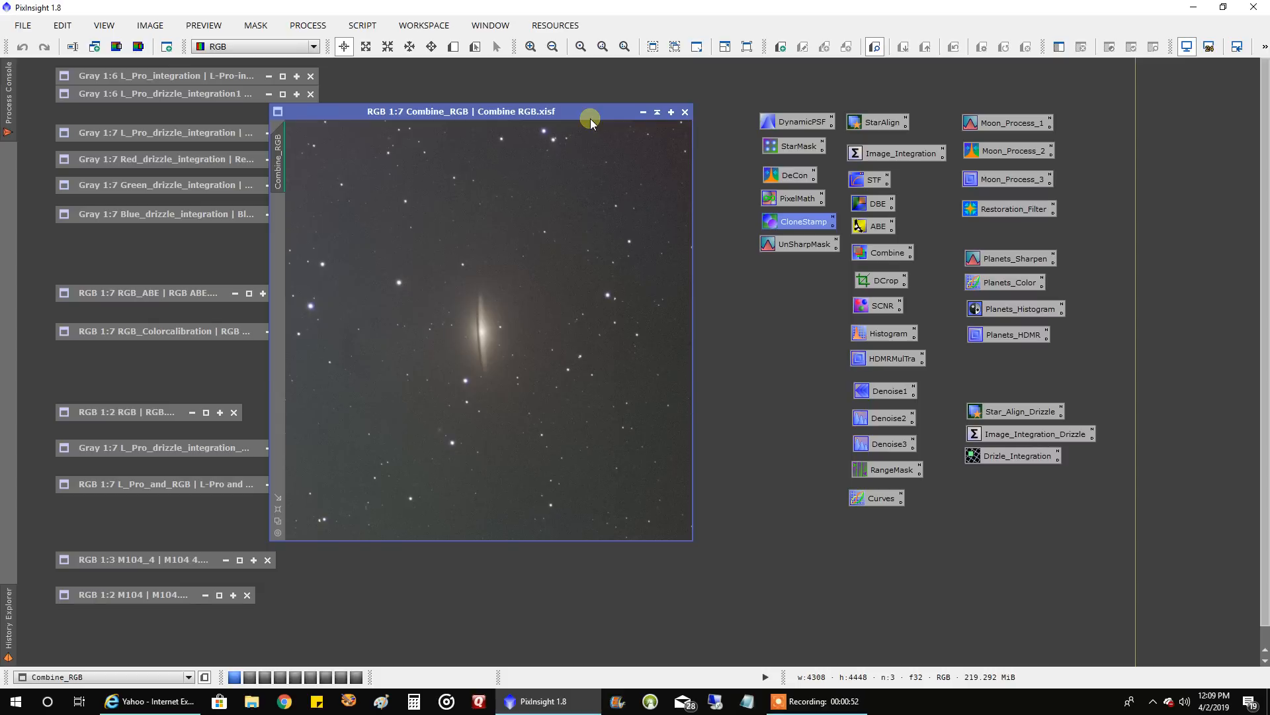
mouse_move(522, 168)
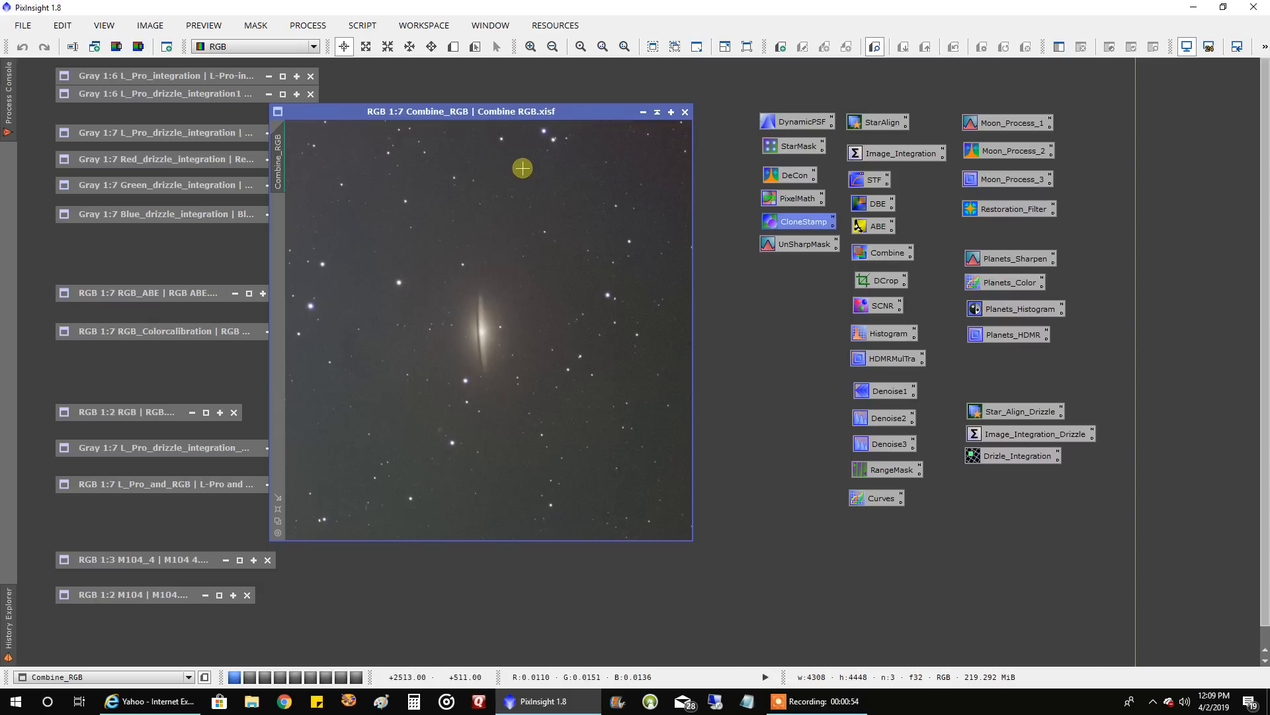
mouse_move(376, 207)
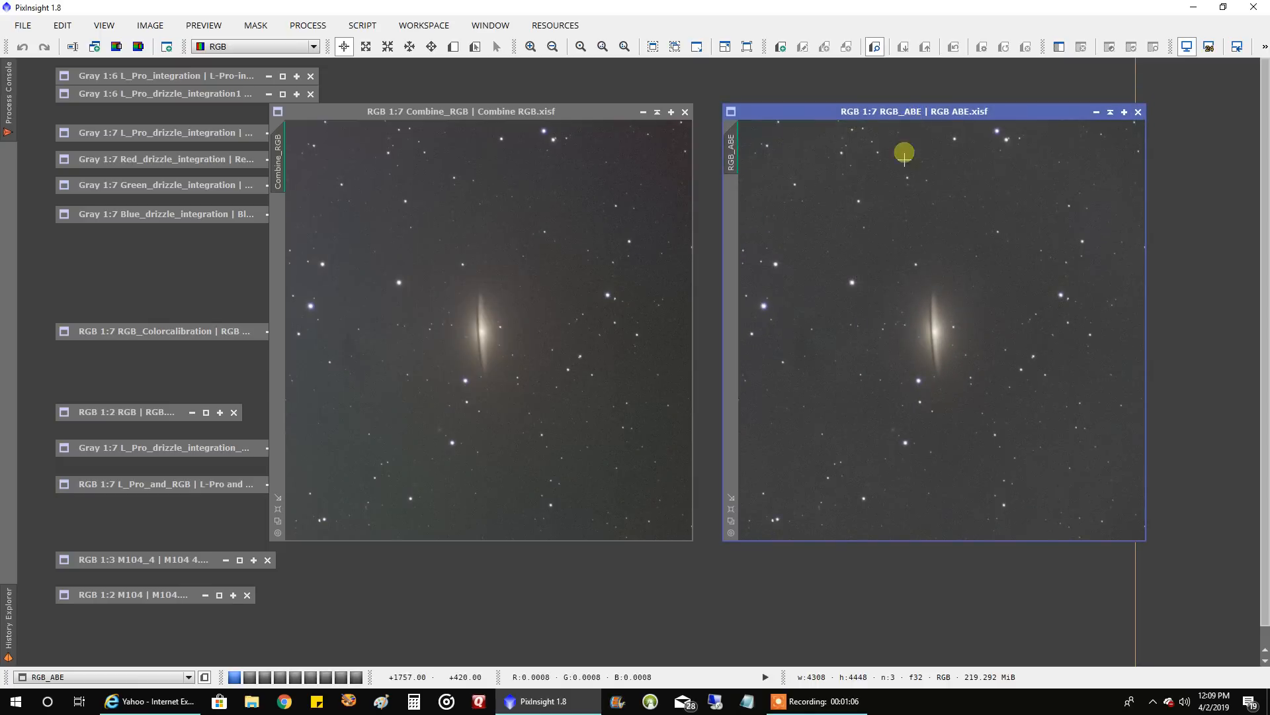
mouse_move(934, 310)
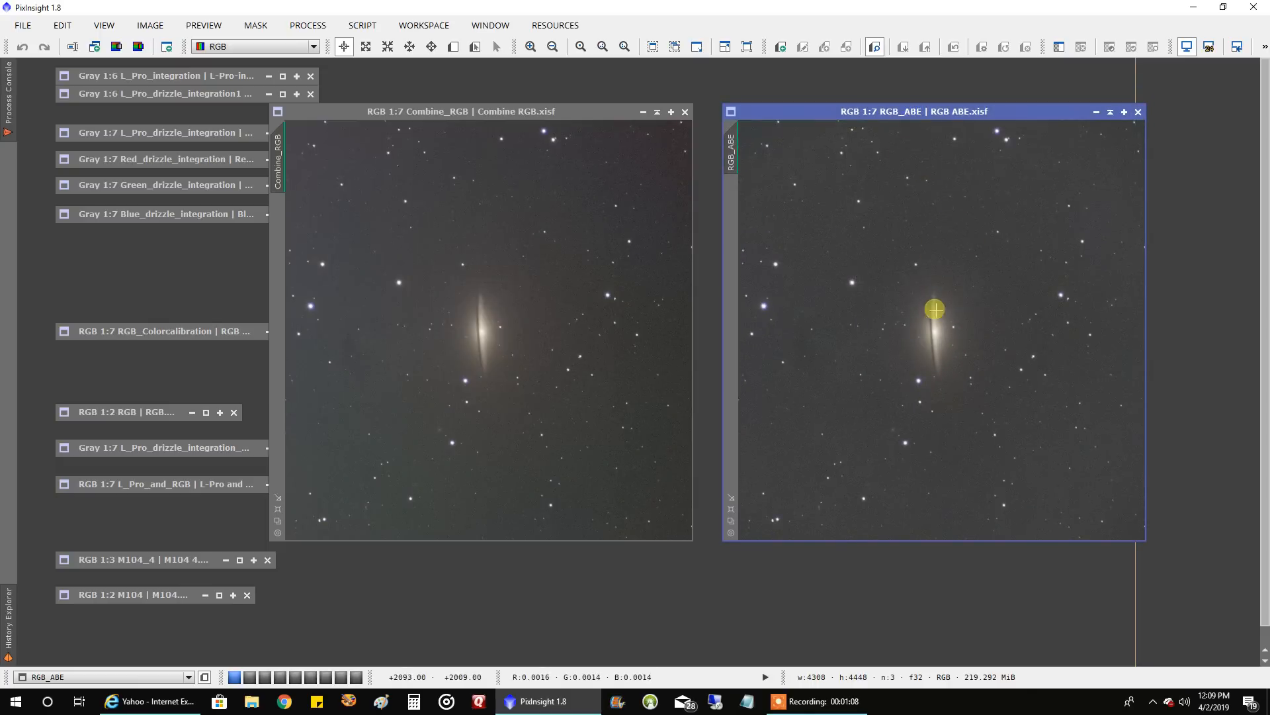
mouse_move(863, 247)
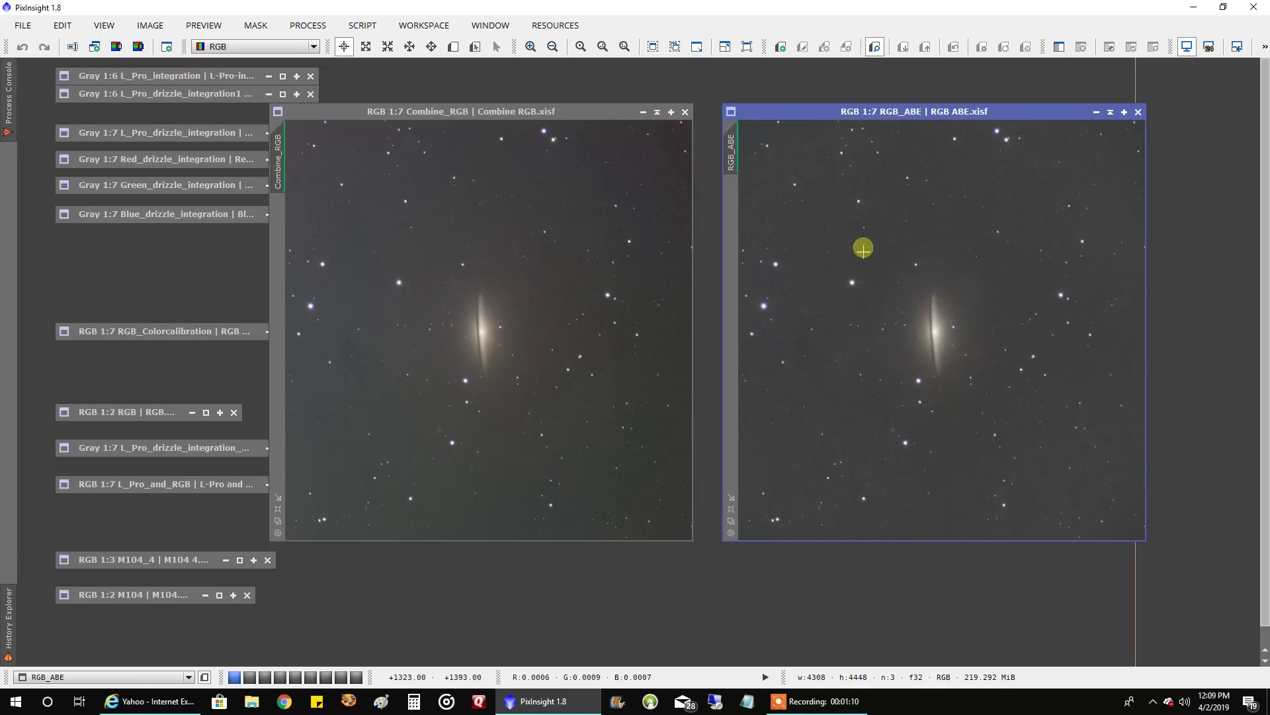
mouse_move(806, 330)
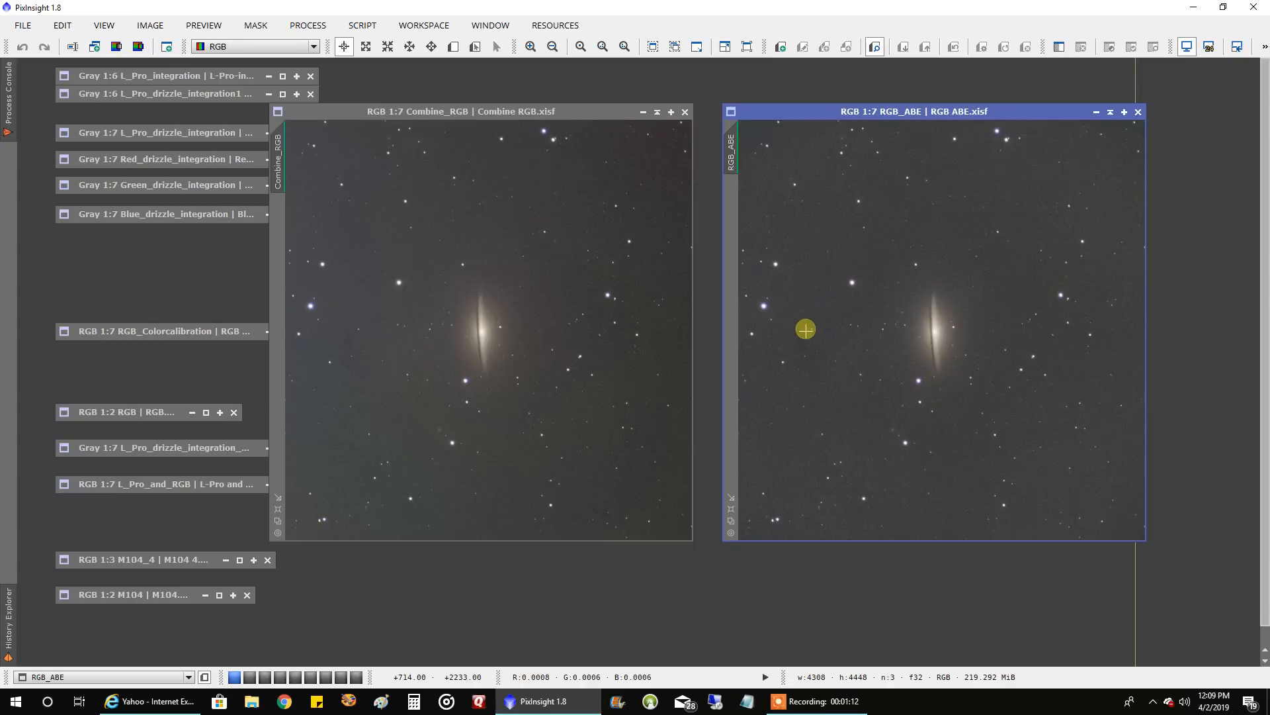
mouse_move(846, 334)
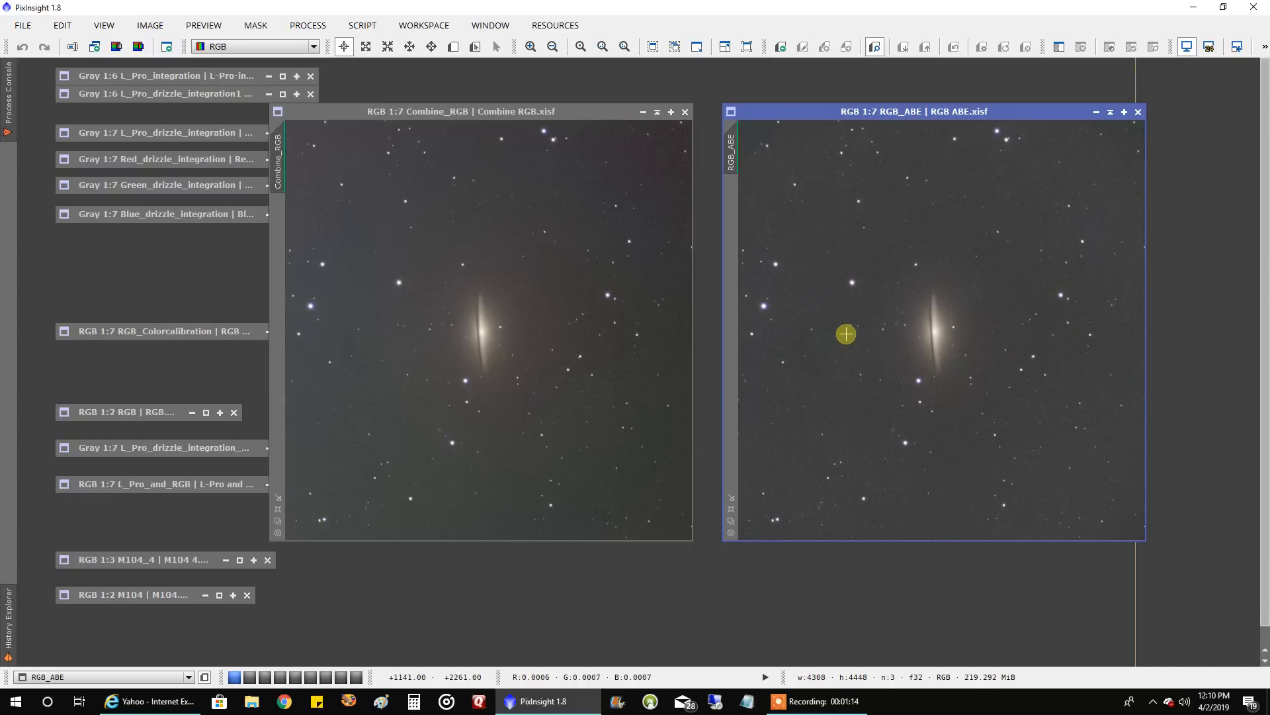
mouse_move(843, 352)
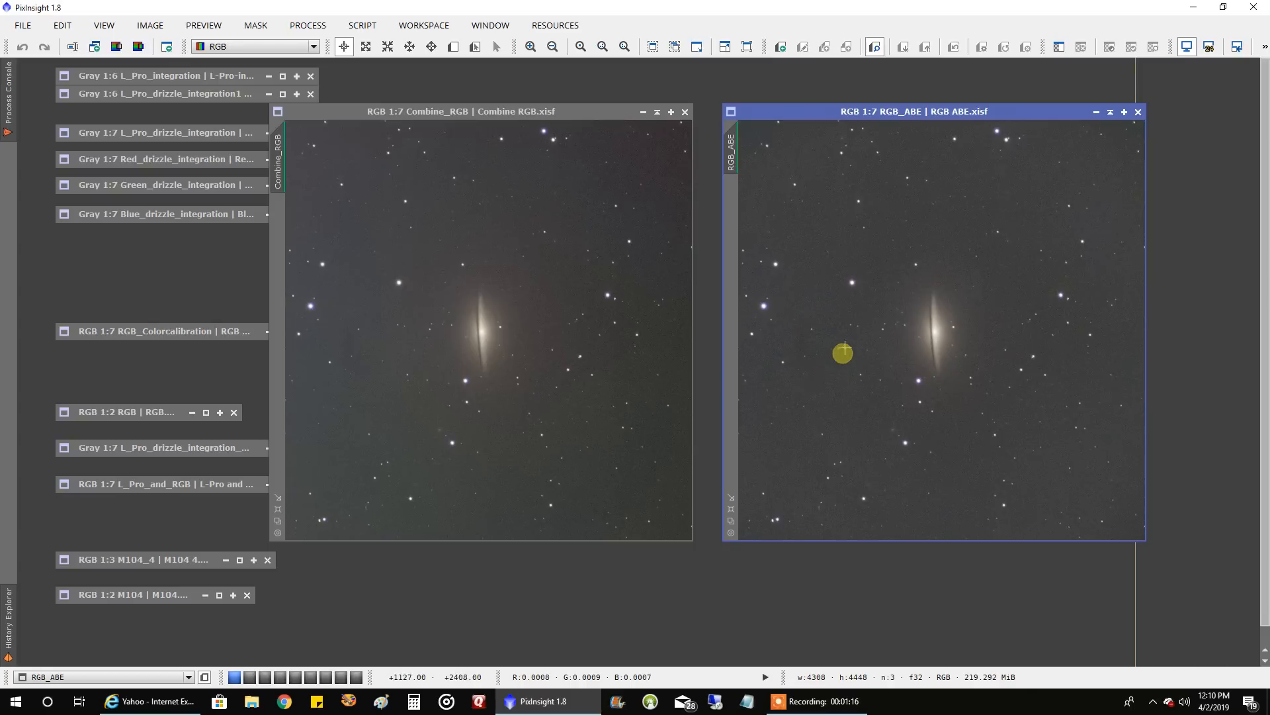
mouse_move(841, 326)
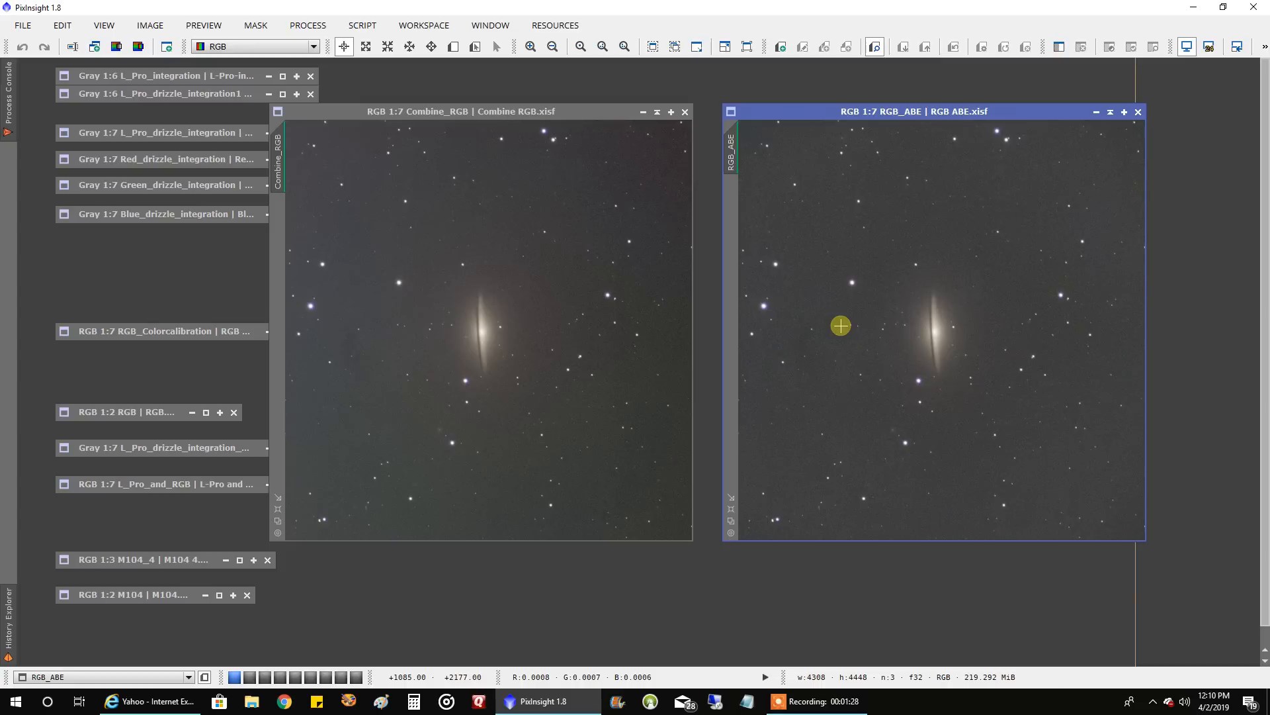
mouse_move(890, 284)
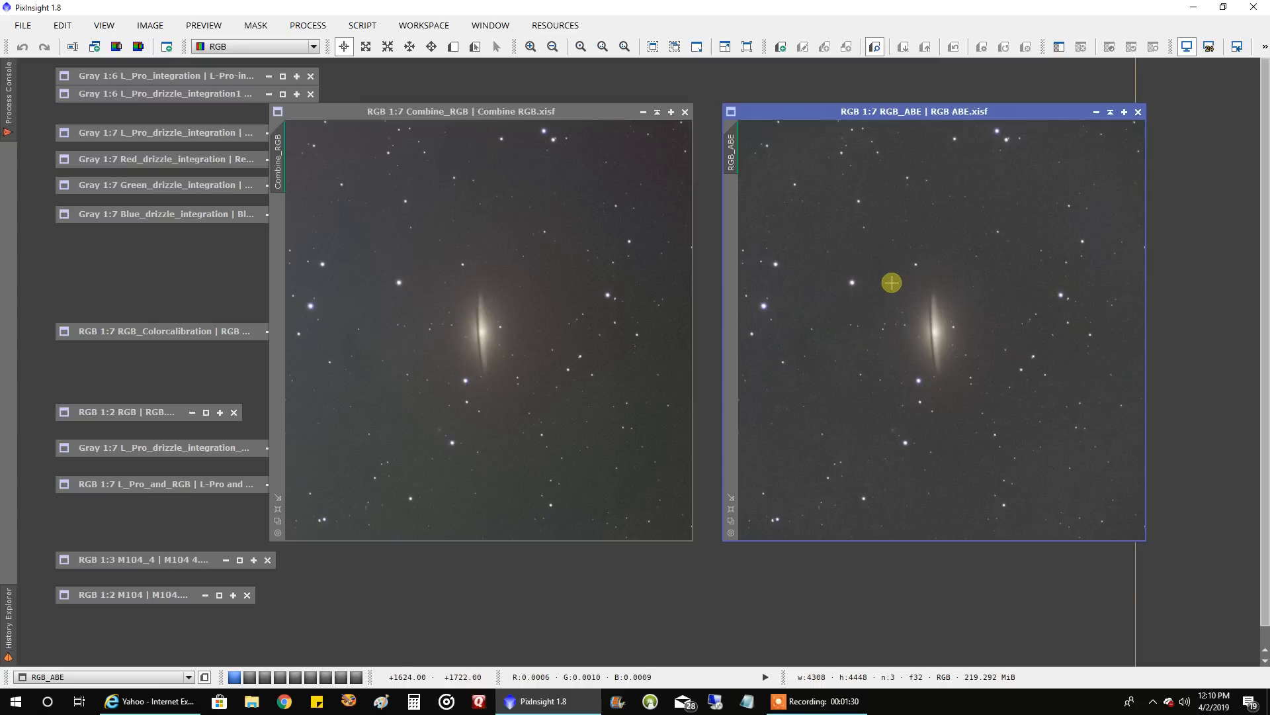
mouse_move(822, 305)
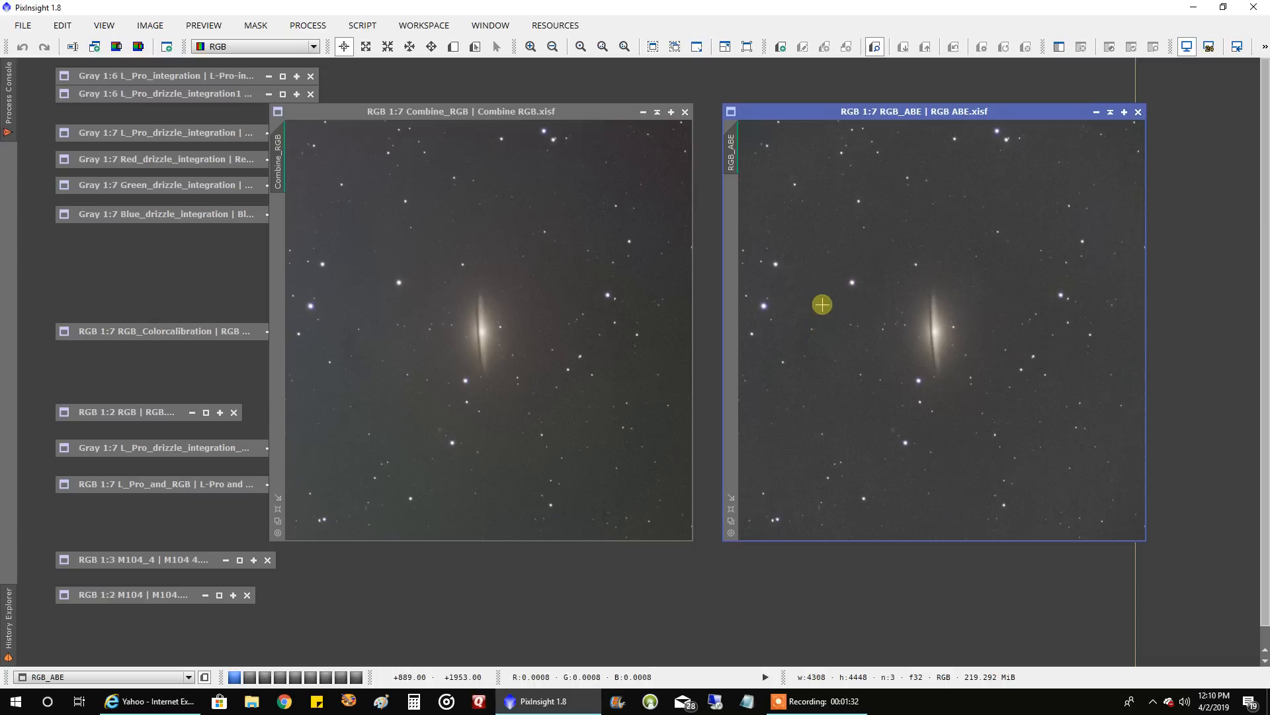
mouse_move(794, 360)
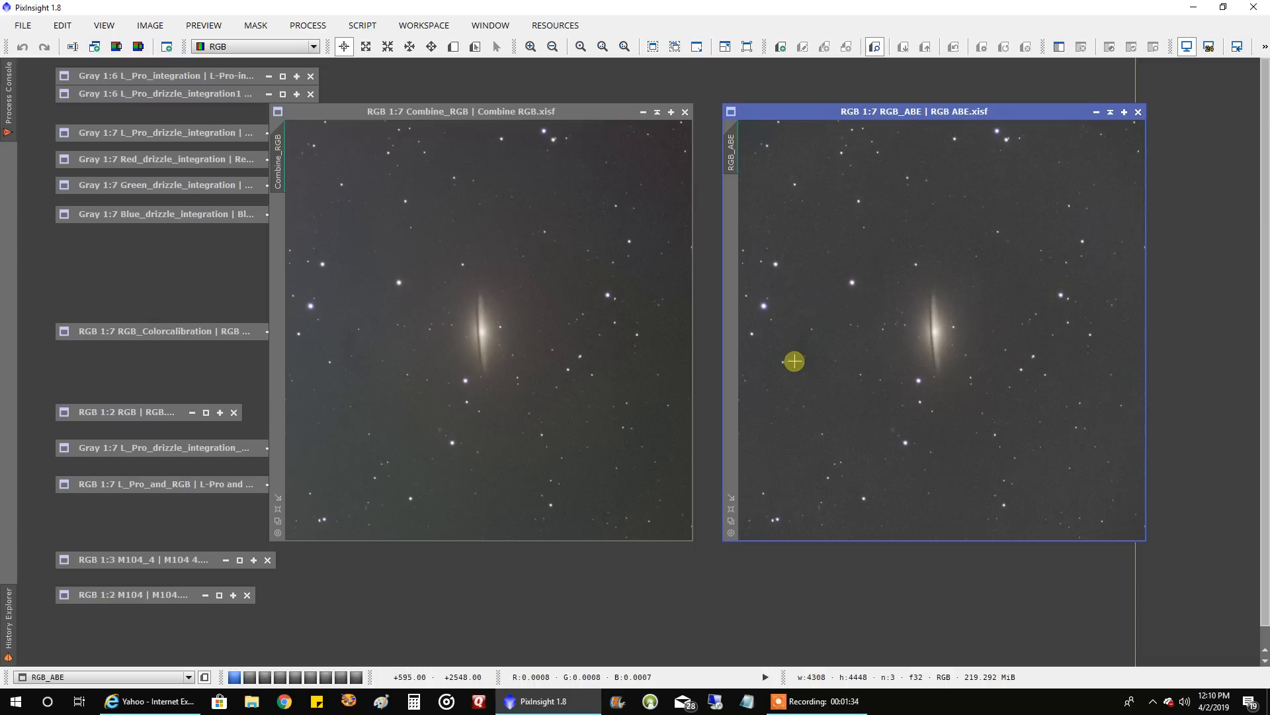
mouse_move(820, 310)
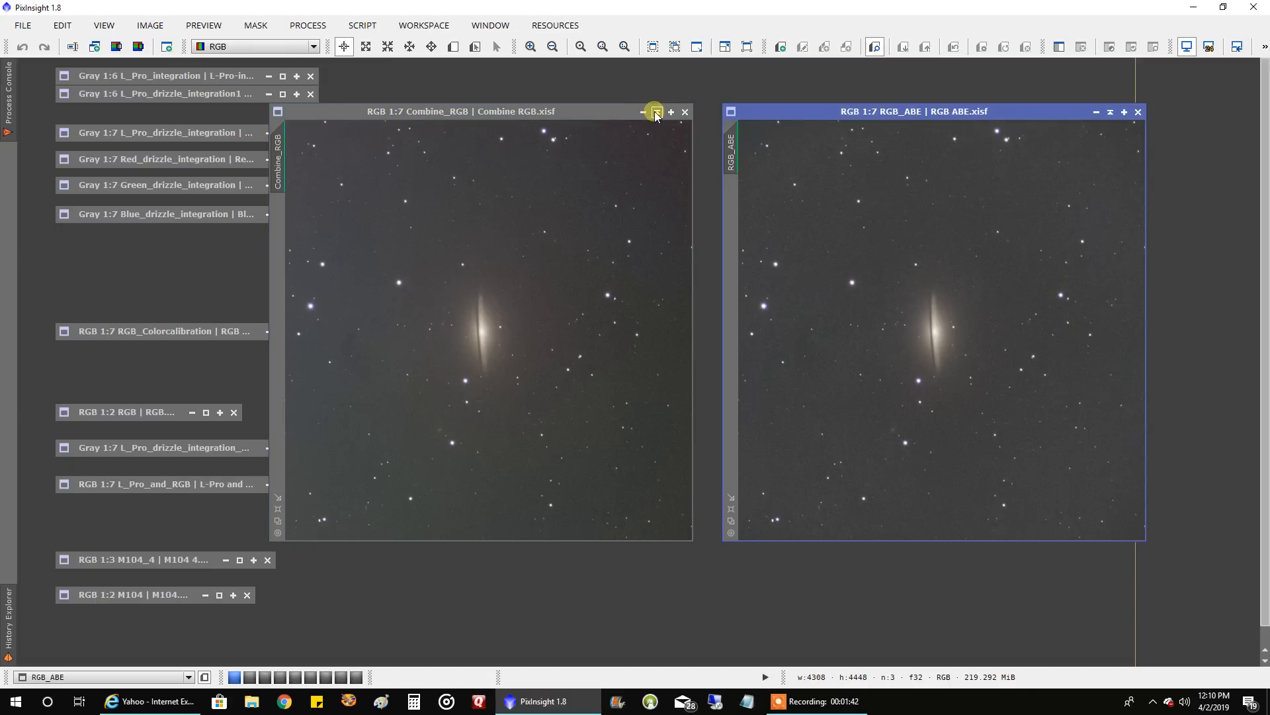
Minimize Combine_RGB and place the RGB_Colorcalibration image left of RGB_ABE.
click(655, 111)
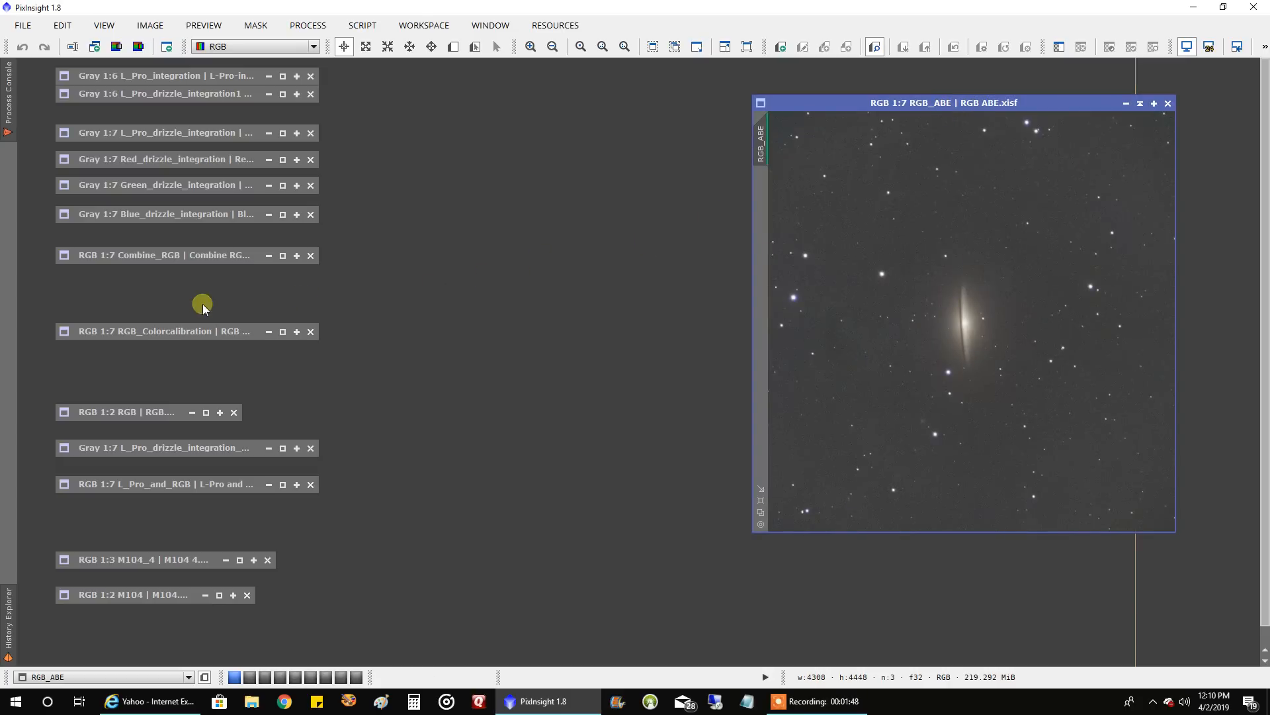
click(161, 331)
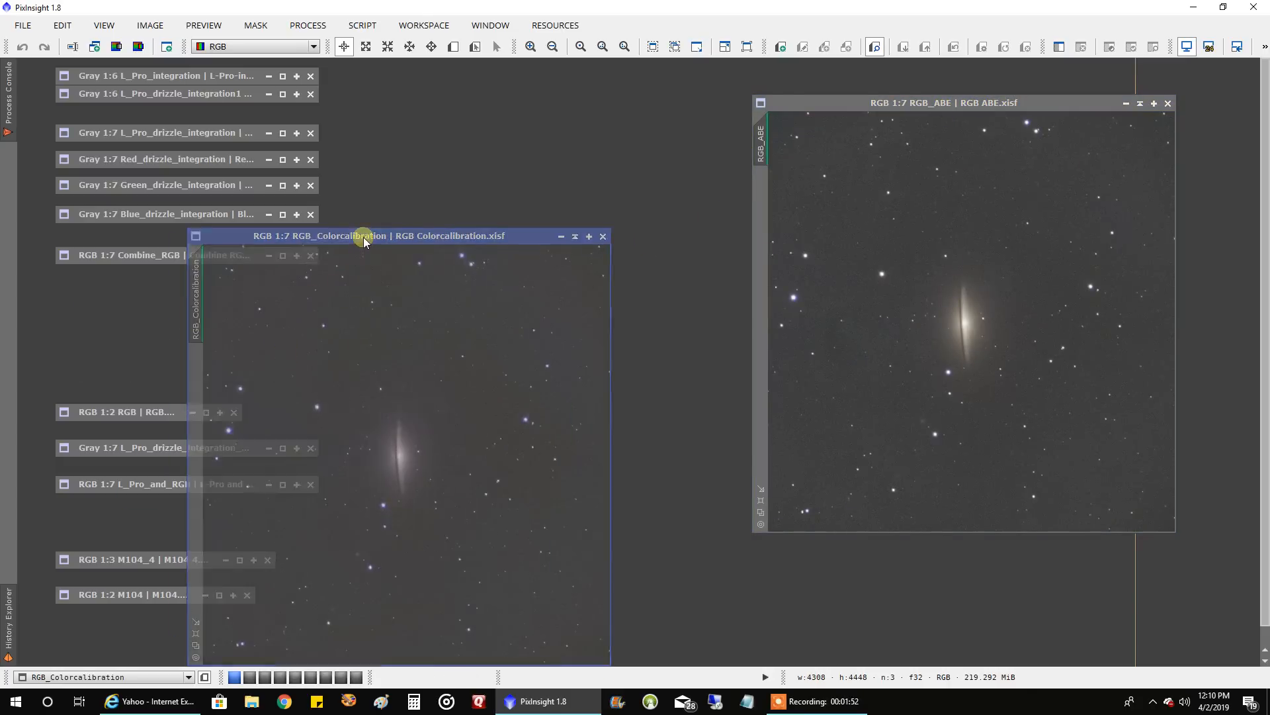
drag(362, 236, 363, 104)
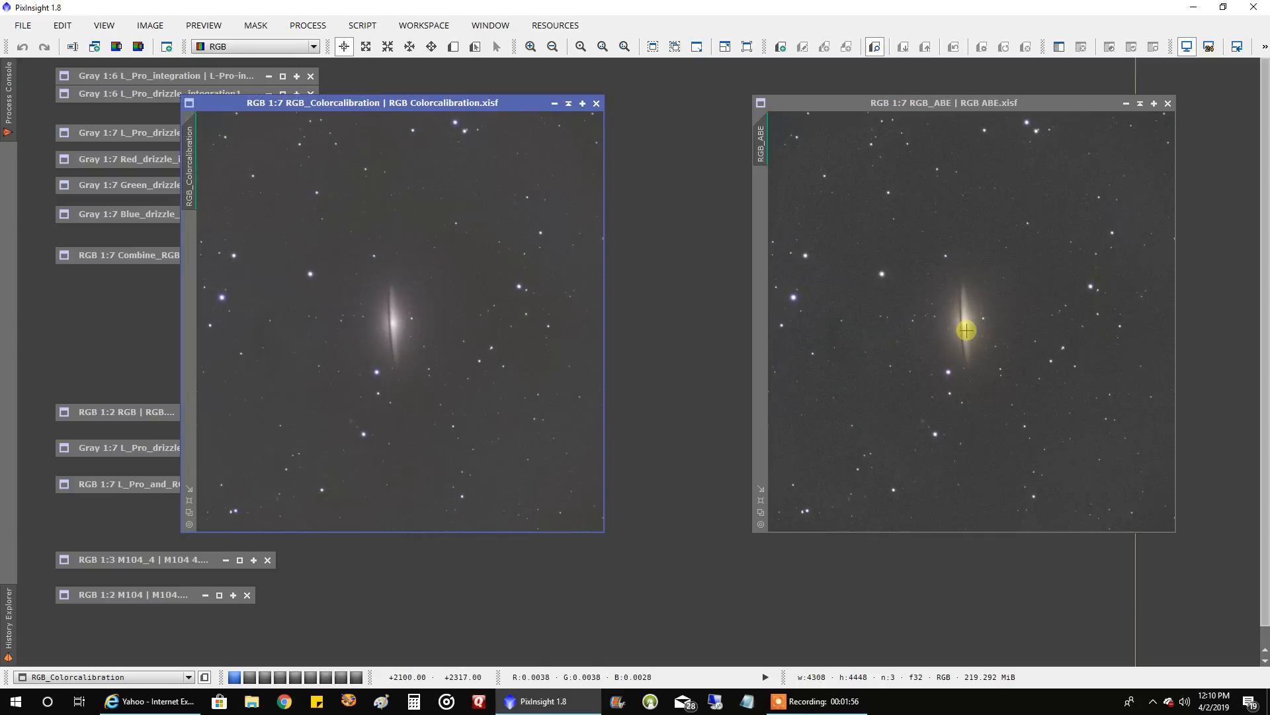
mouse_move(883, 341)
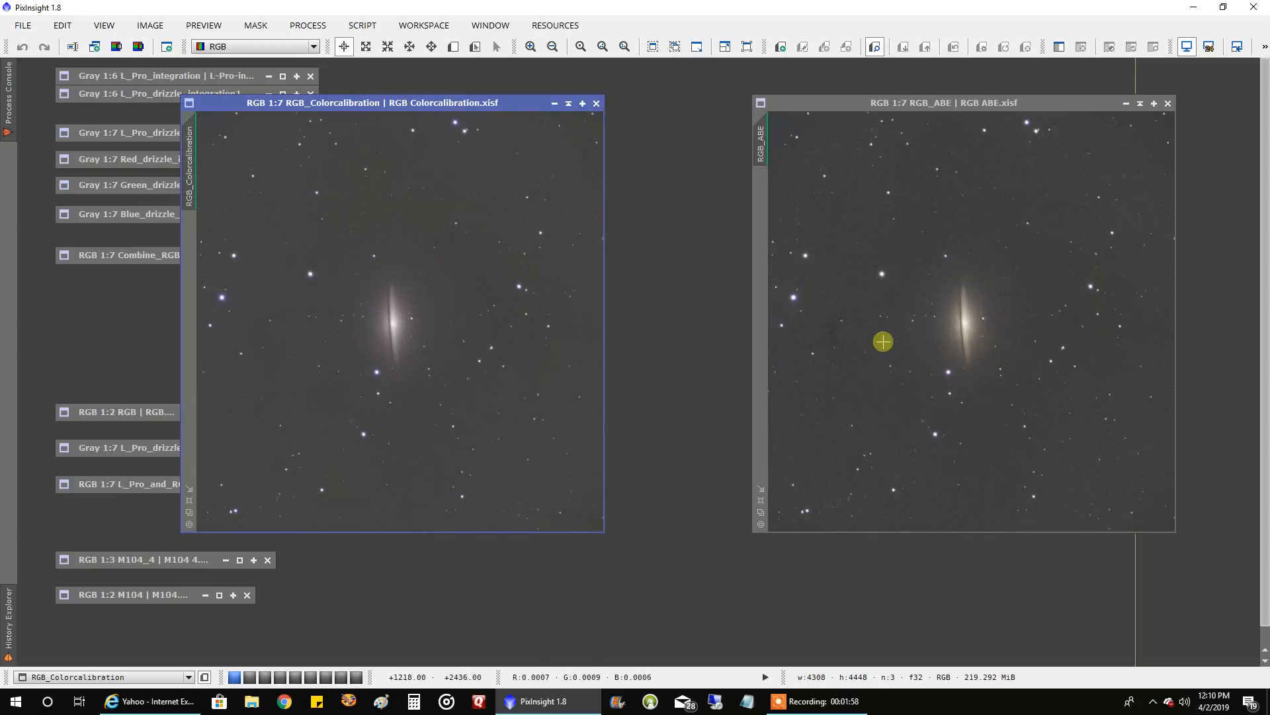
mouse_move(405, 341)
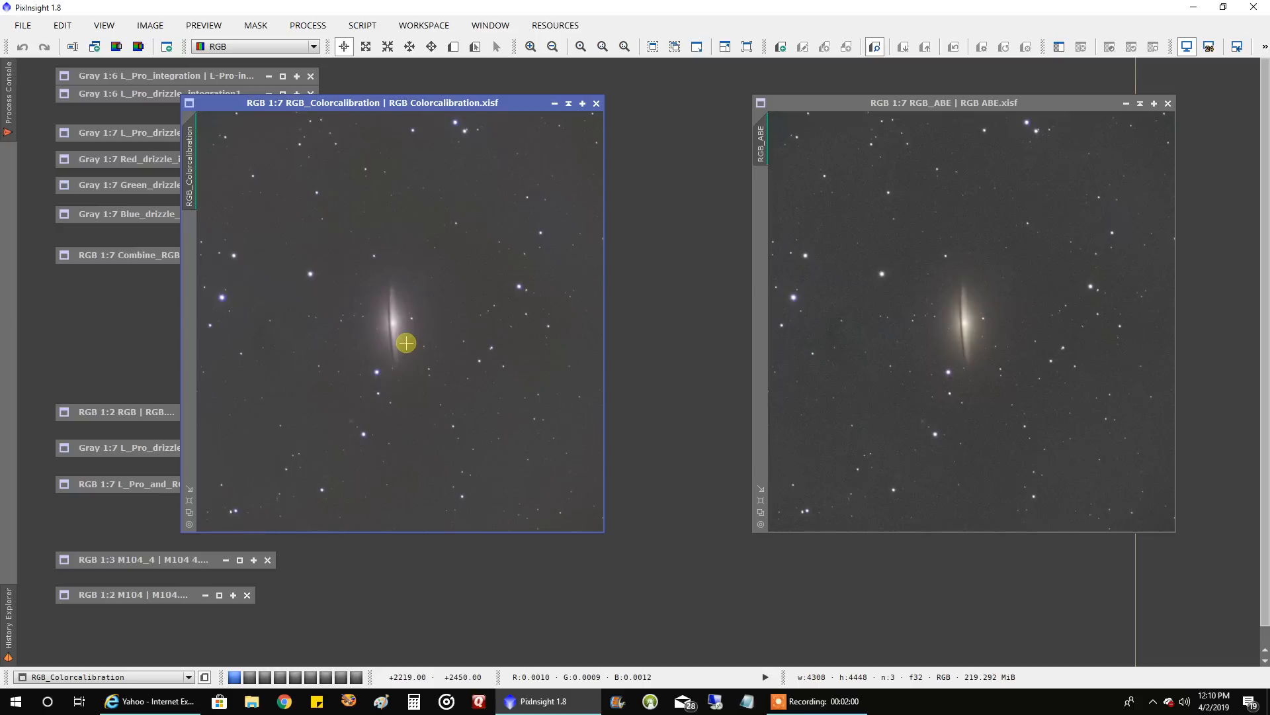
mouse_move(391, 333)
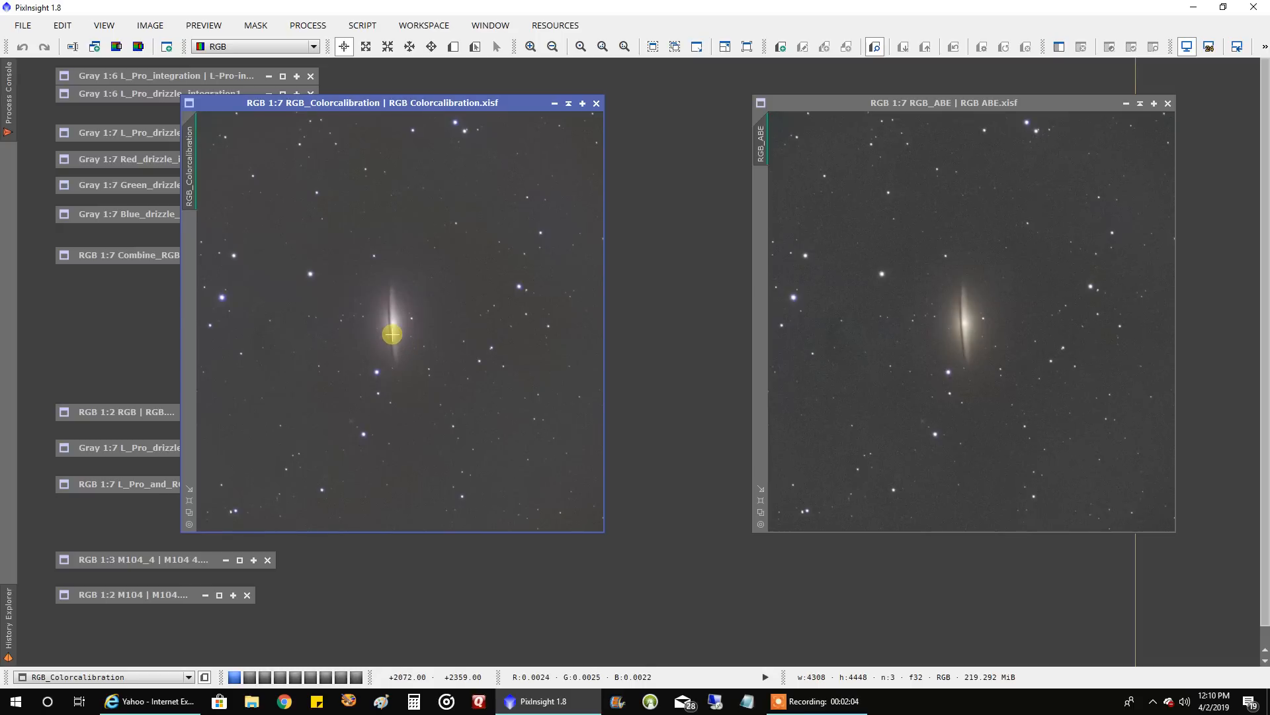
mouse_move(493, 284)
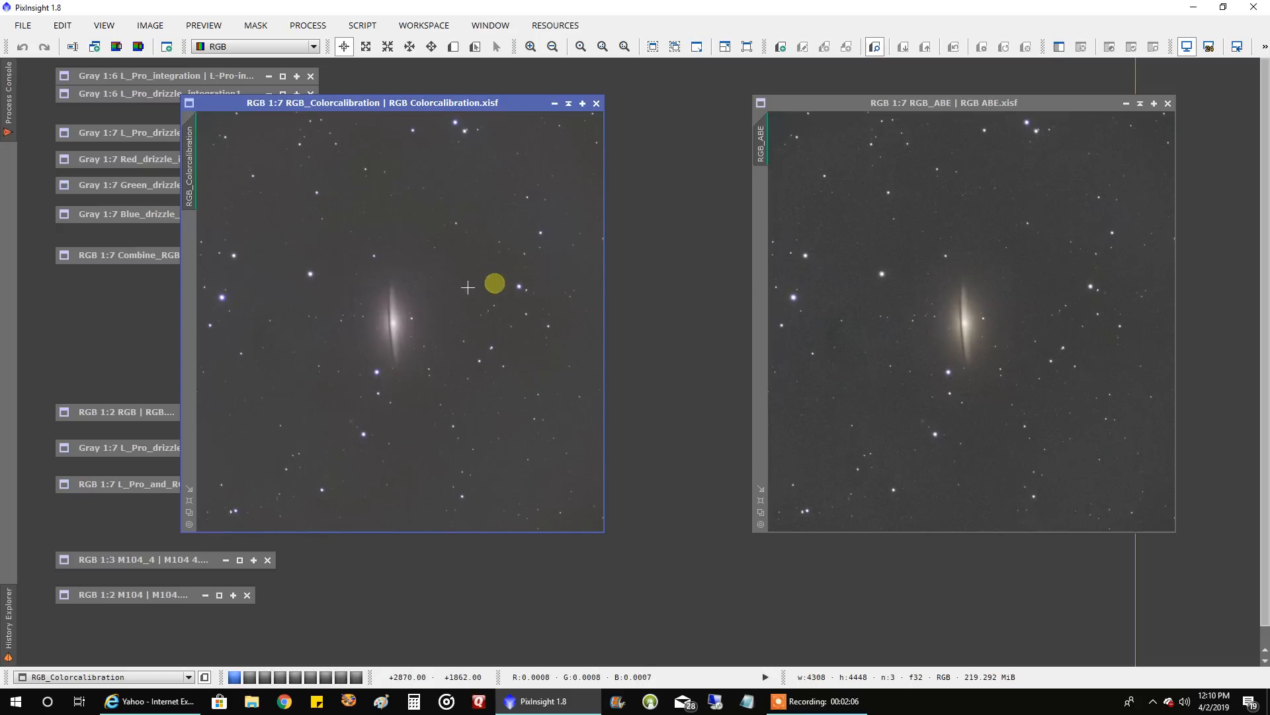
mouse_move(648, 324)
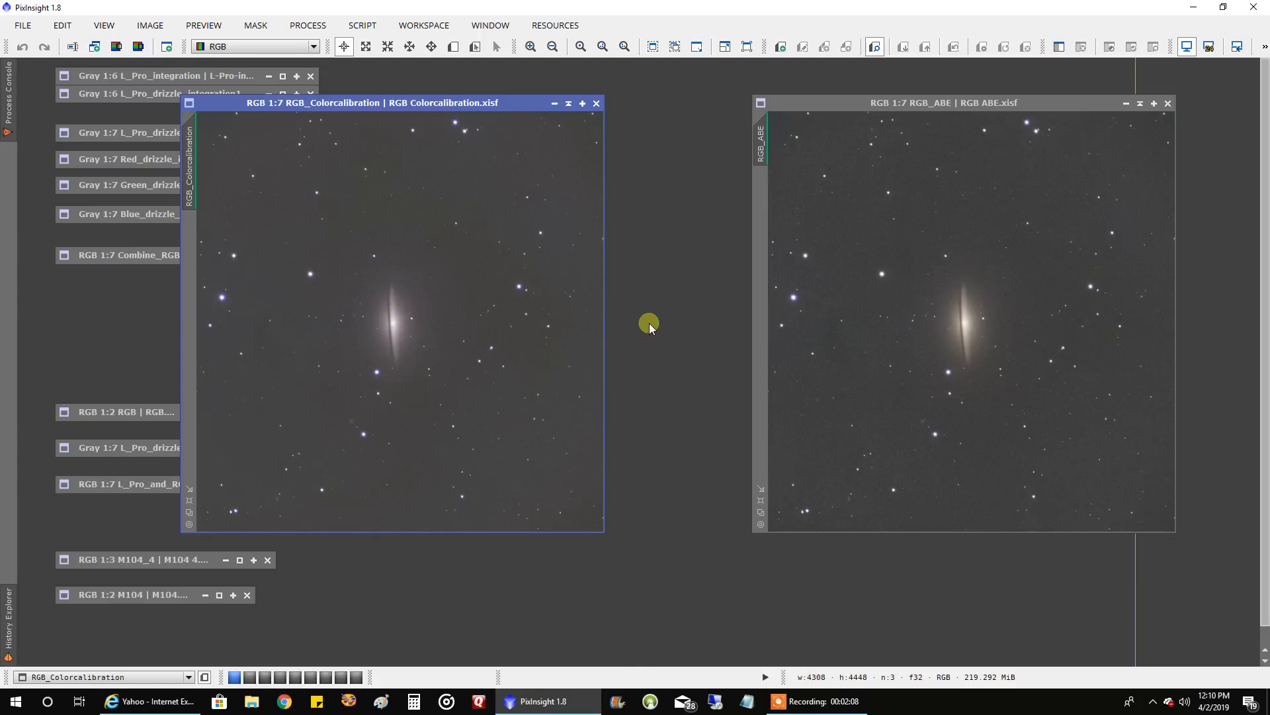
mouse_move(499, 295)
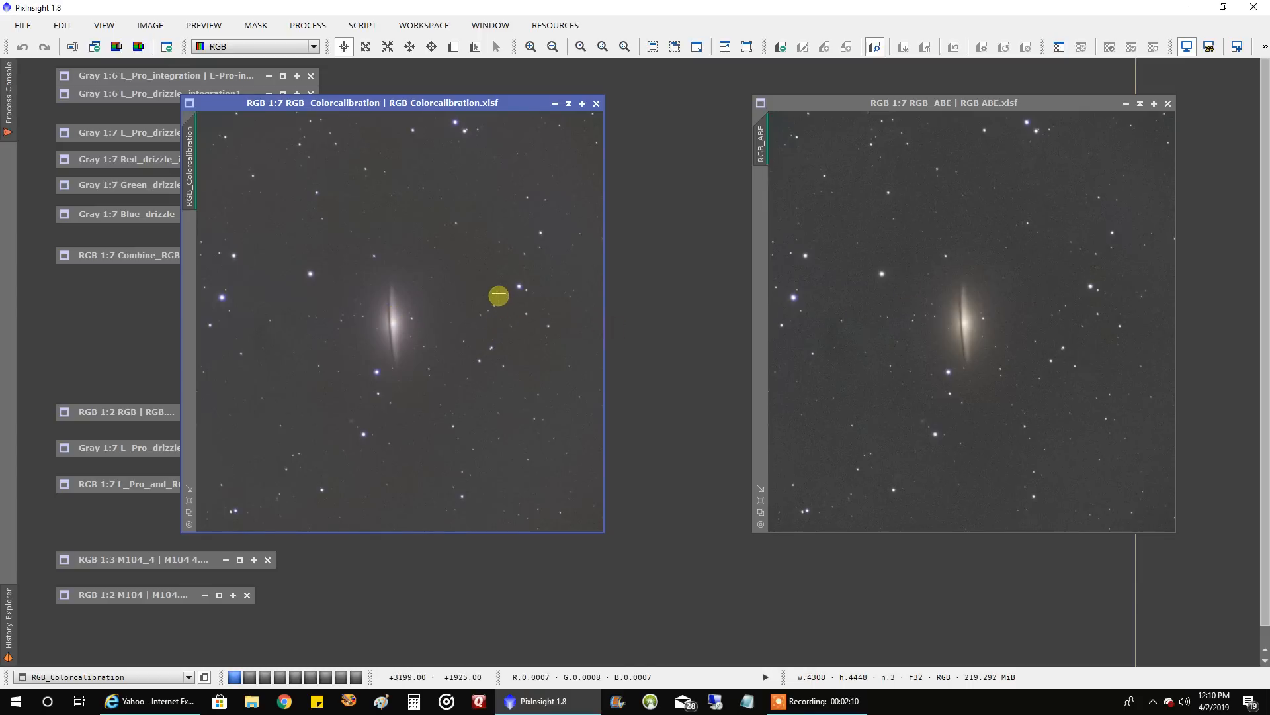
mouse_move(565, 117)
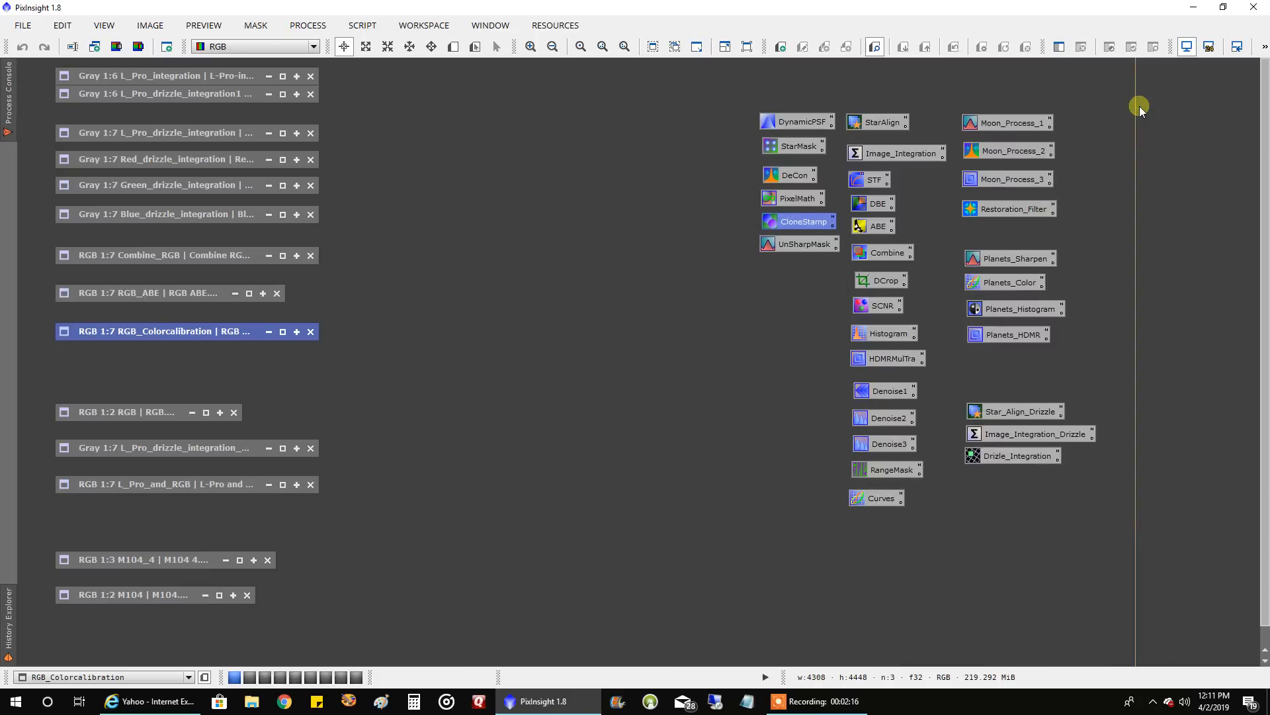
mouse_move(593, 388)
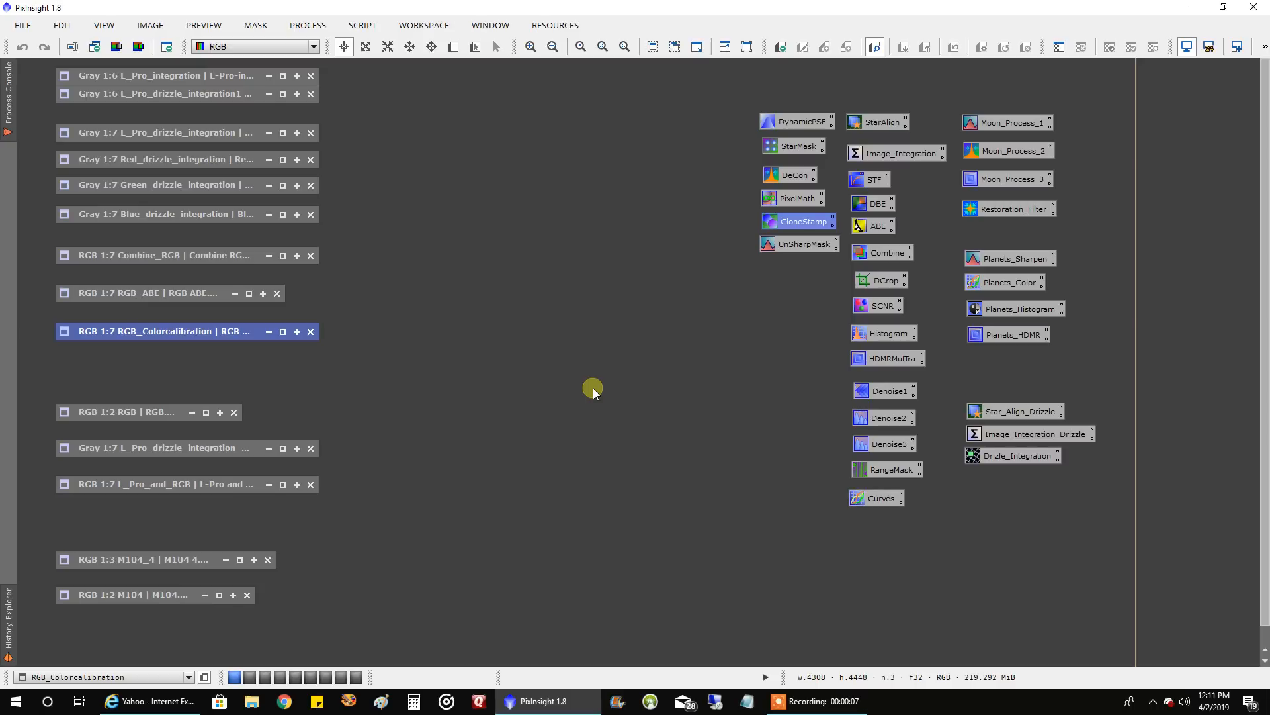
mouse_move(424, 315)
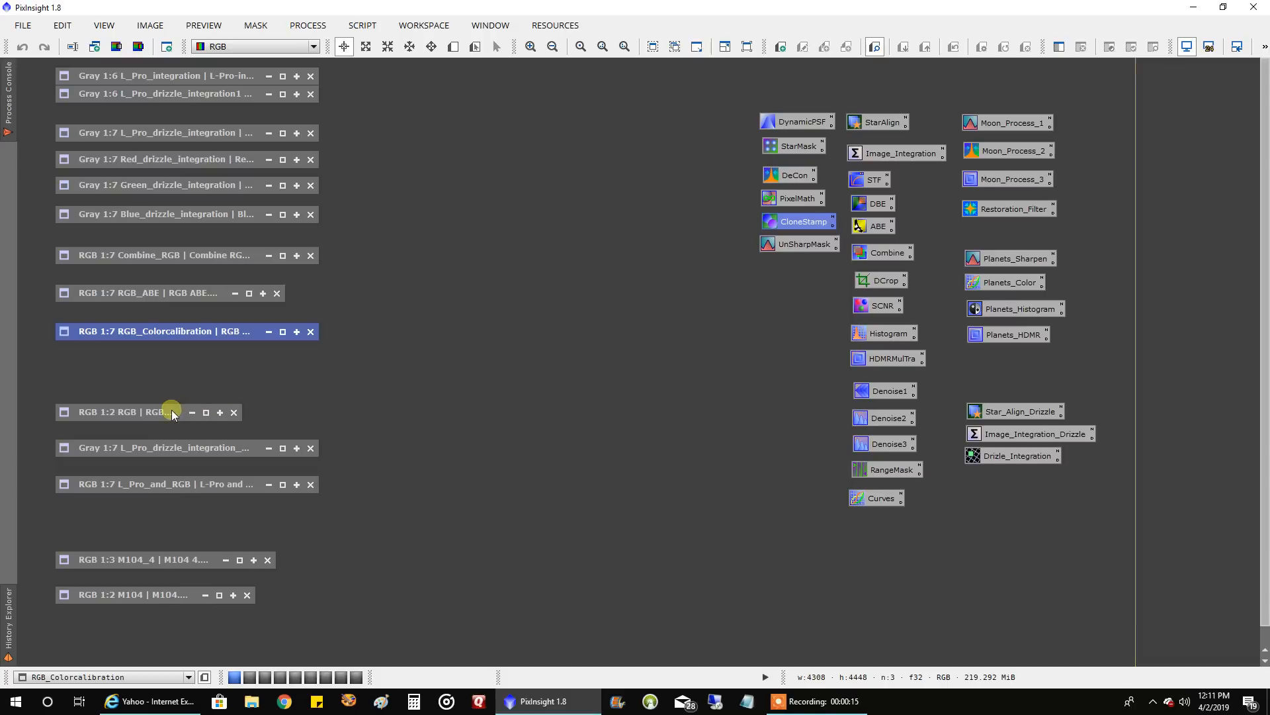
Restore the RGB.xisf image of M104.
click(122, 412)
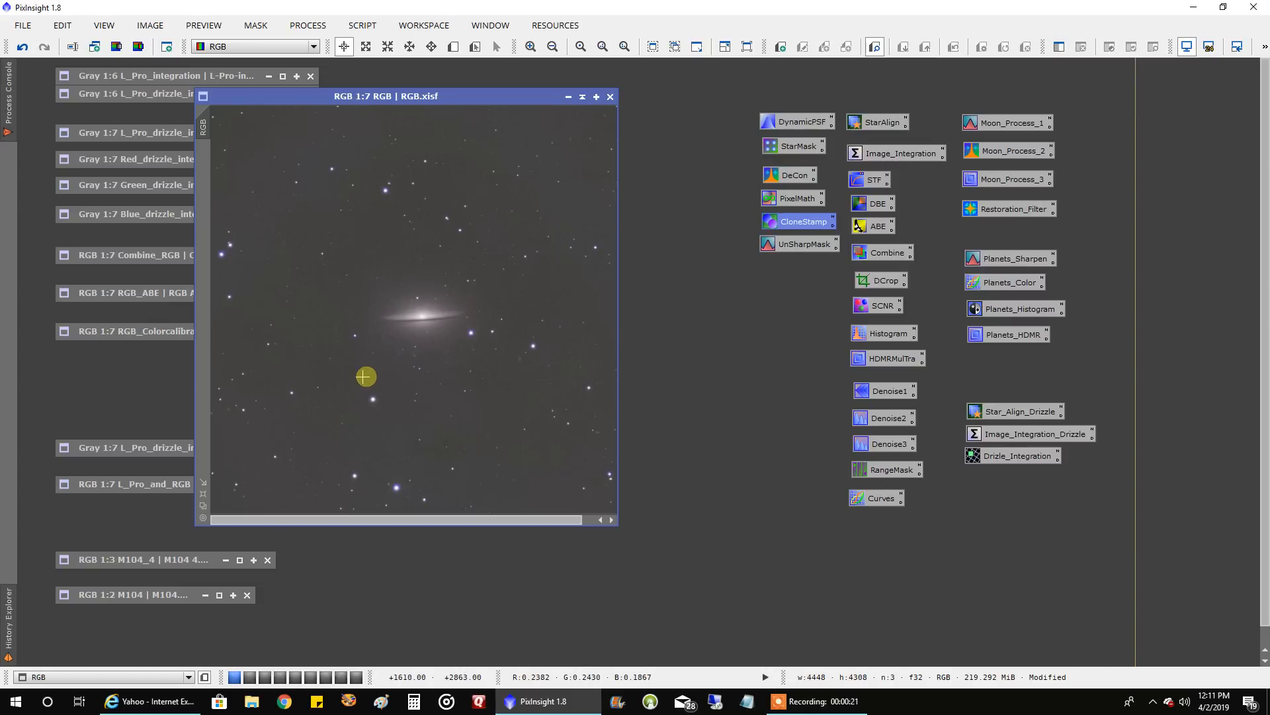
mouse_move(126, 448)
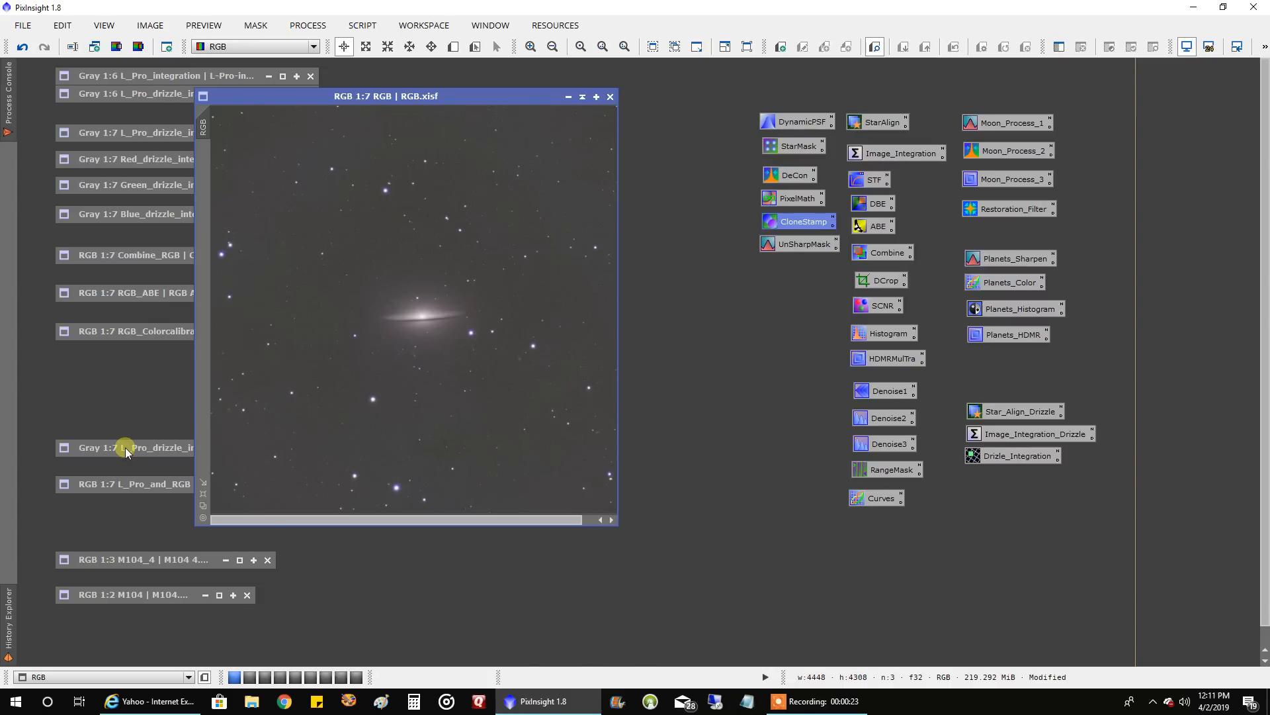
mouse_move(343, 340)
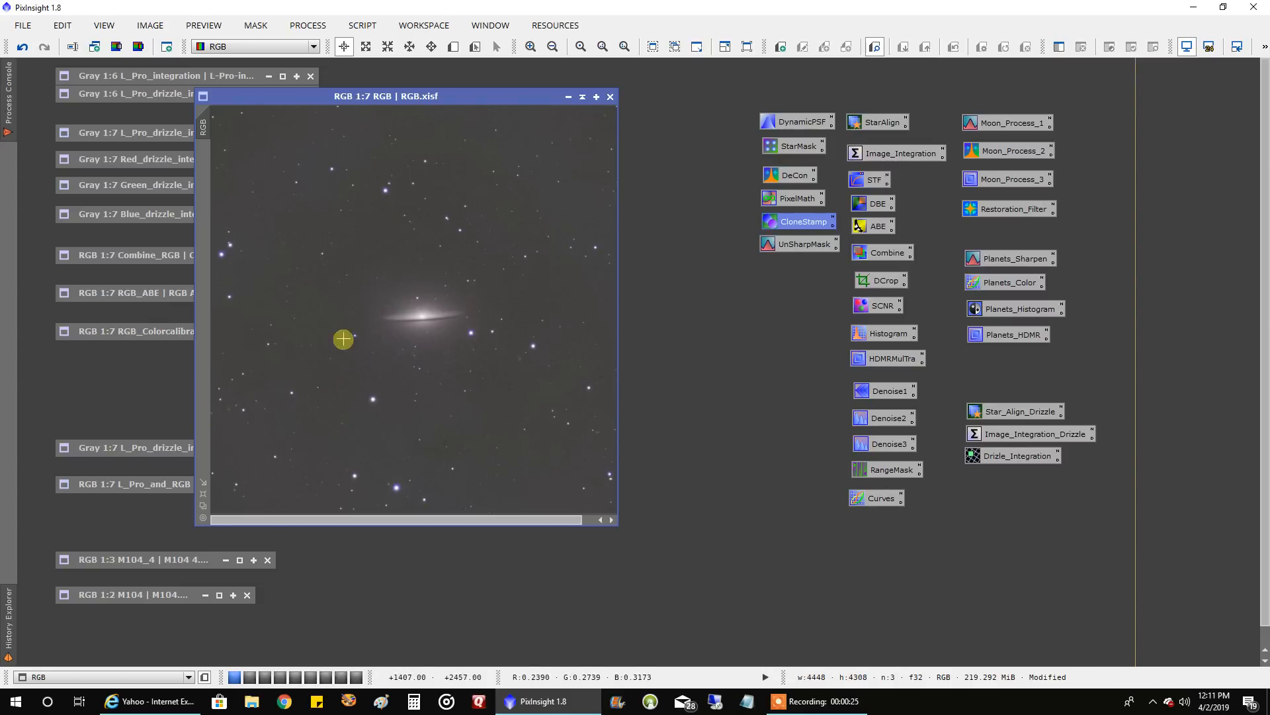
mouse_move(118, 453)
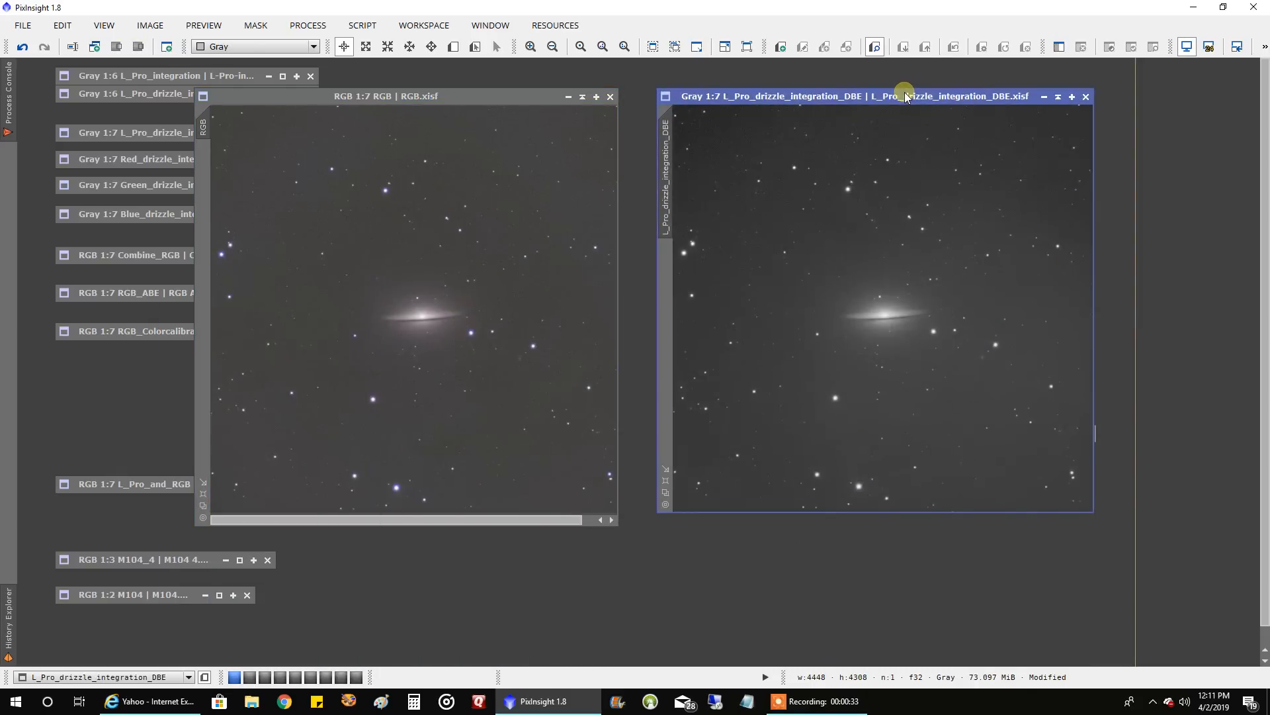
mouse_move(861, 272)
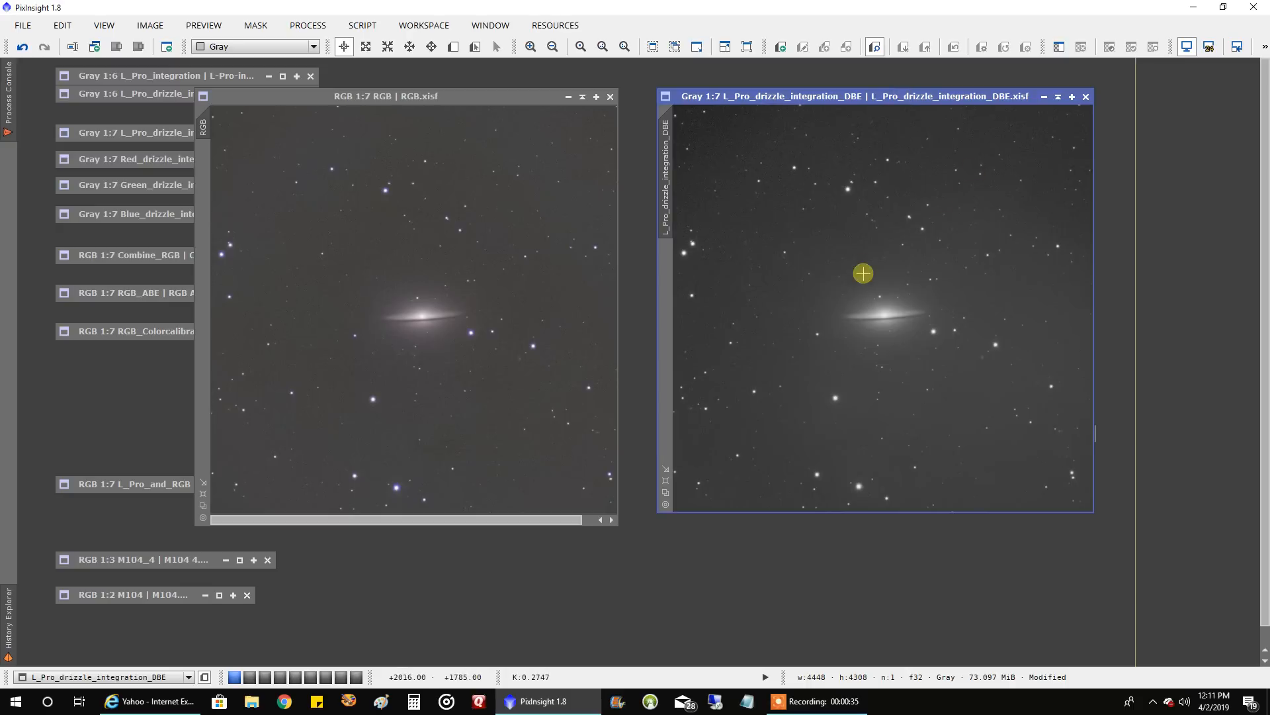
mouse_move(921, 259)
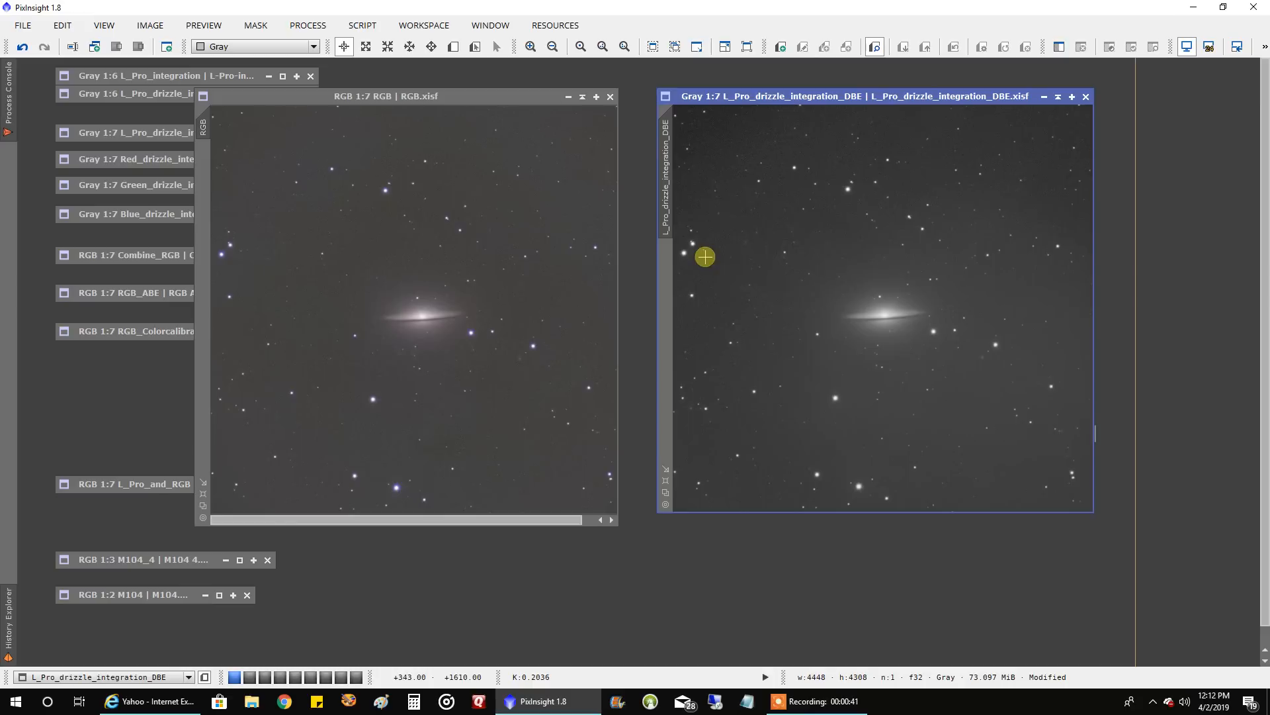
mouse_move(537, 257)
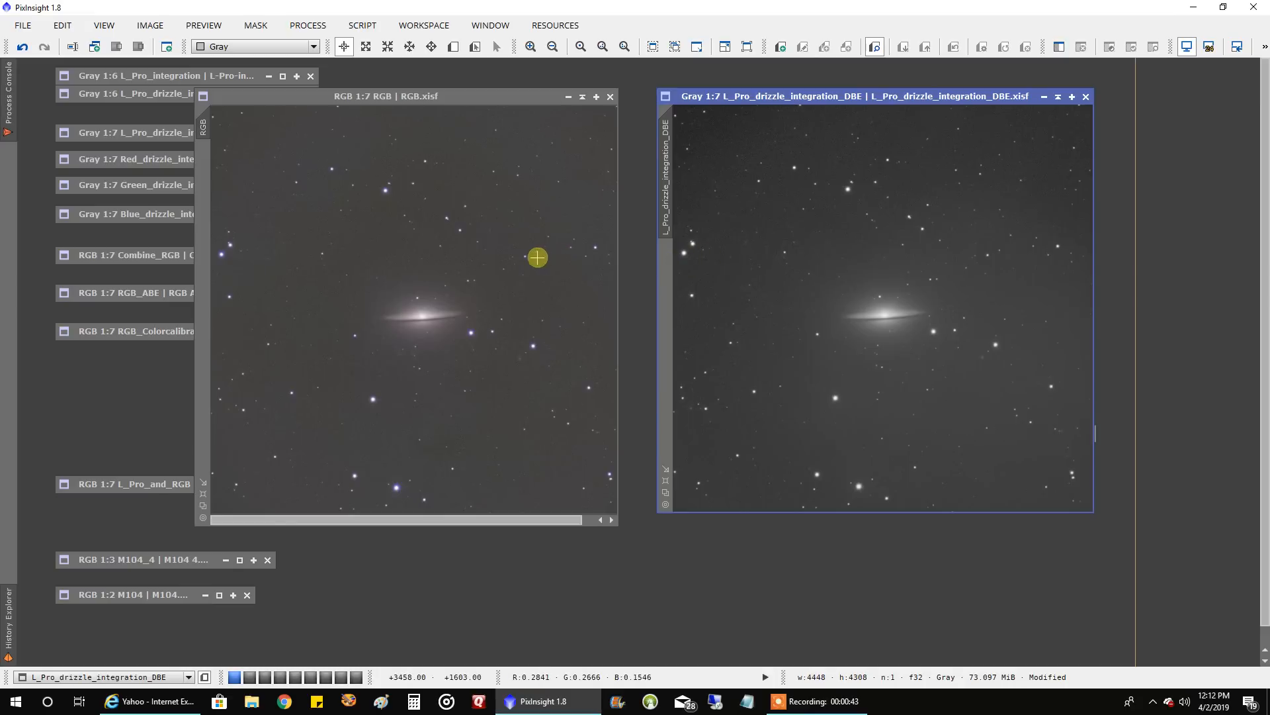
mouse_move(464, 283)
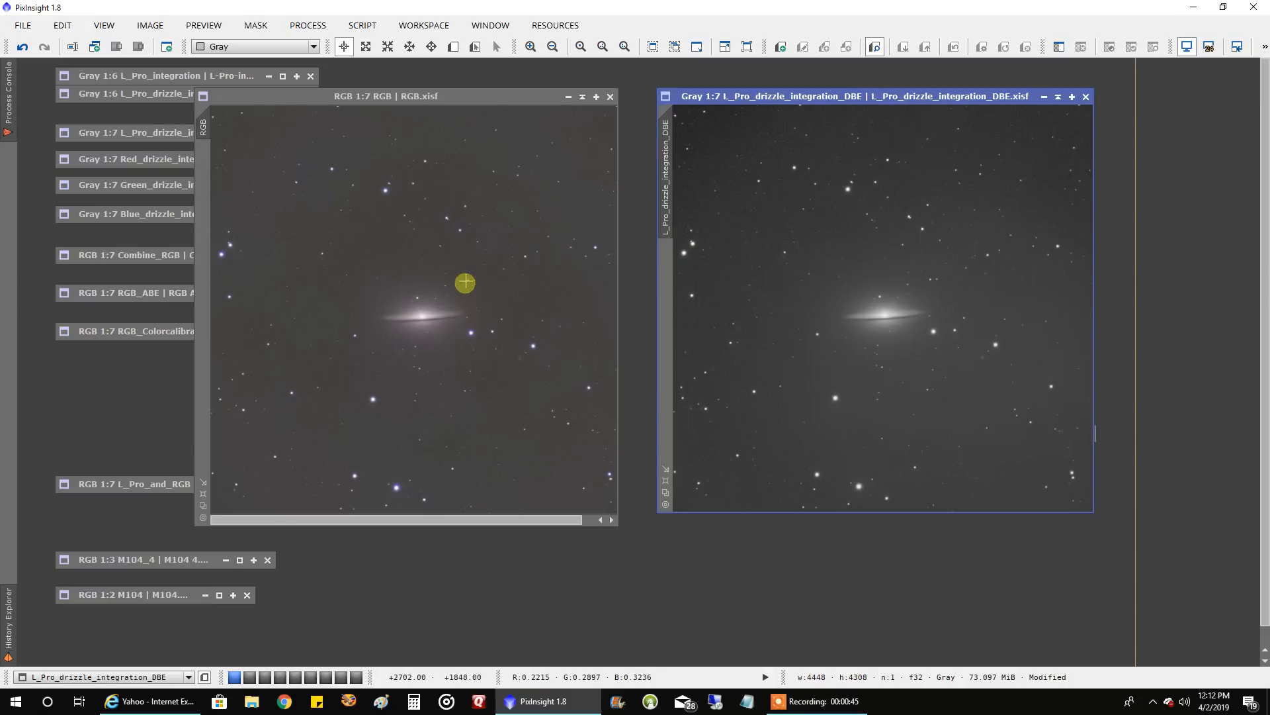
mouse_move(371, 281)
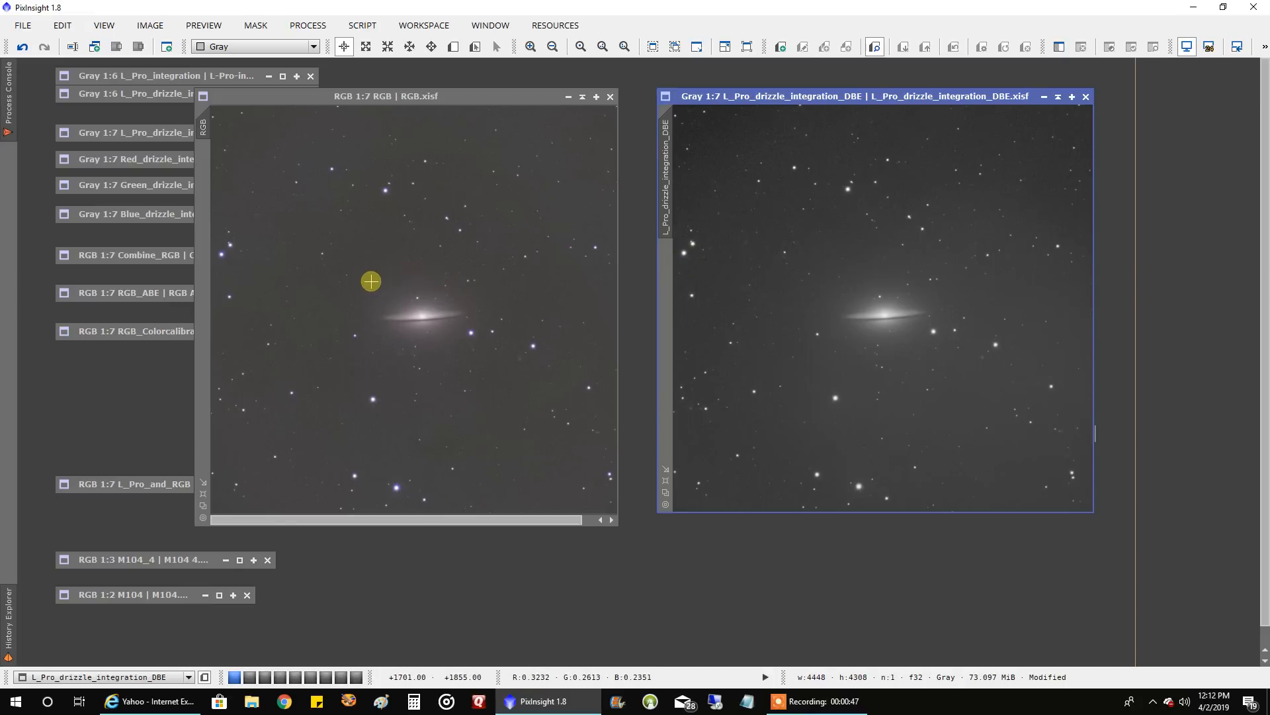
mouse_move(466, 305)
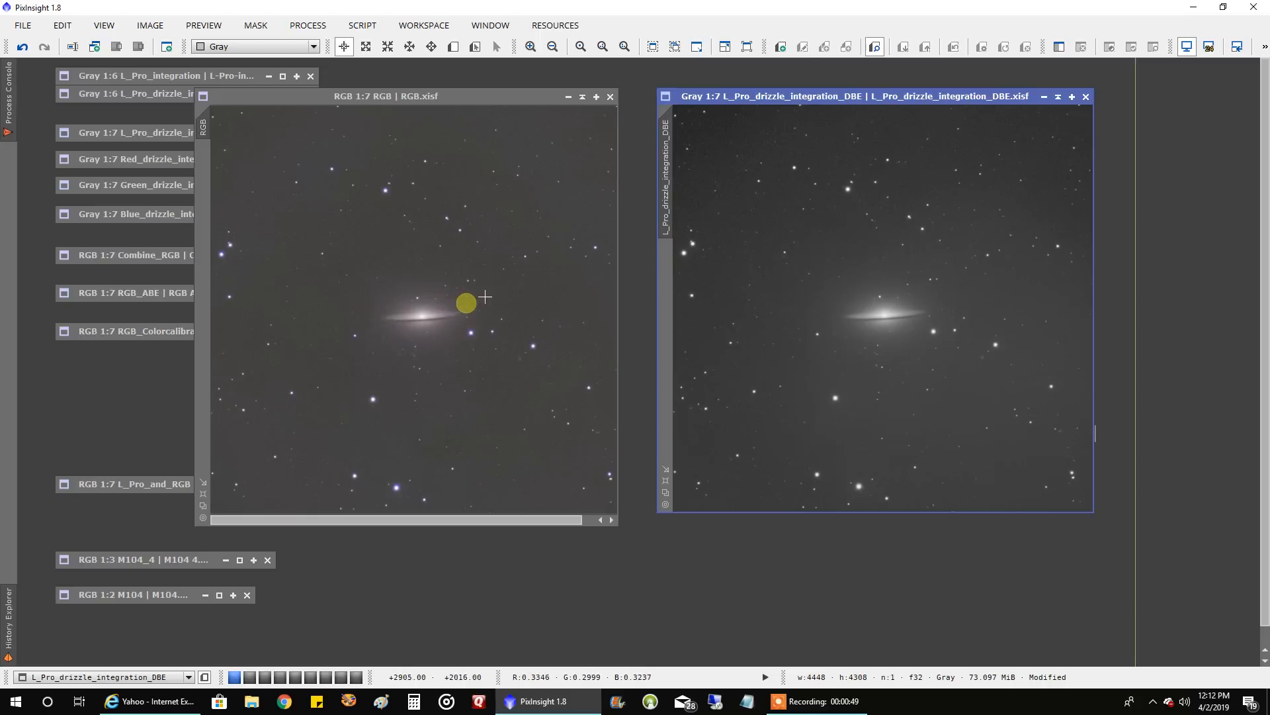
mouse_move(911, 295)
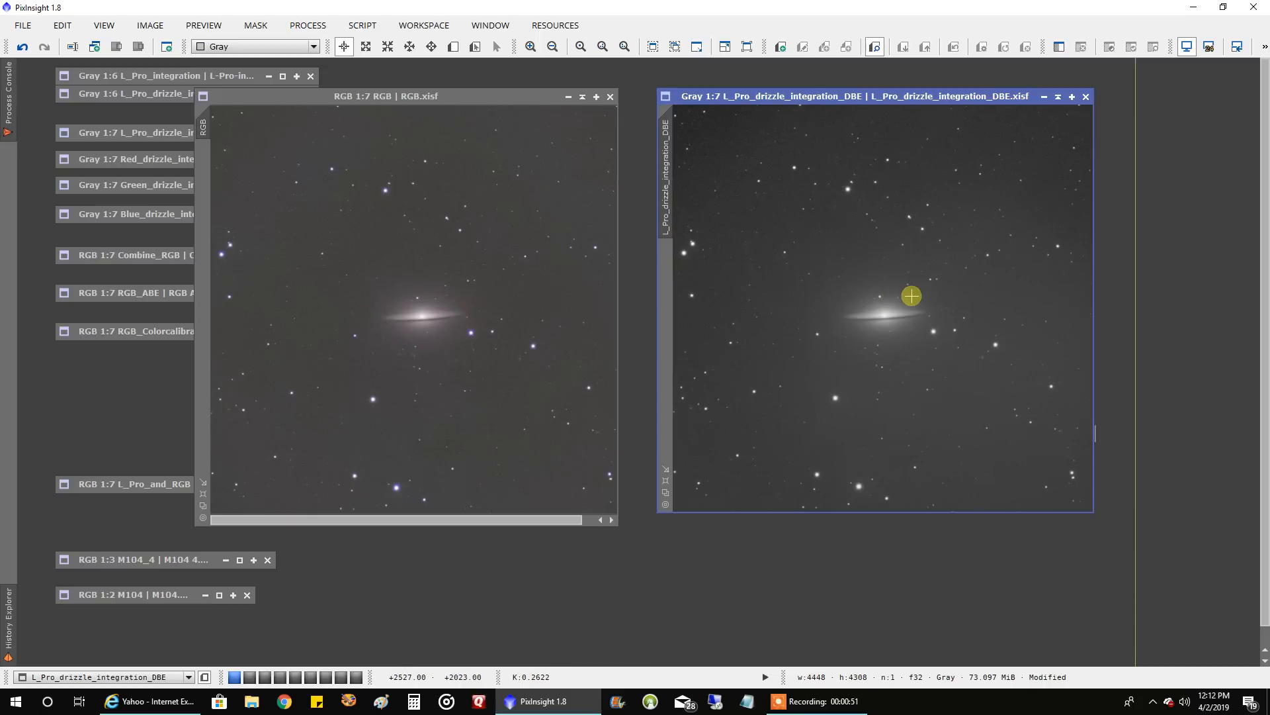
mouse_move(857, 292)
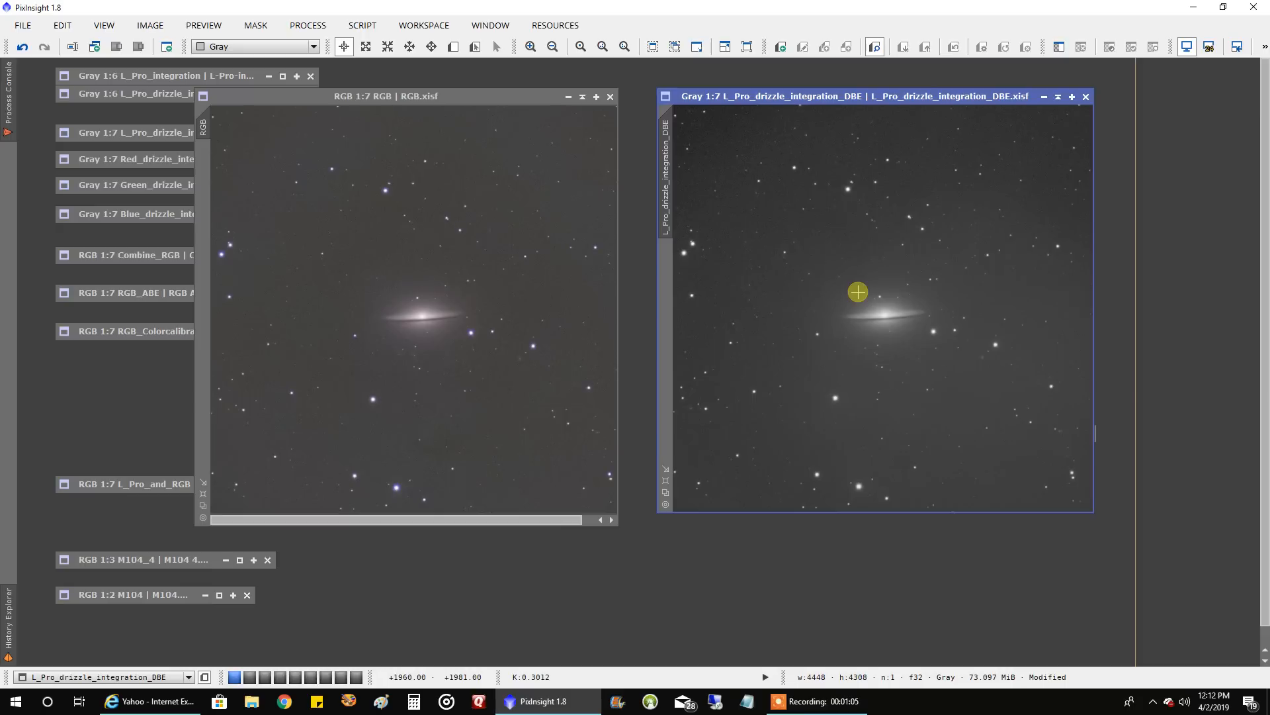
mouse_move(1033, 135)
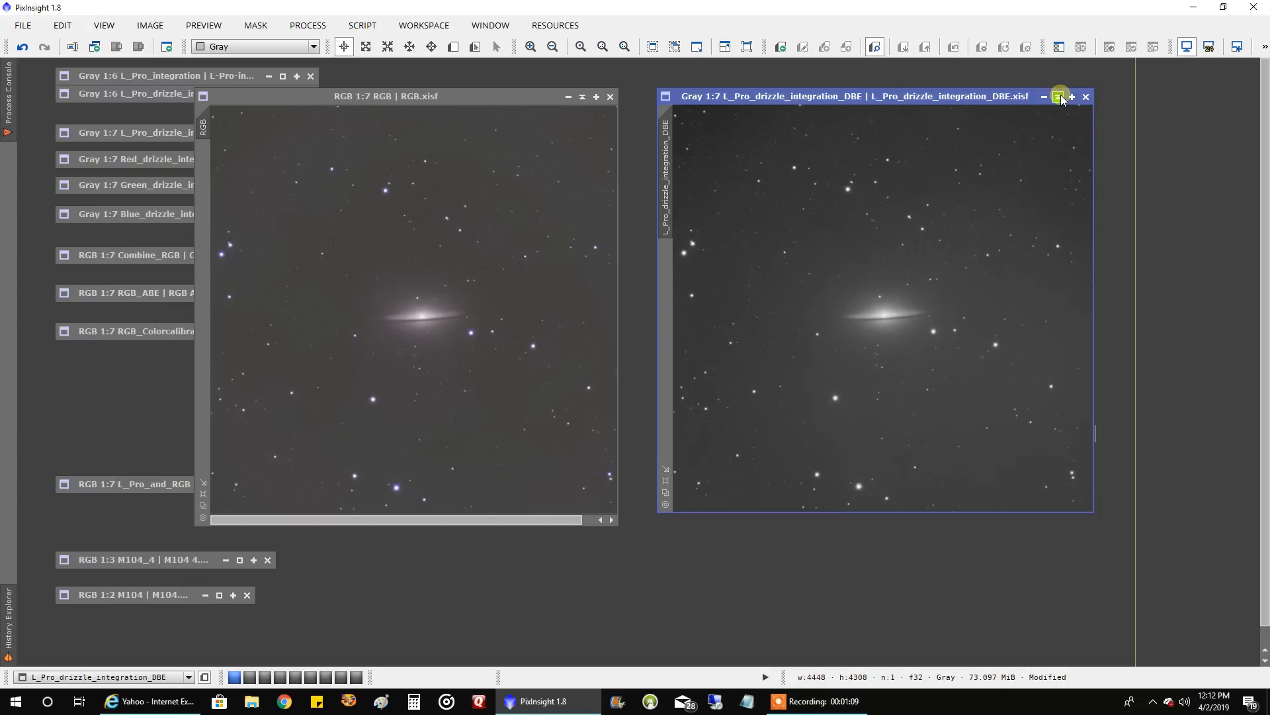
Collapse the L_Pro_drizzle_integration_DBE luminance image after comparison.
click(1059, 97)
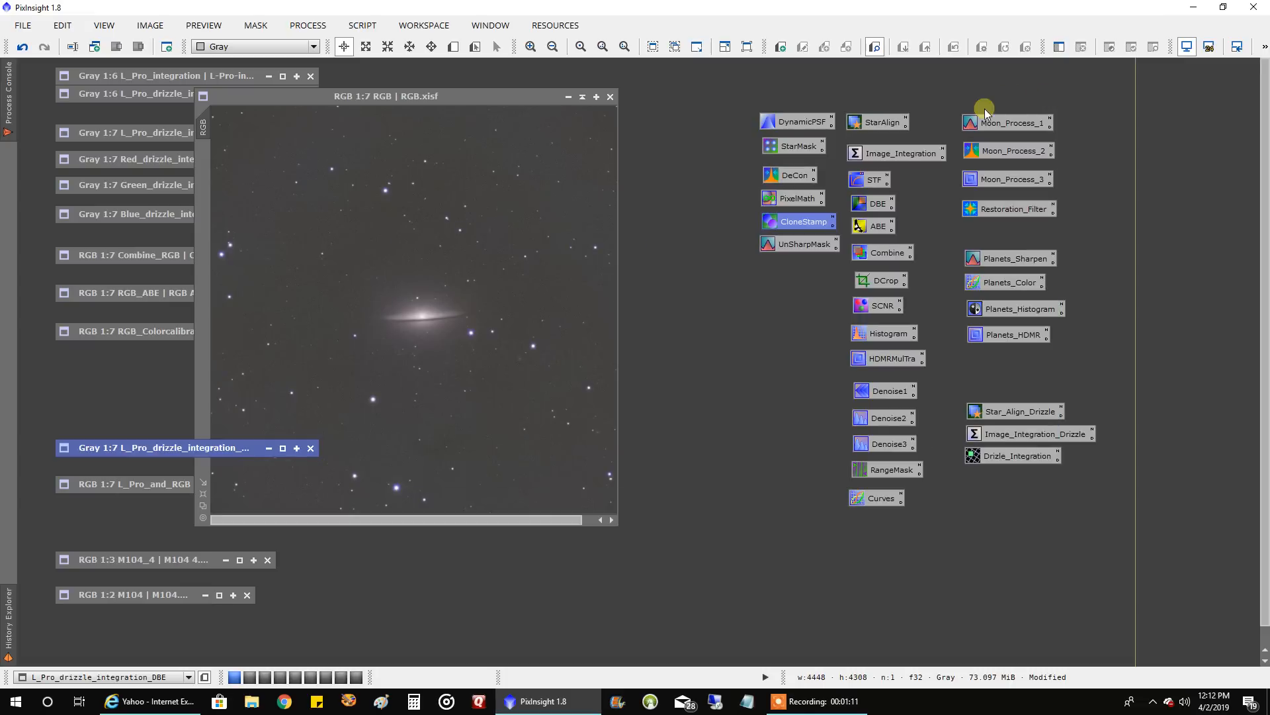
Expand the L_Pro_and_RGB image for comparison, then collapse RGB.xisf.
click(129, 484)
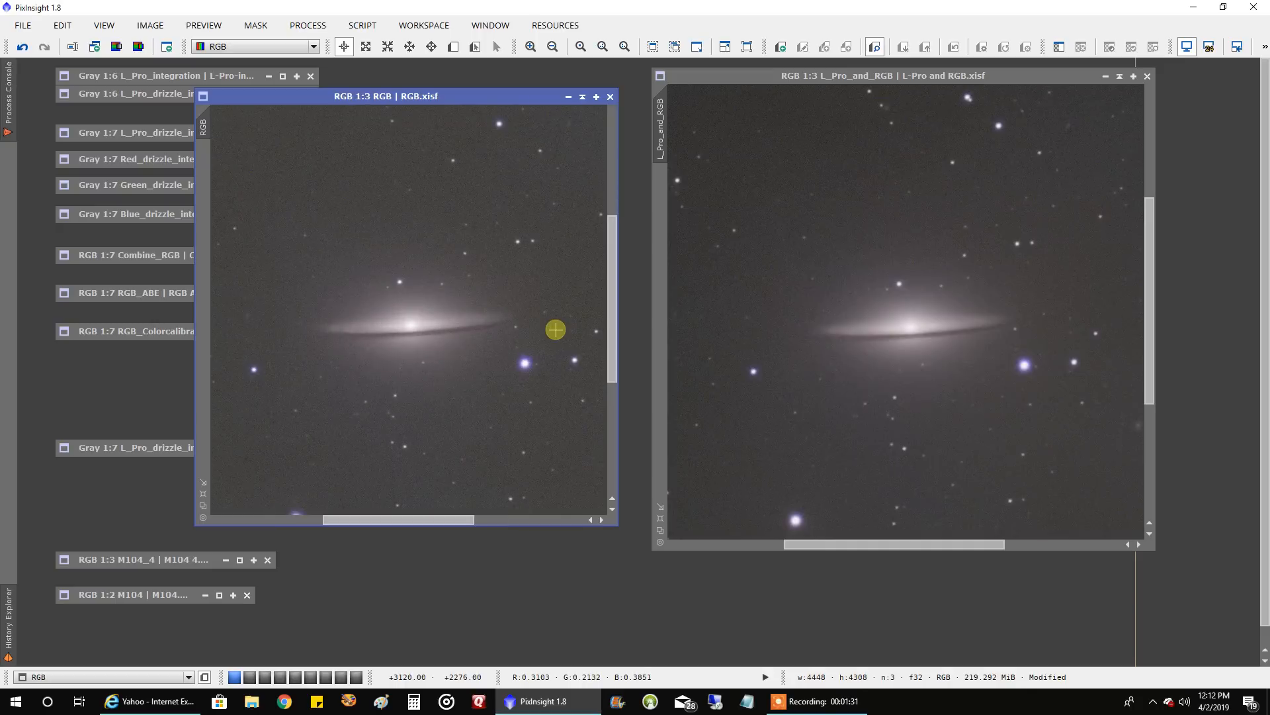
mouse_move(554, 277)
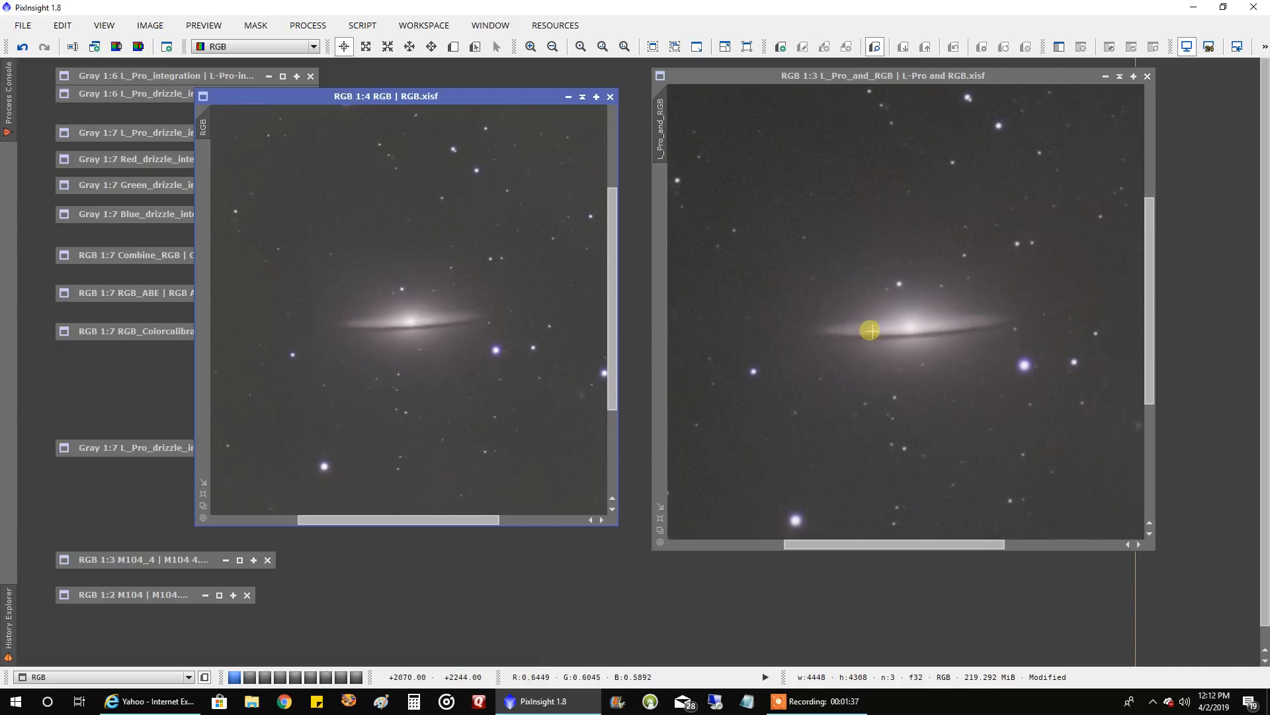
mouse_move(842, 317)
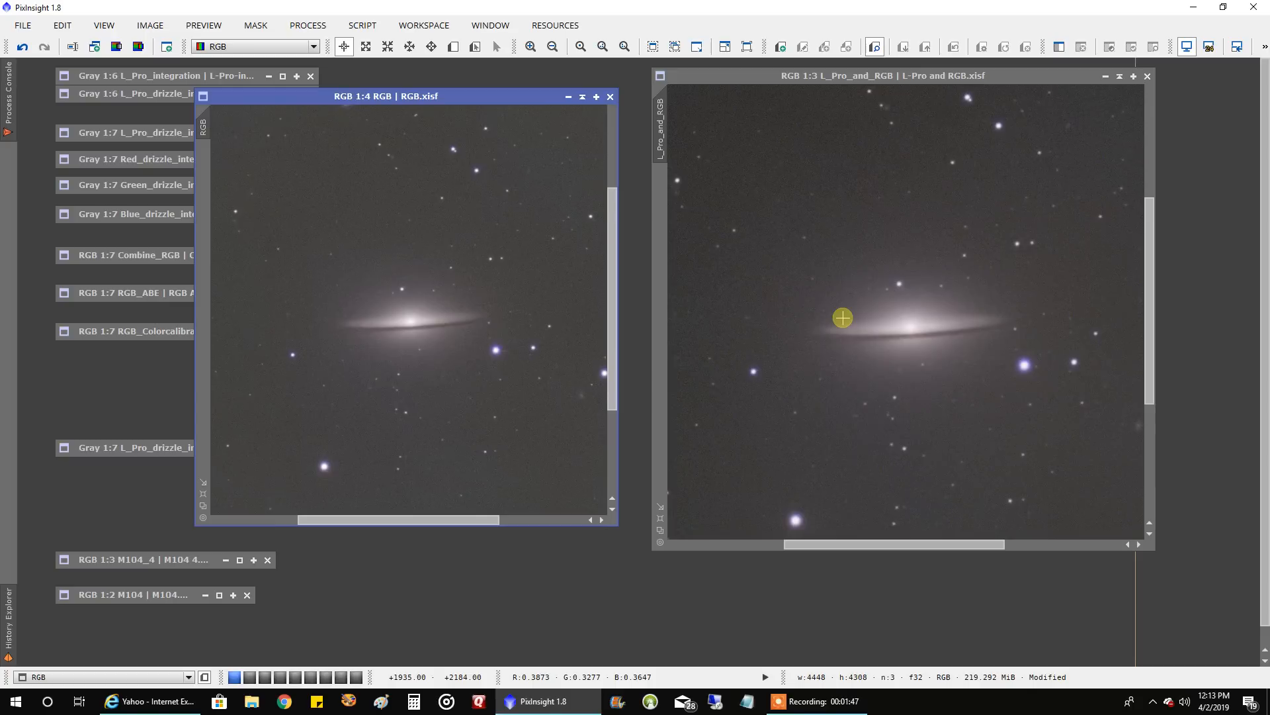
mouse_move(843, 181)
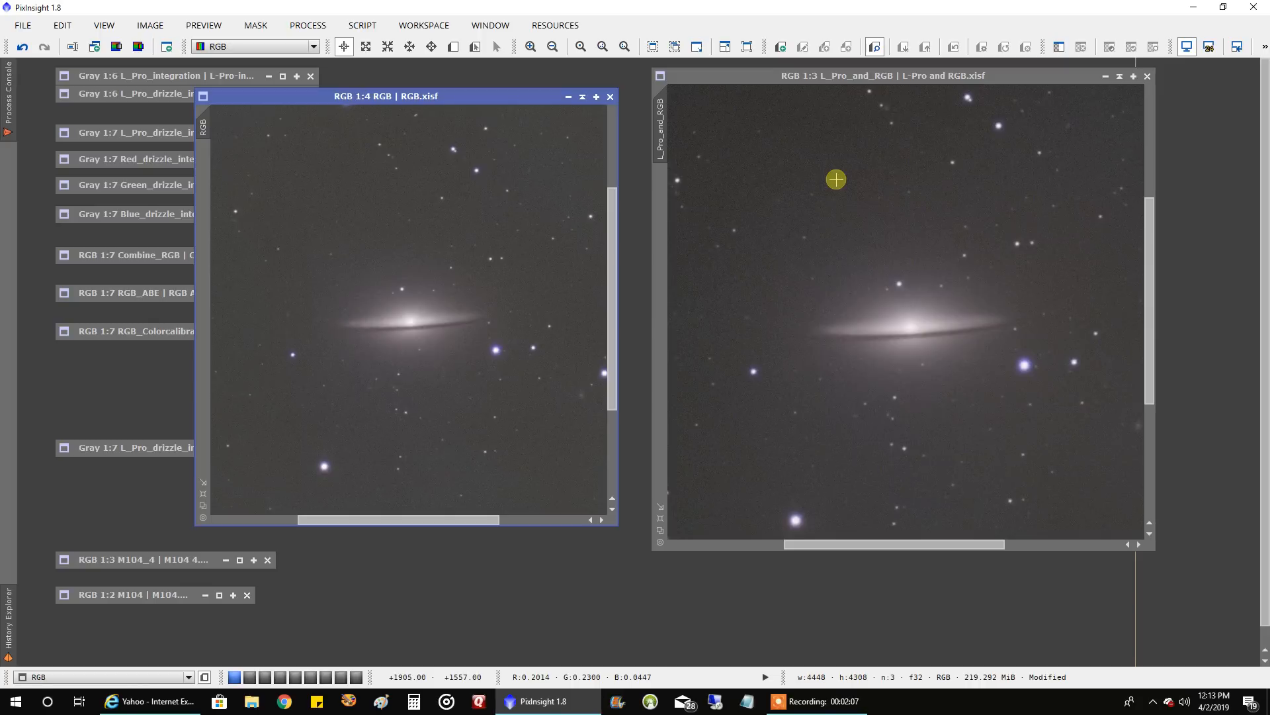
mouse_move(587, 103)
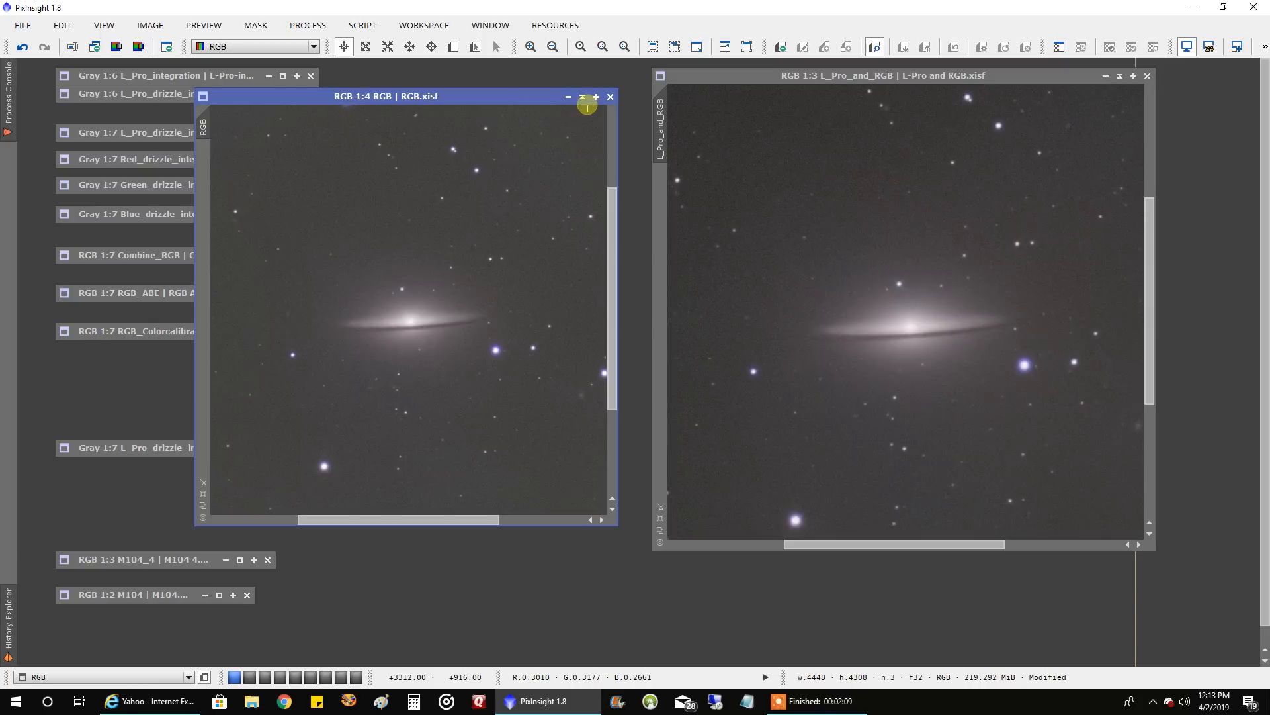
mouse_move(583, 97)
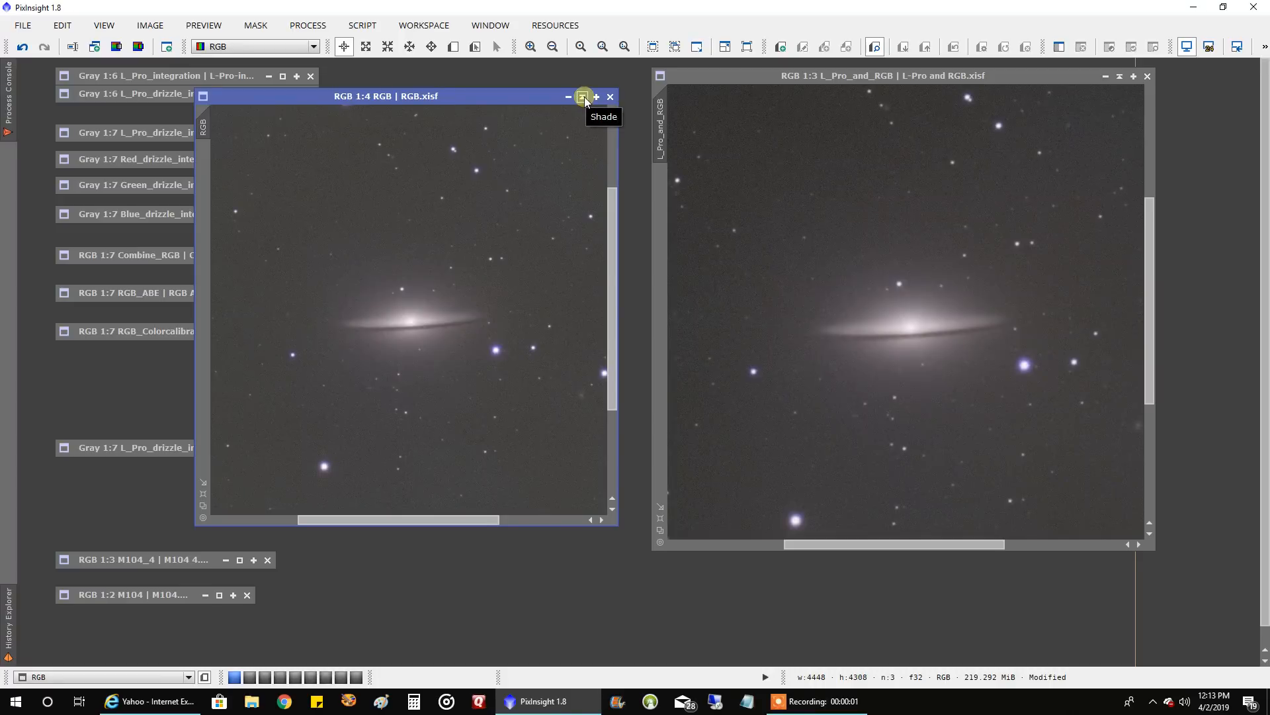
click(582, 97)
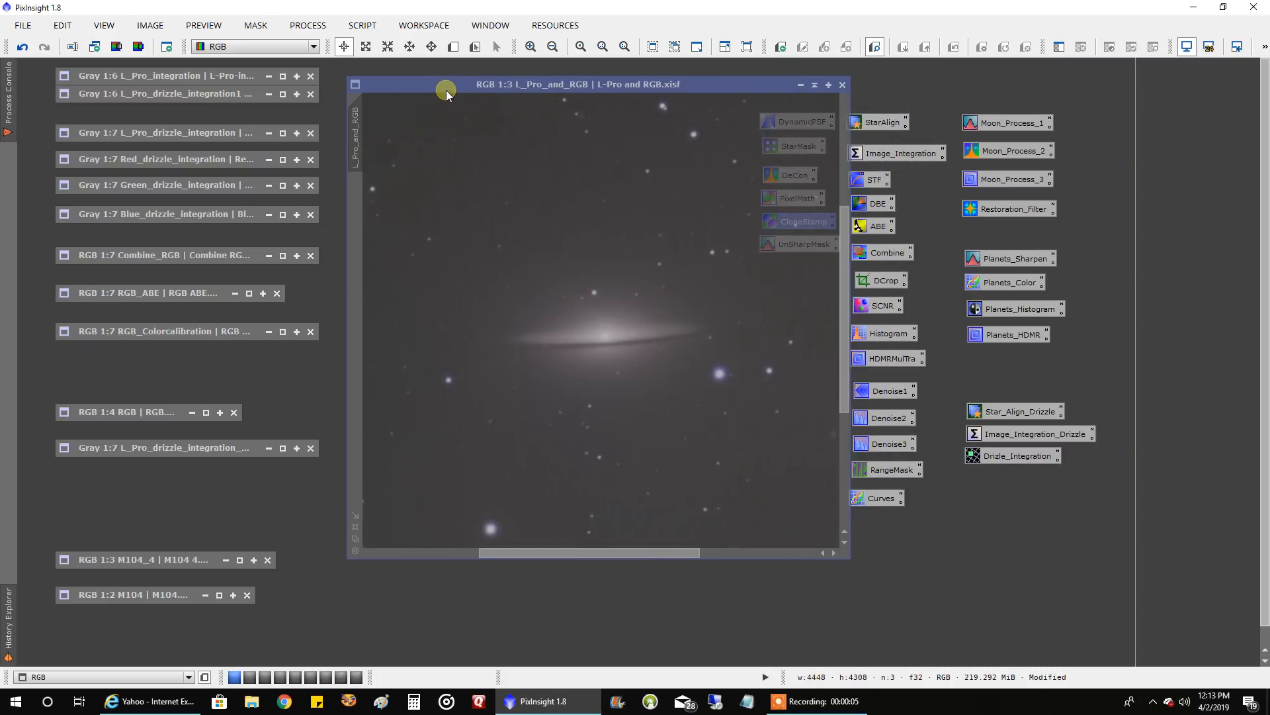
Drag the L_Pro_and_RGB image window to the left side of the workspace.
drag(446, 88, 161, 75)
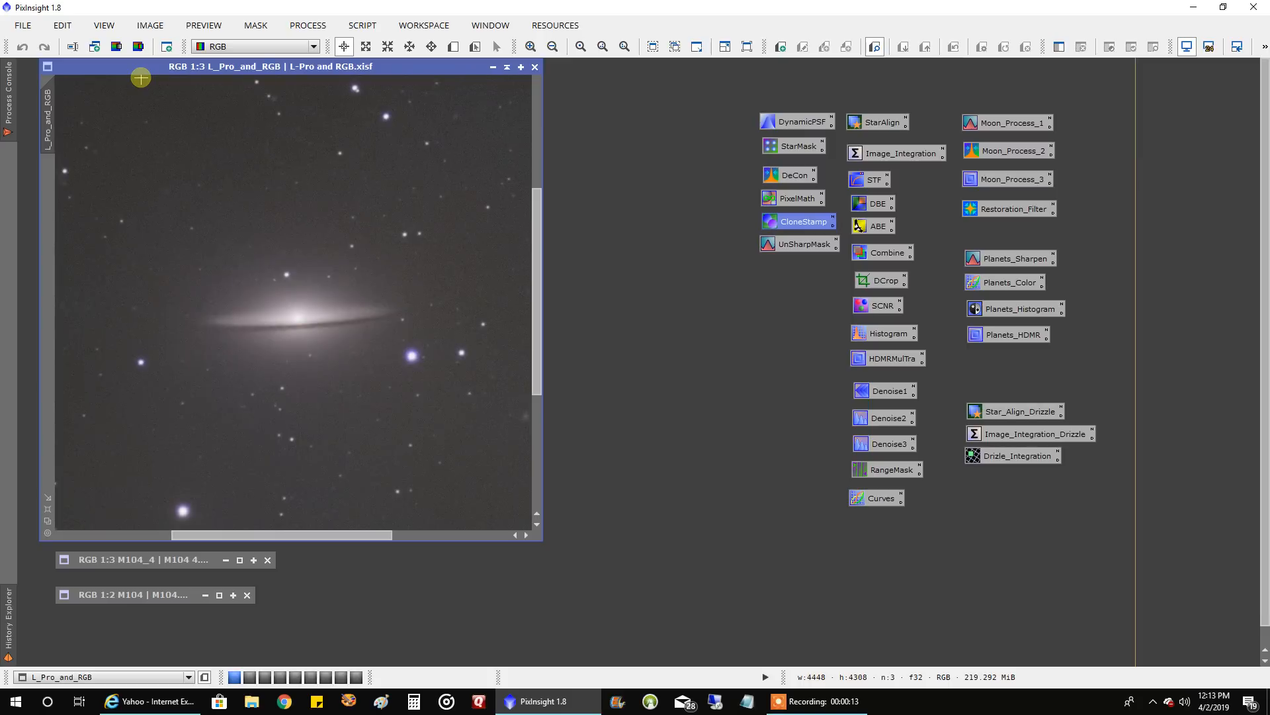
mouse_move(252, 147)
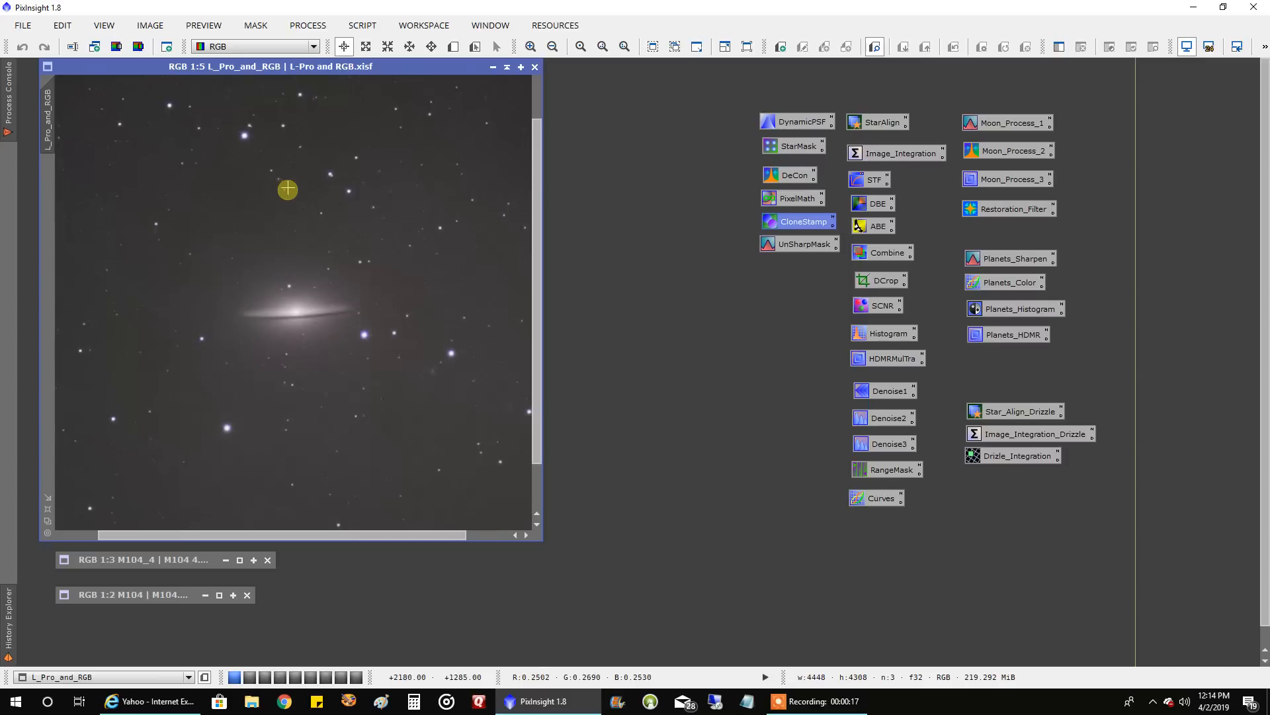
mouse_move(261, 365)
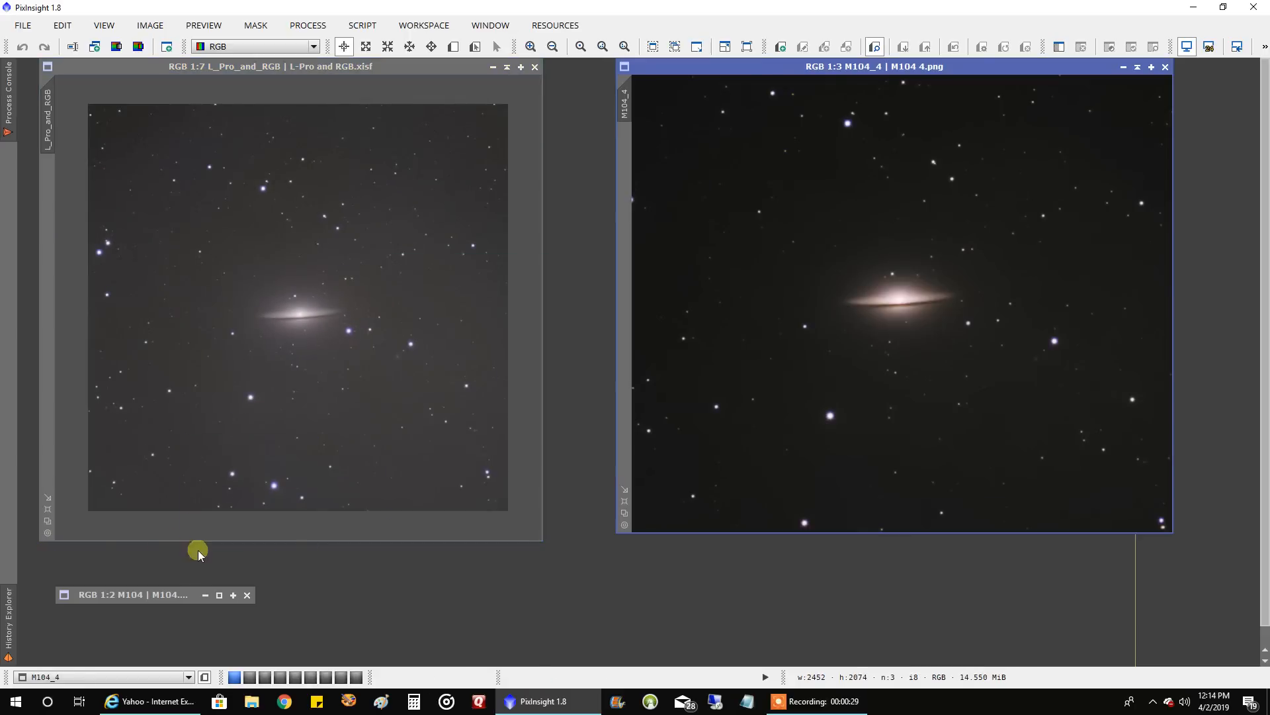
mouse_move(767, 443)
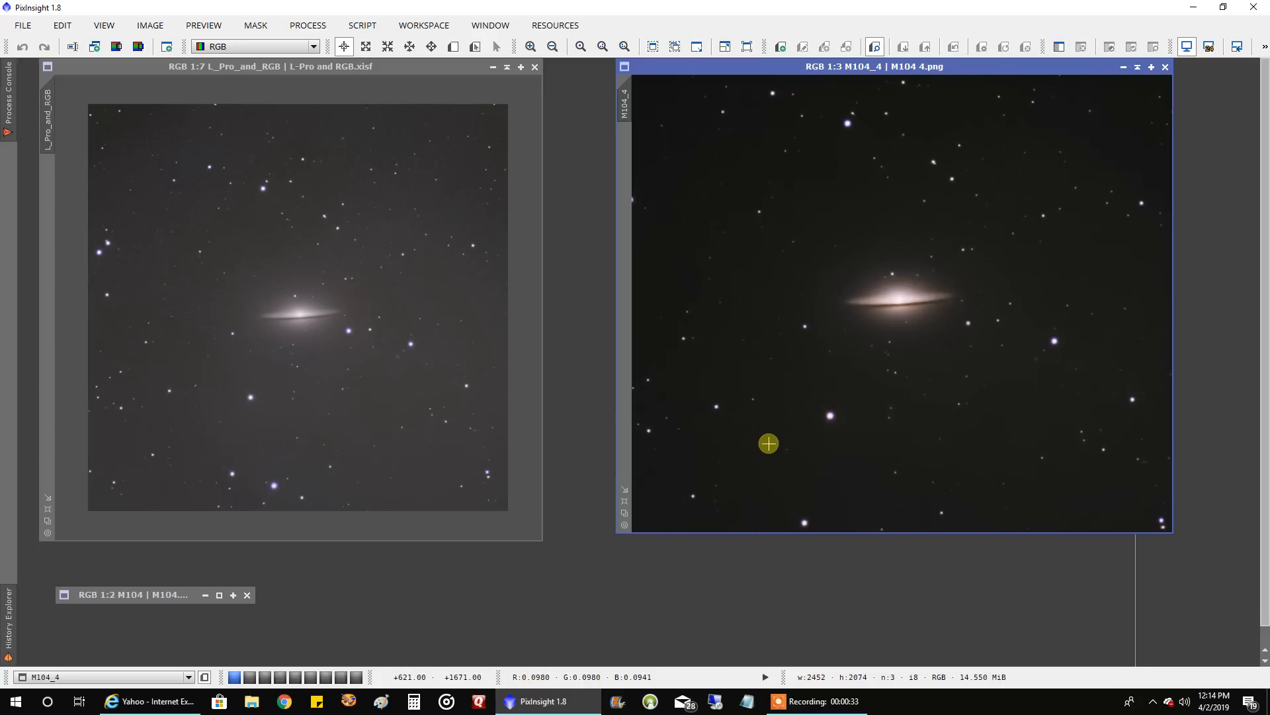
mouse_move(923, 301)
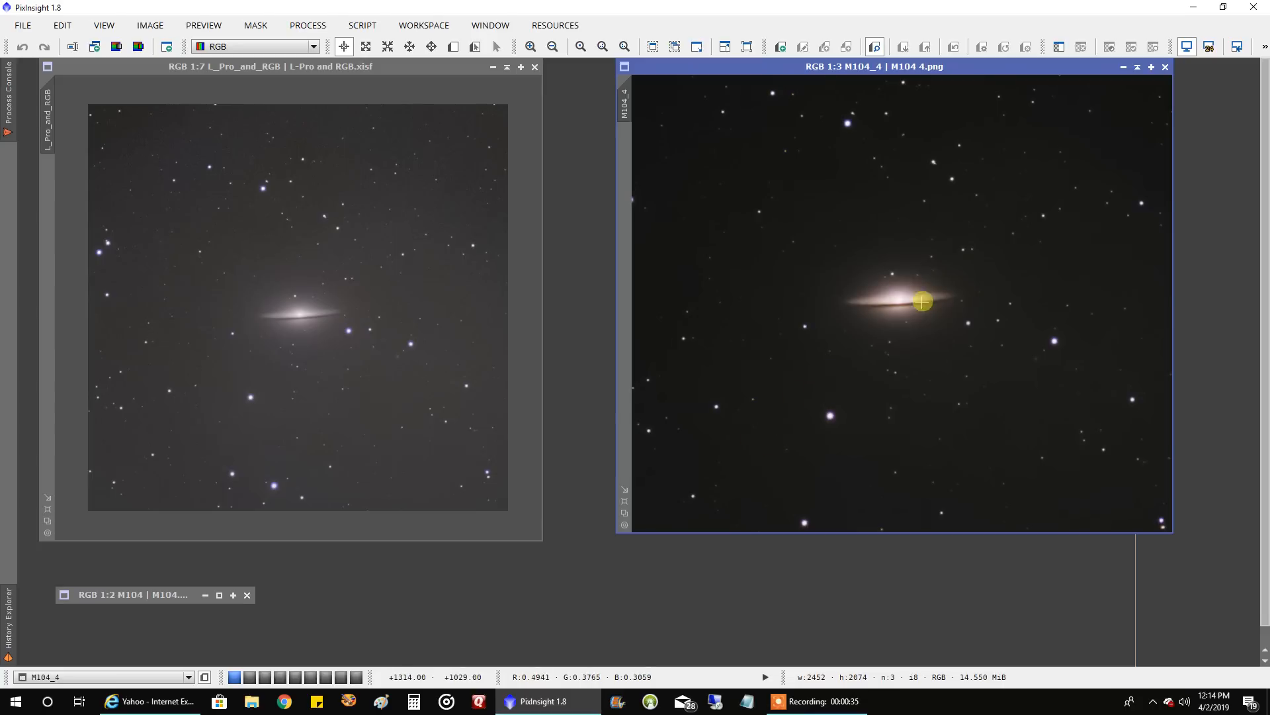
mouse_move(912, 362)
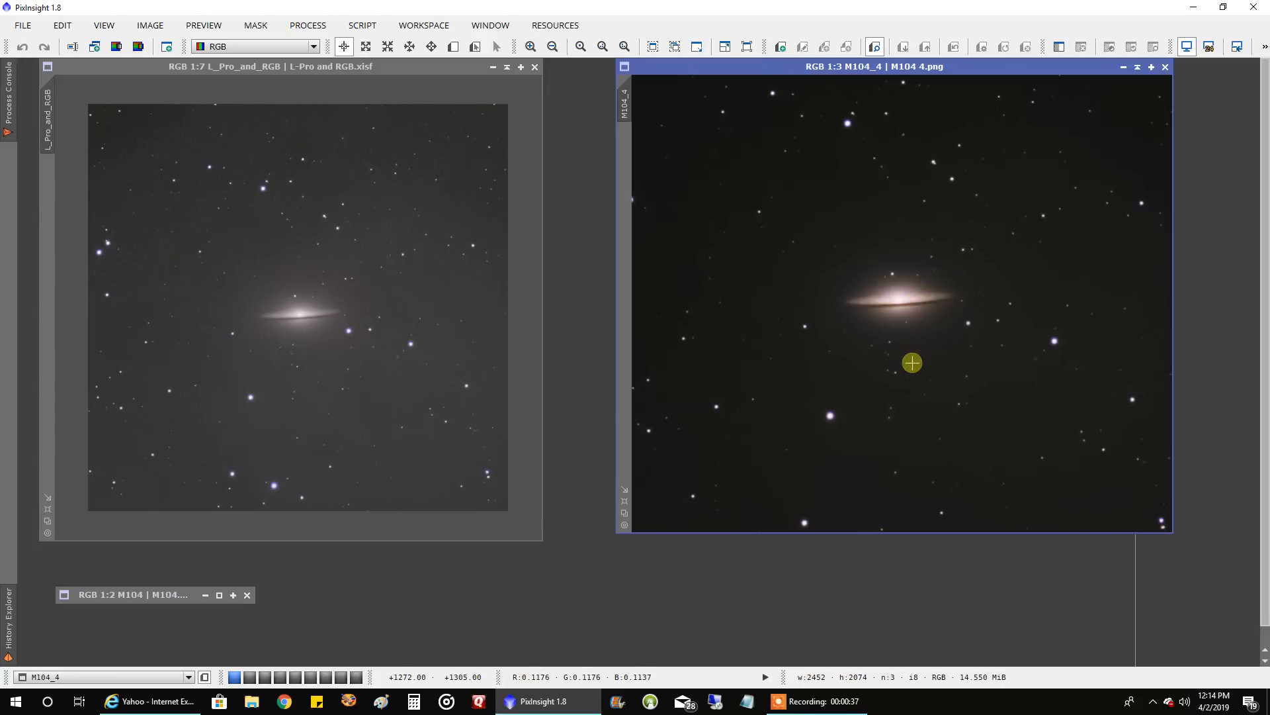
mouse_move(924, 373)
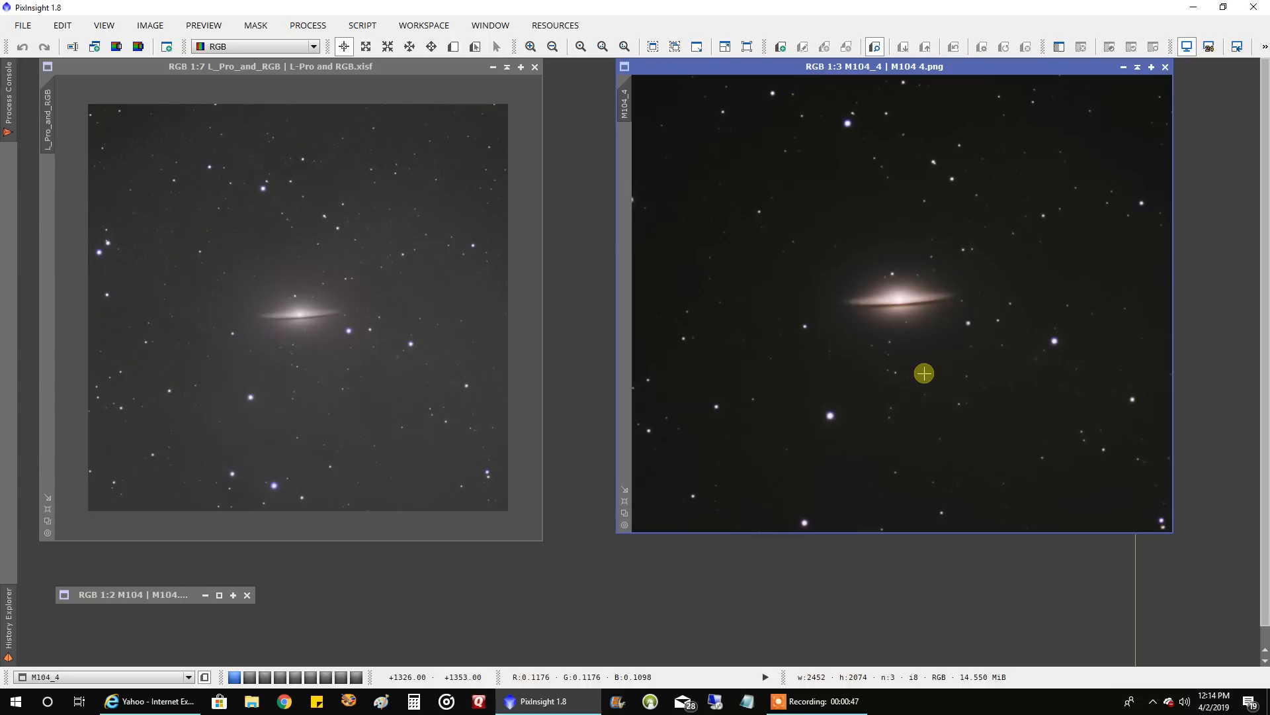
mouse_move(794, 266)
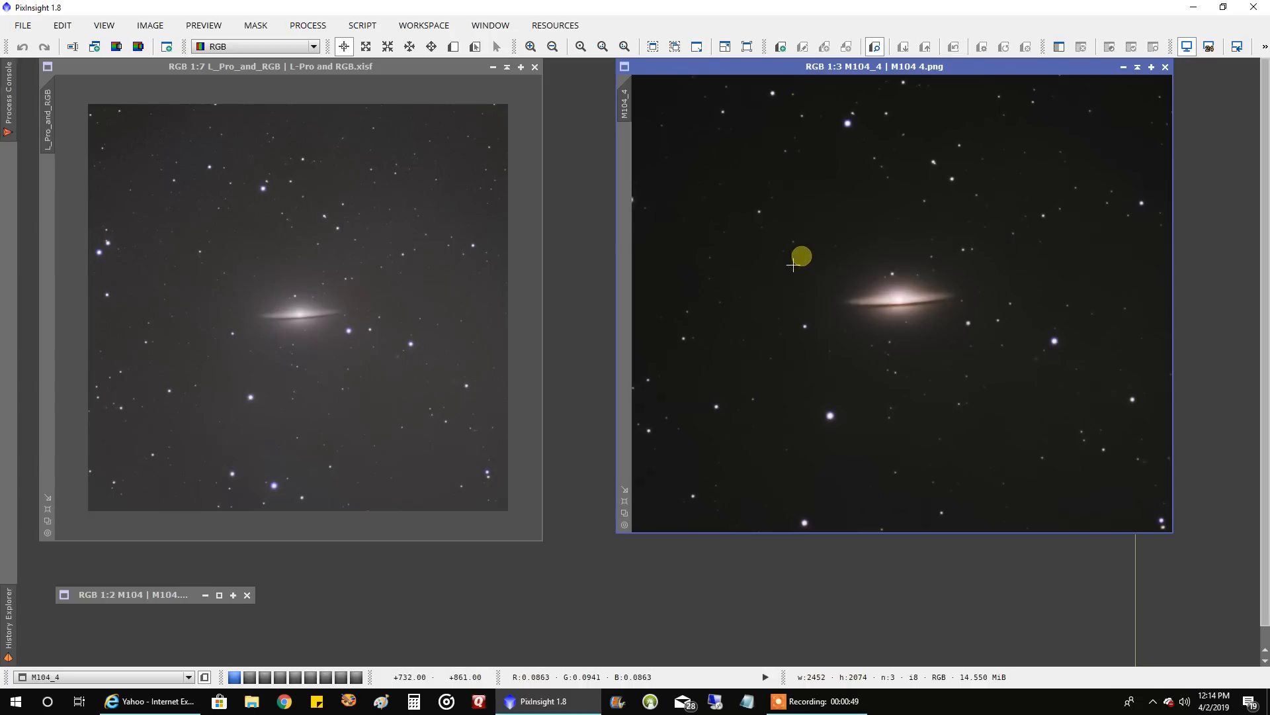
mouse_move(991, 462)
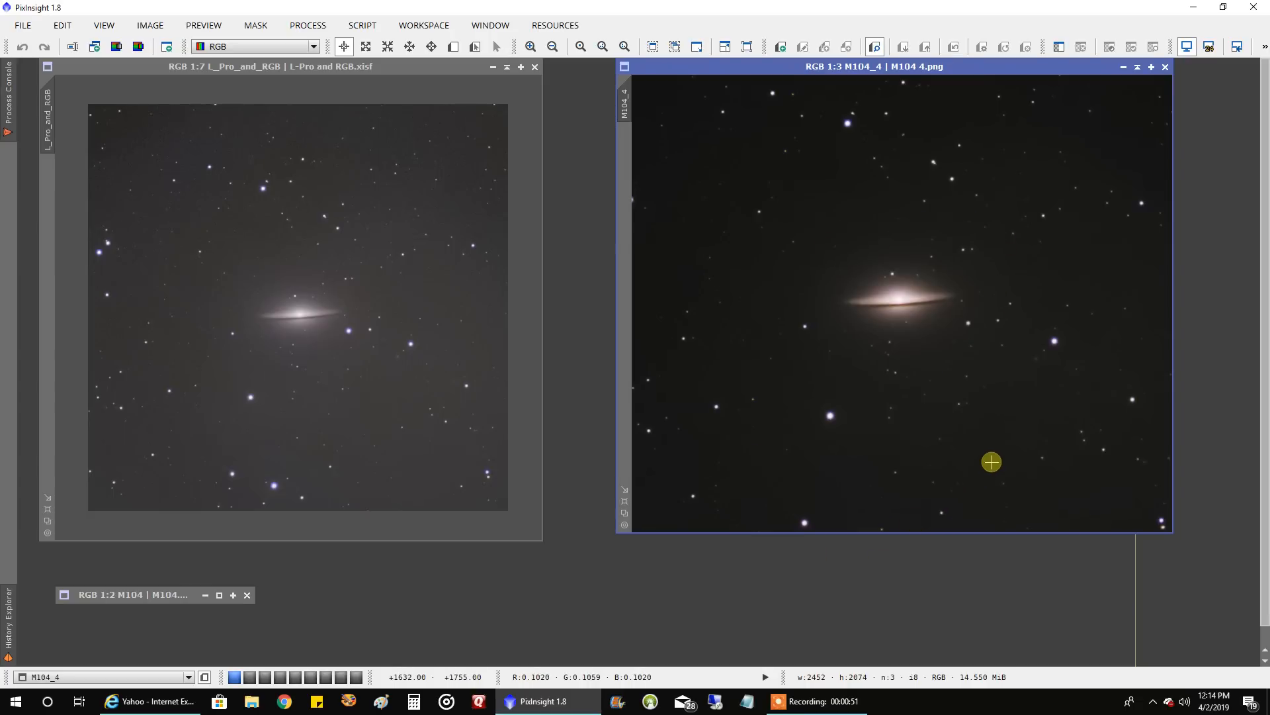
mouse_move(994, 461)
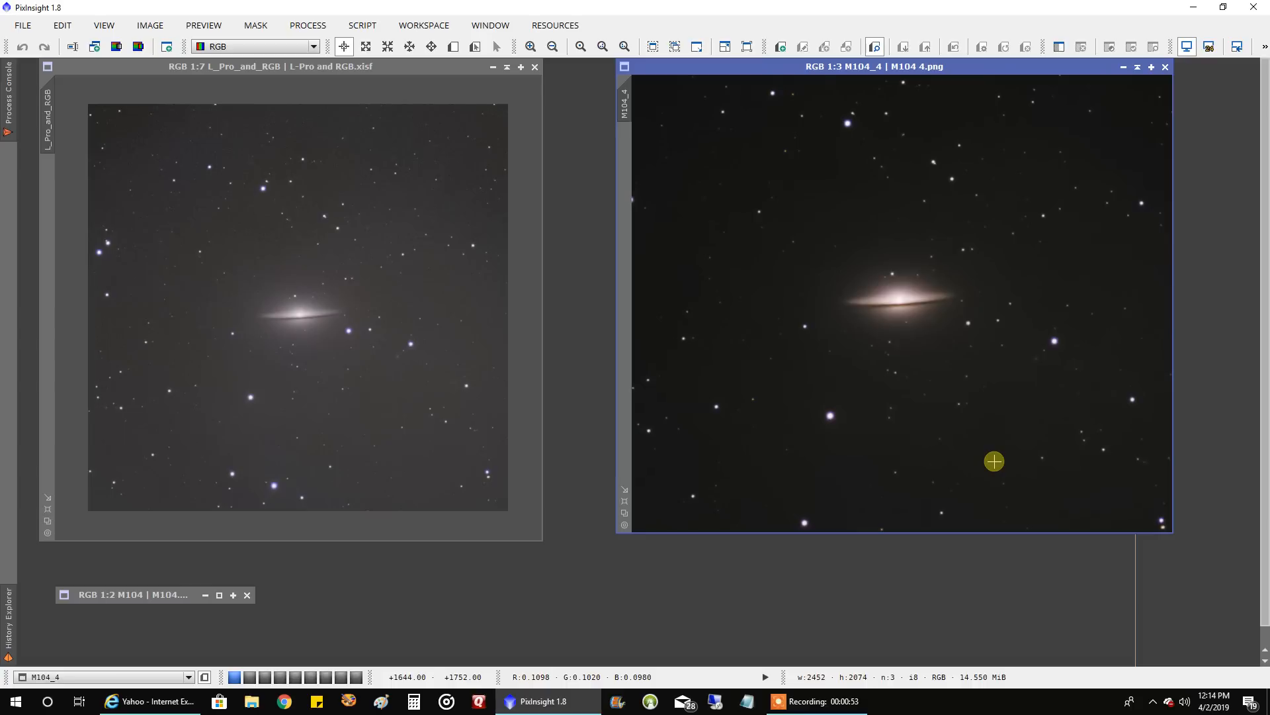
mouse_move(679, 233)
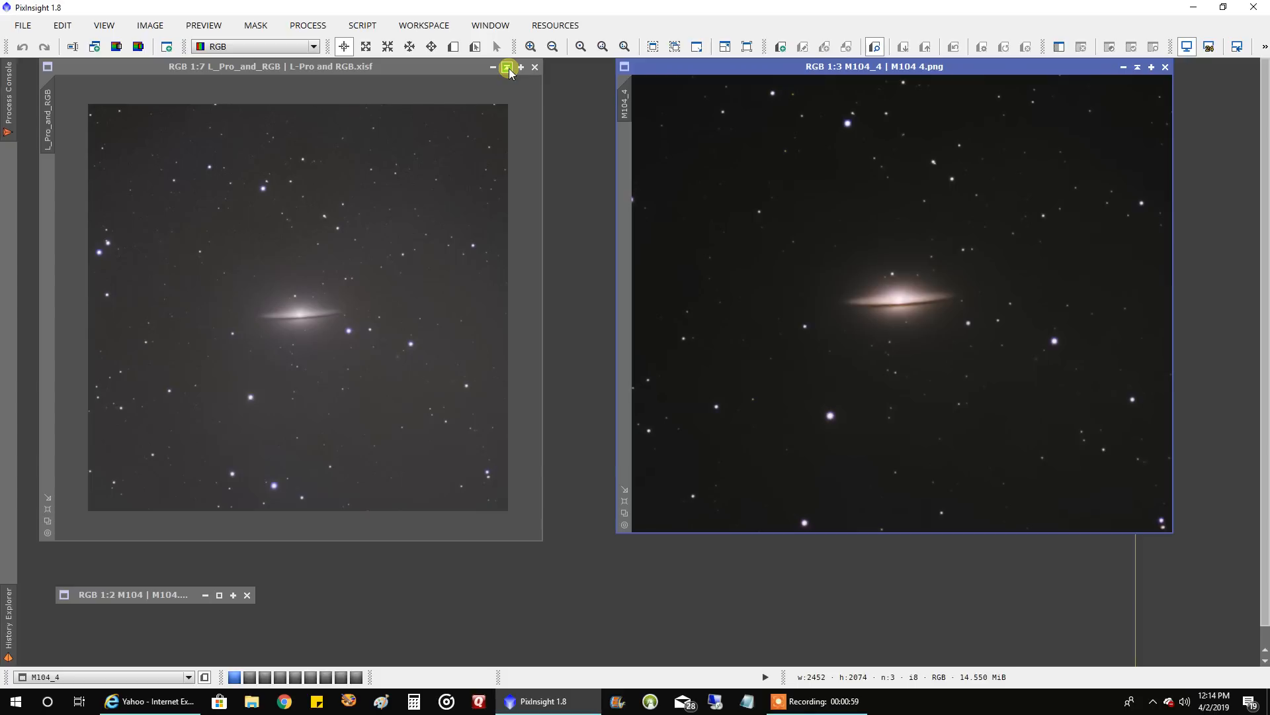
Shade the L_Pro_and_RGB image, leaving only M104_4.png open after comparison.
click(493, 66)
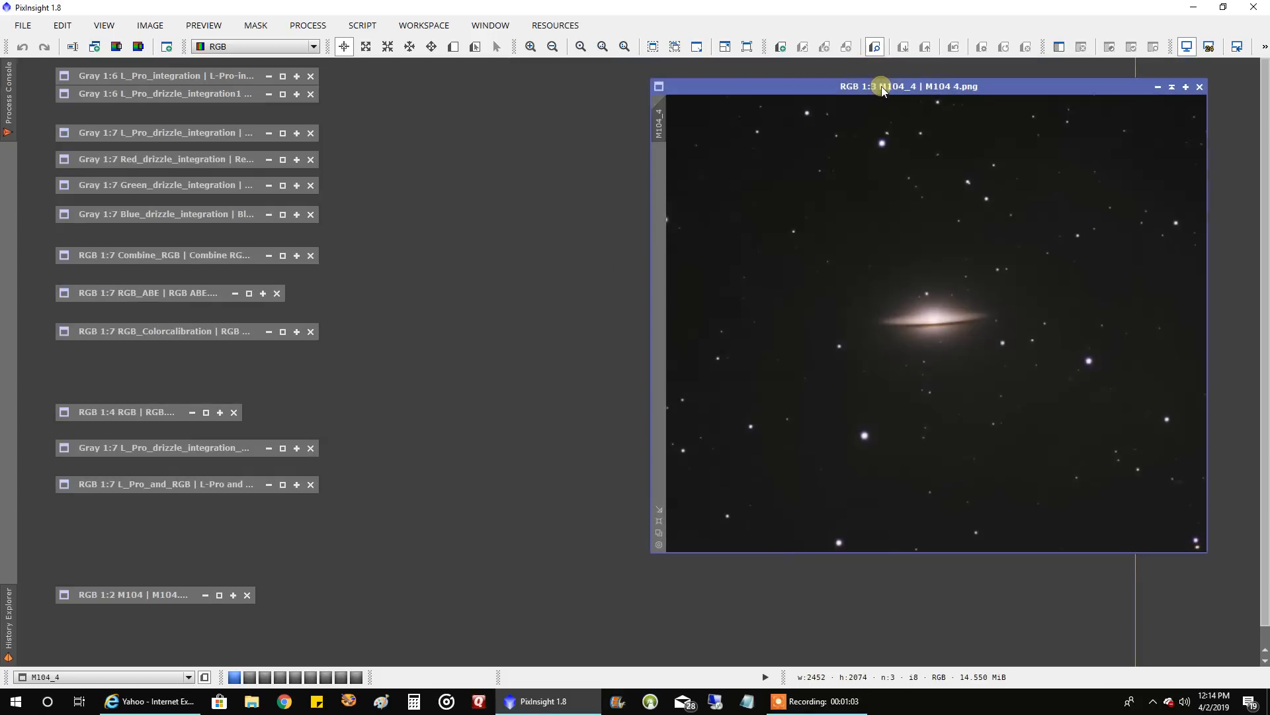
mouse_move(254, 570)
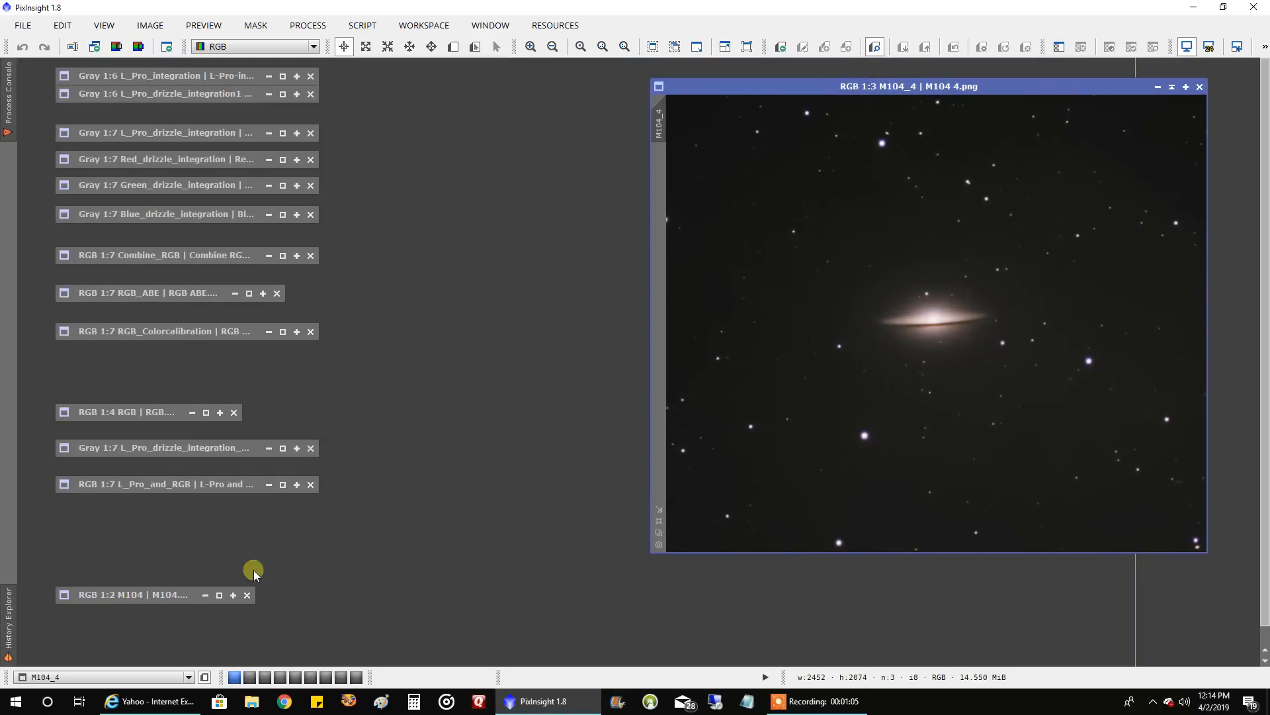
mouse_move(862, 315)
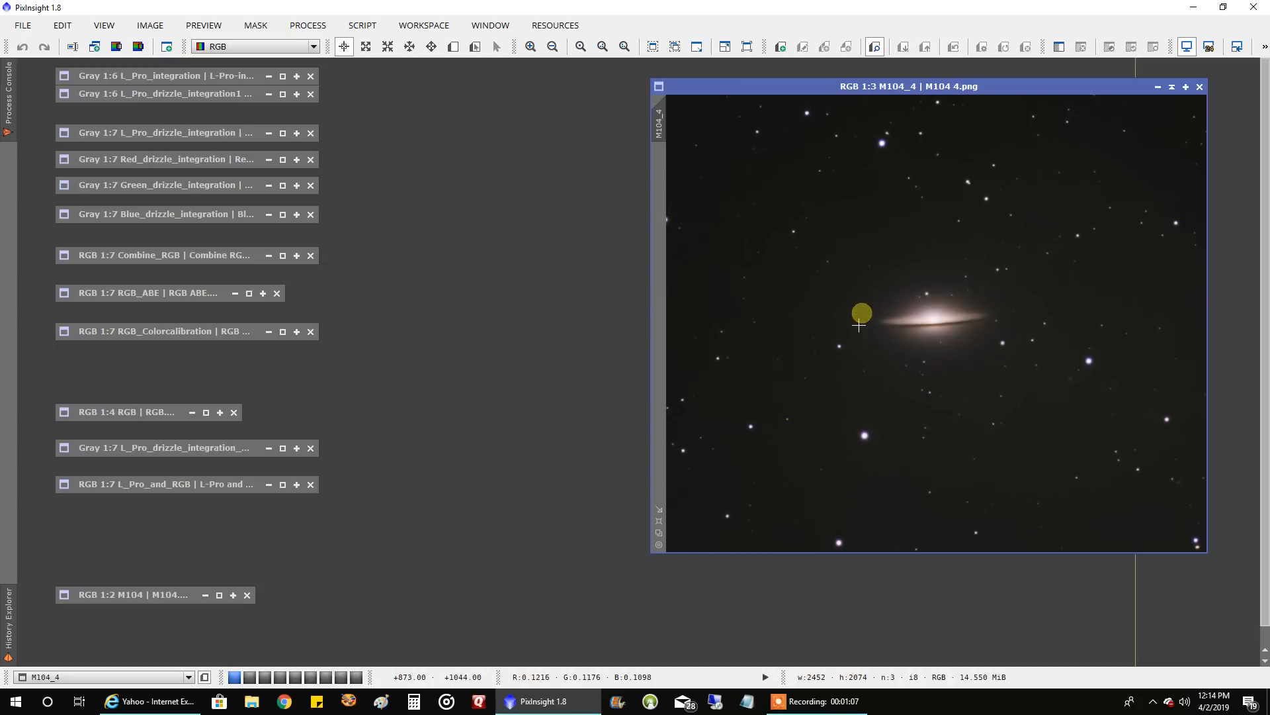
mouse_move(880, 241)
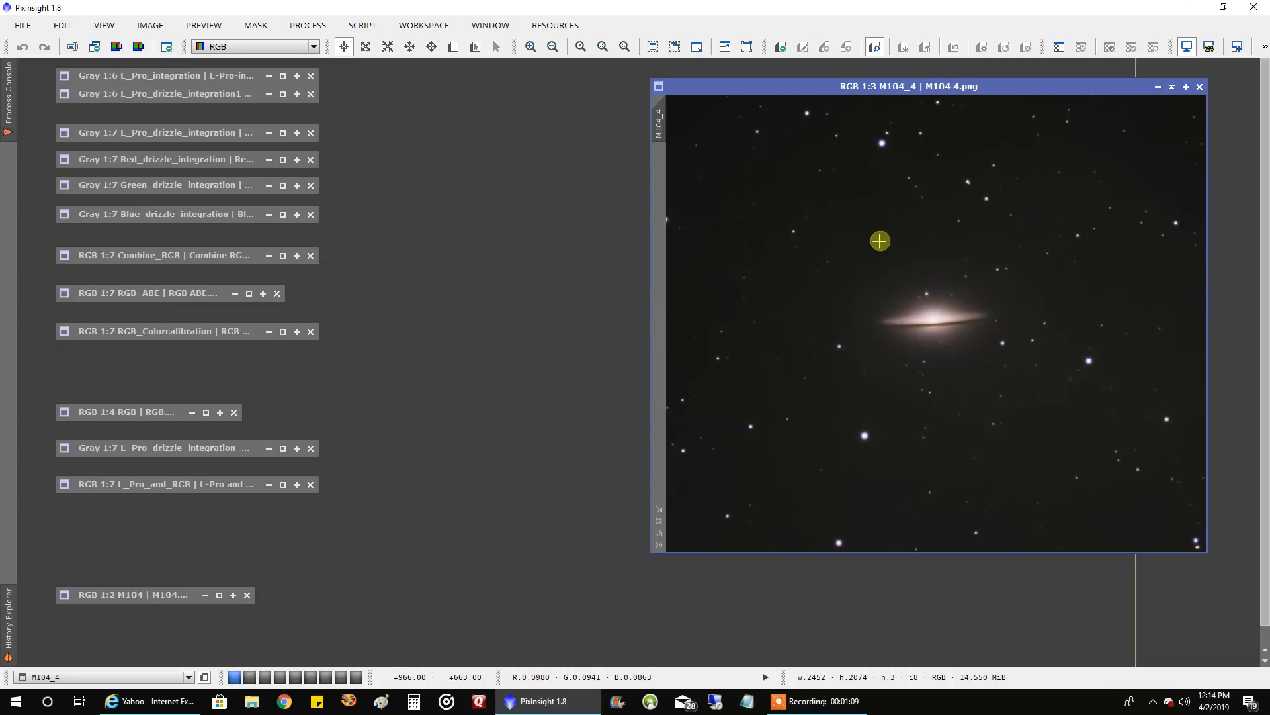
mouse_move(834, 299)
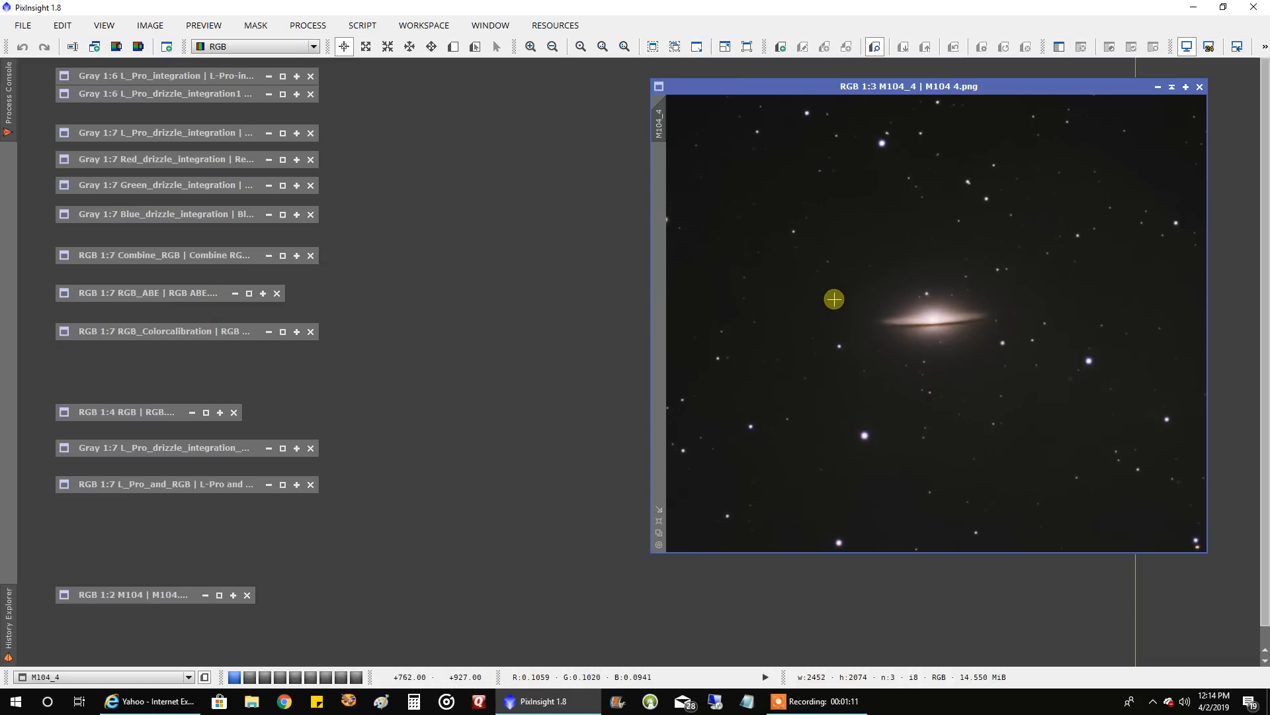
mouse_move(193, 512)
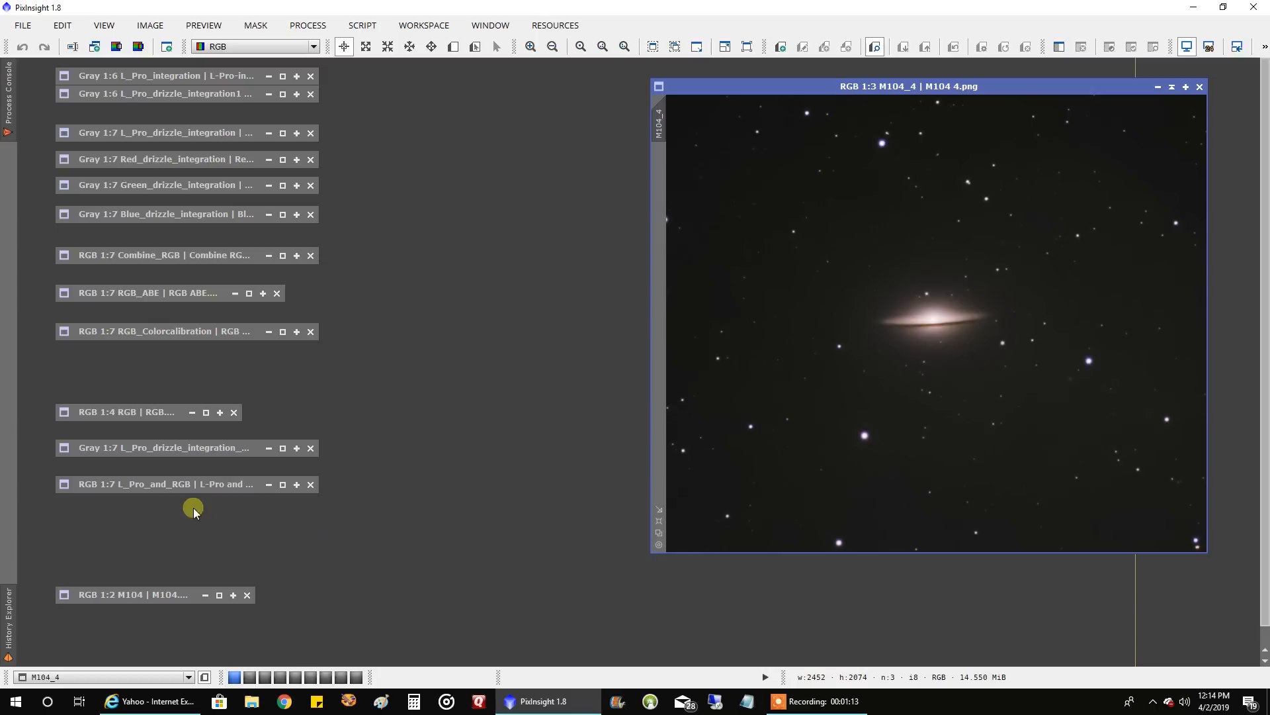
Unshade the M104.png icon so its colour result shows beside M104_4.png.
click(129, 594)
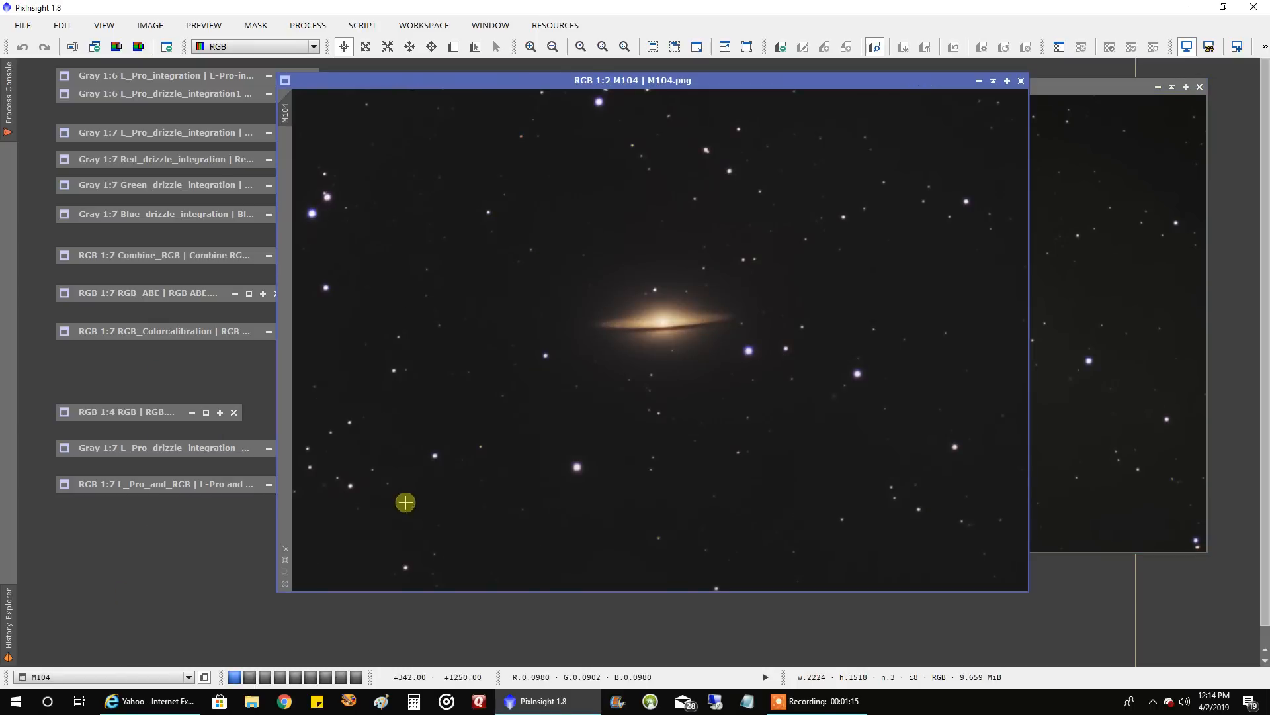